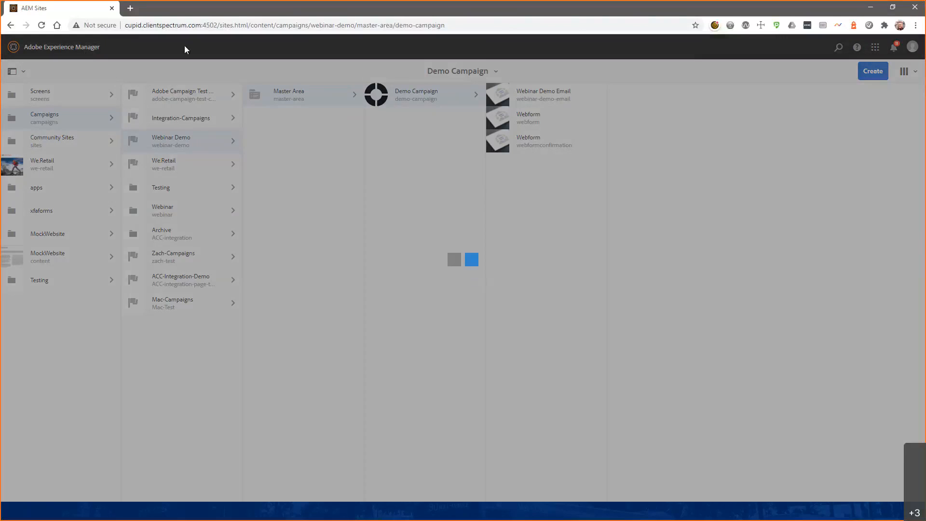
# Navigate through the Sites console into the Campaigns folder.
pyautogui.click(14, 71)
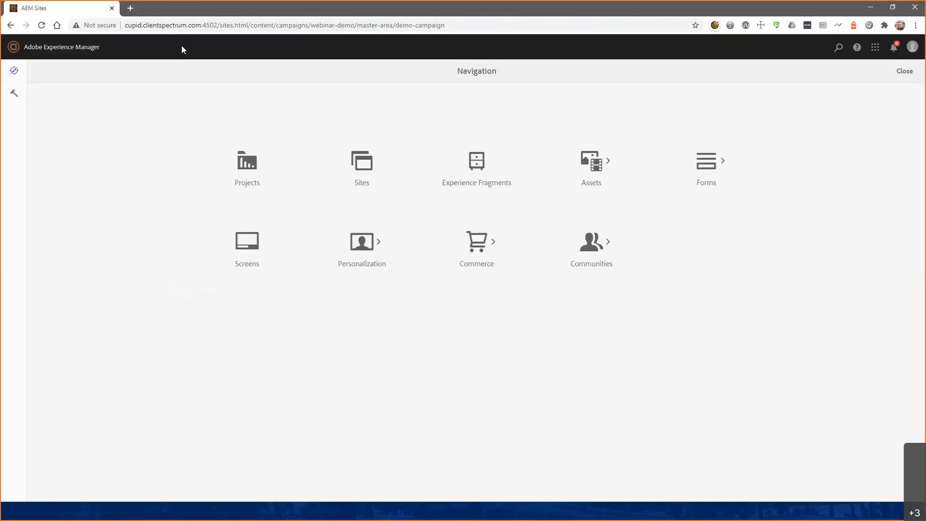
pyautogui.moveTo(174, 54)
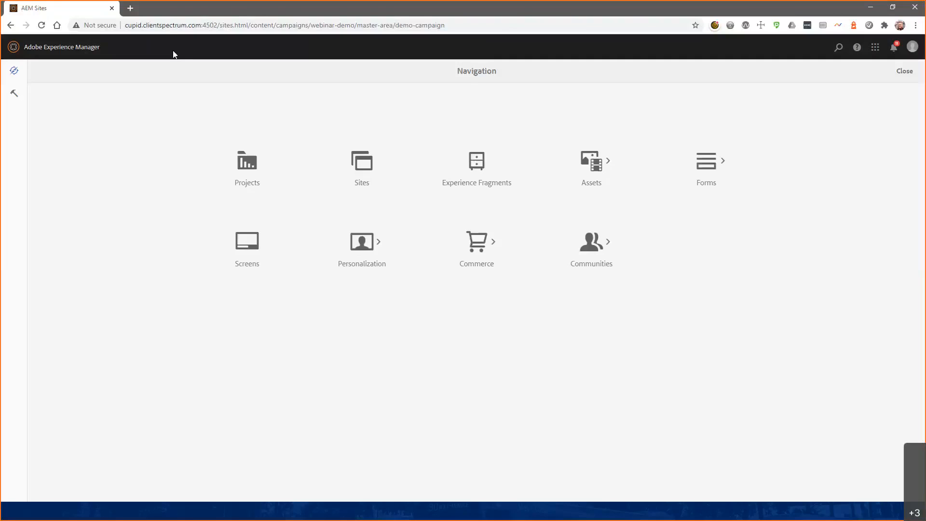
pyautogui.moveTo(281, 89)
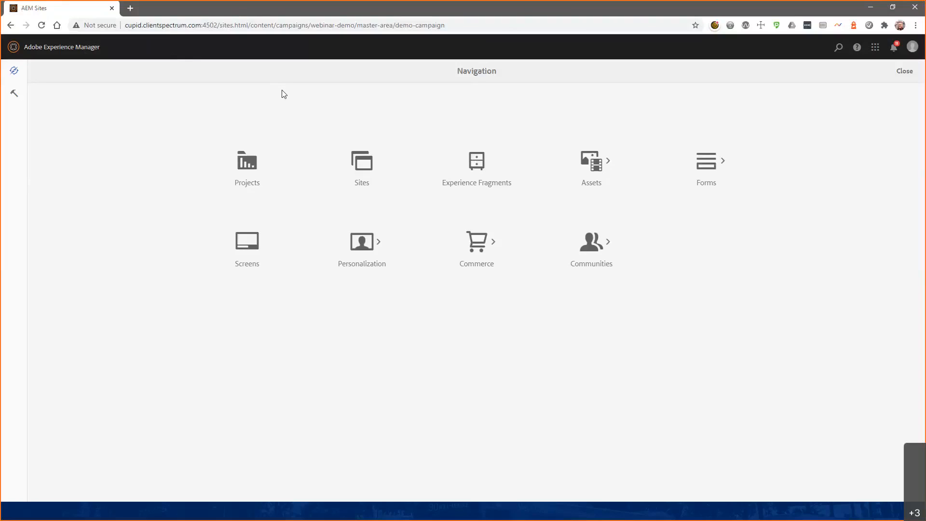
pyautogui.click(361, 161)
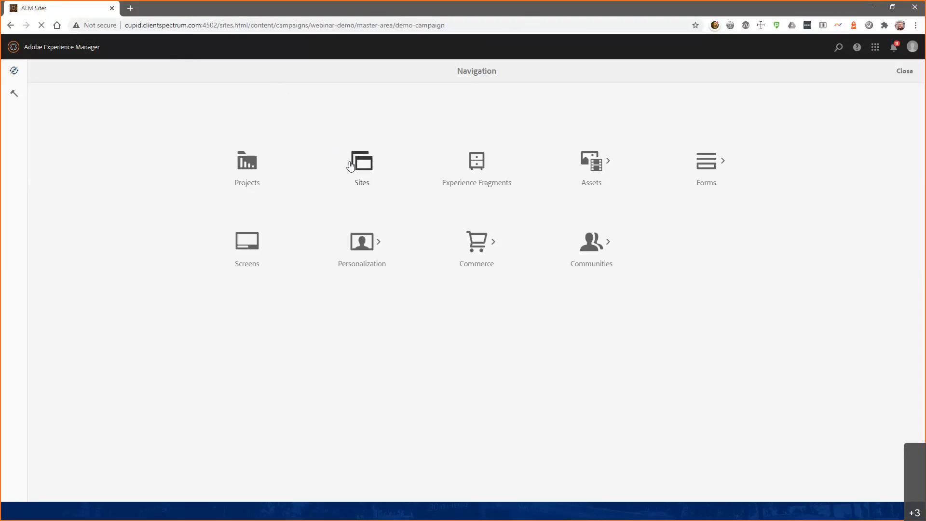
pyautogui.click(361, 160)
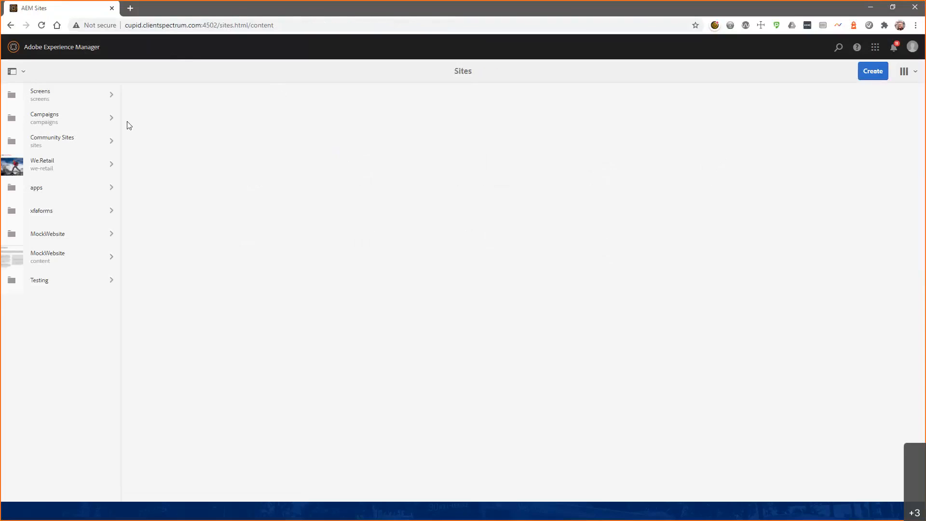
pyautogui.click(45, 117)
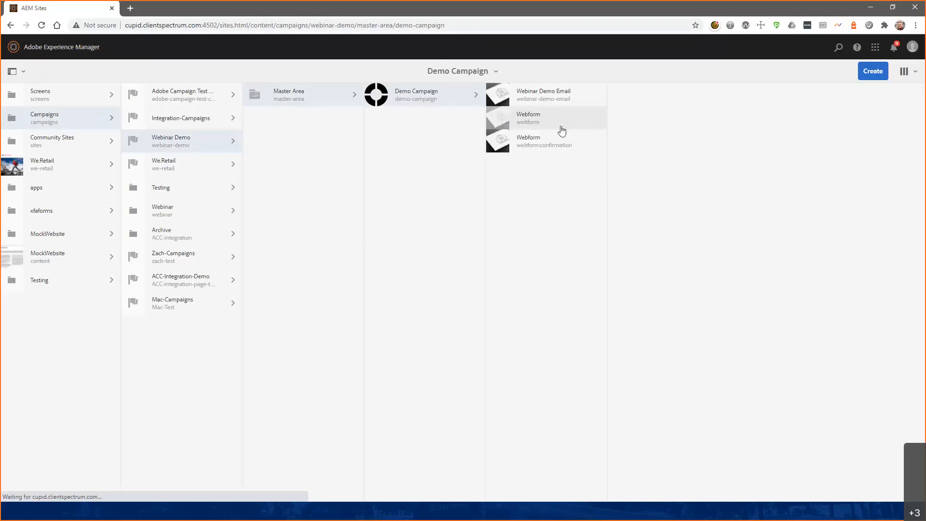
pyautogui.moveTo(871, 92)
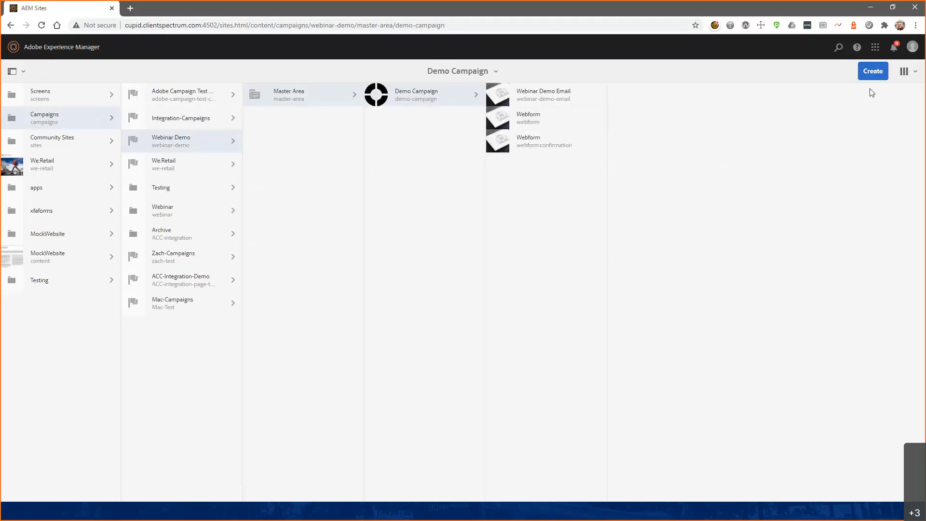
# Create page 'Webinar Demo Email Oct 8' from the Munvo AEM-ACC Webinar Template - Email.
pyautogui.click(873, 71)
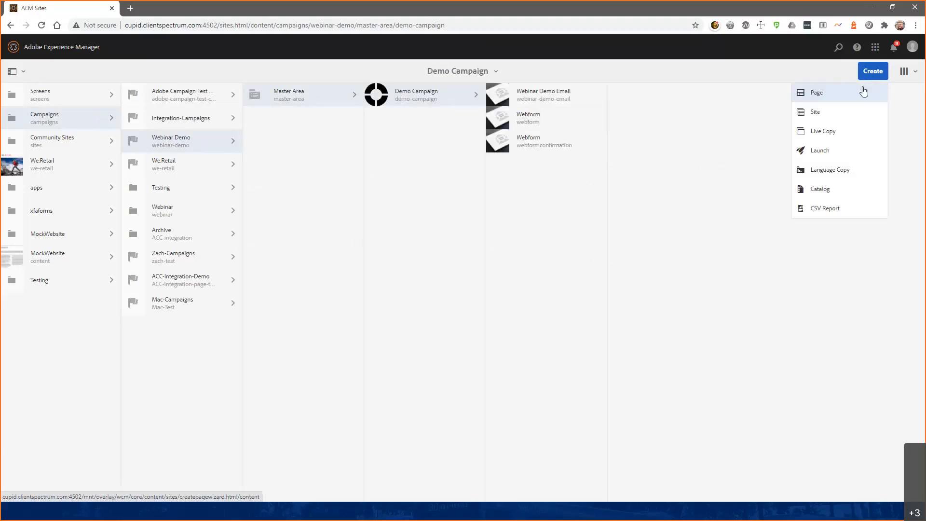
pyautogui.click(816, 92)
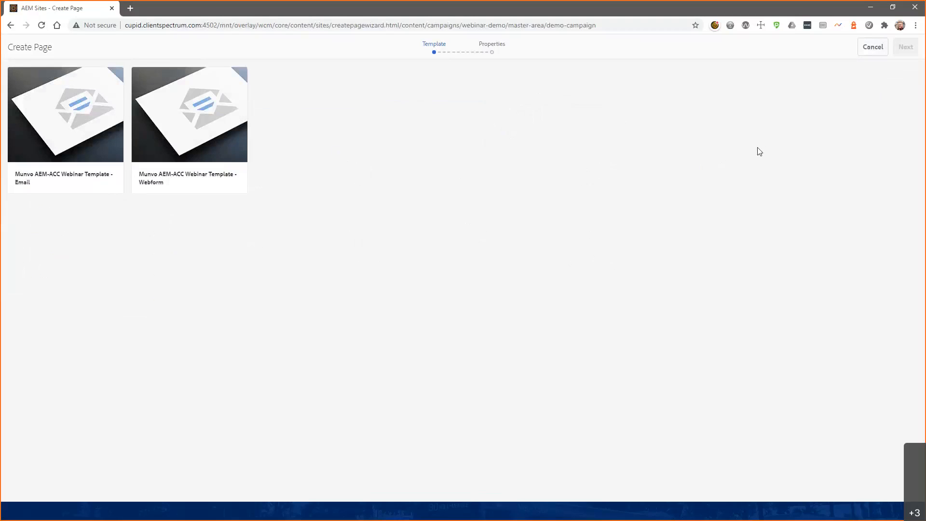
pyautogui.moveTo(286, 226)
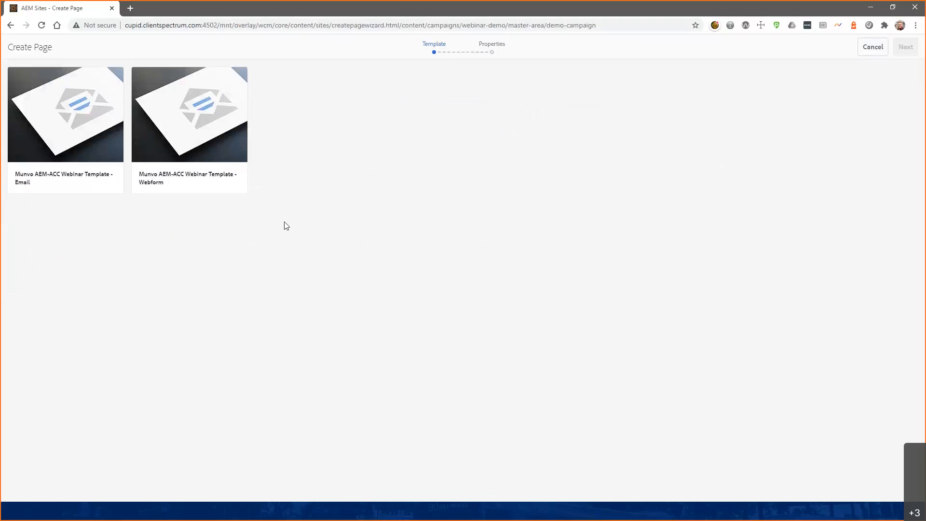
pyautogui.click(65, 115)
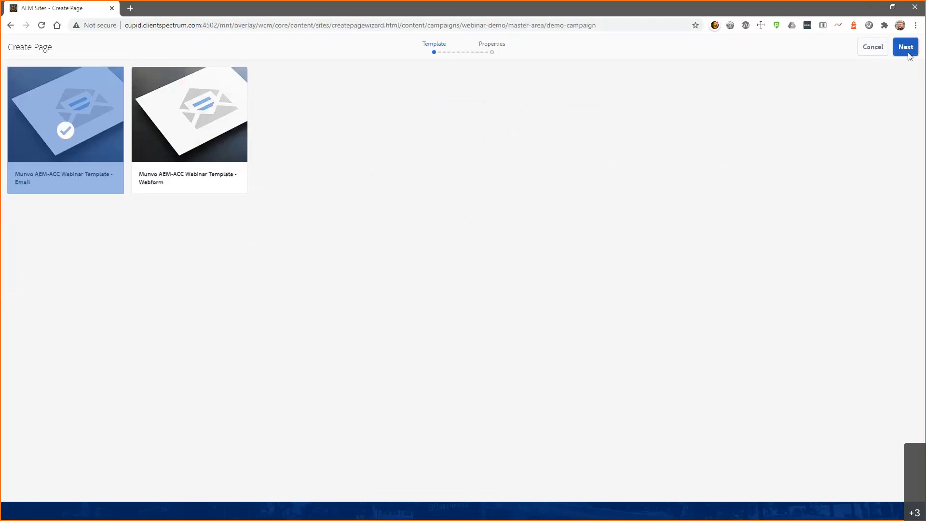
pyautogui.click(905, 47)
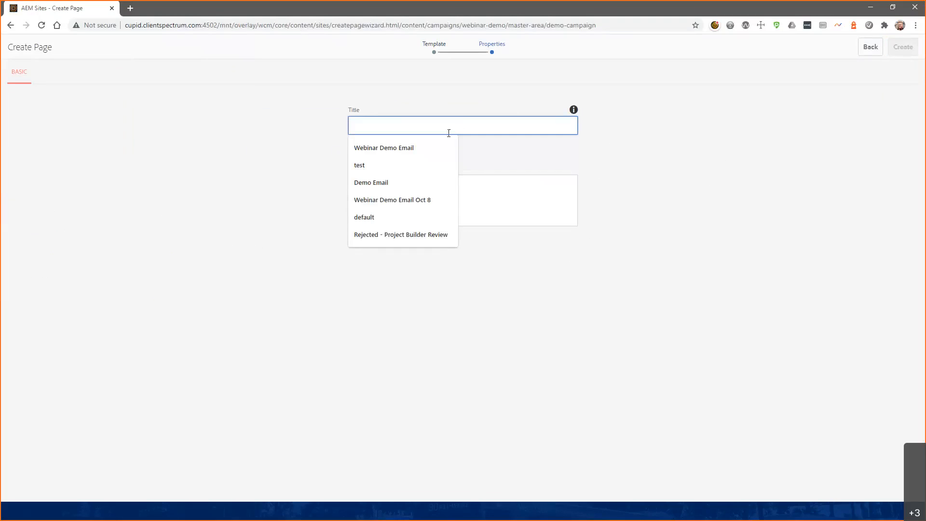
pyautogui.click(393, 200)
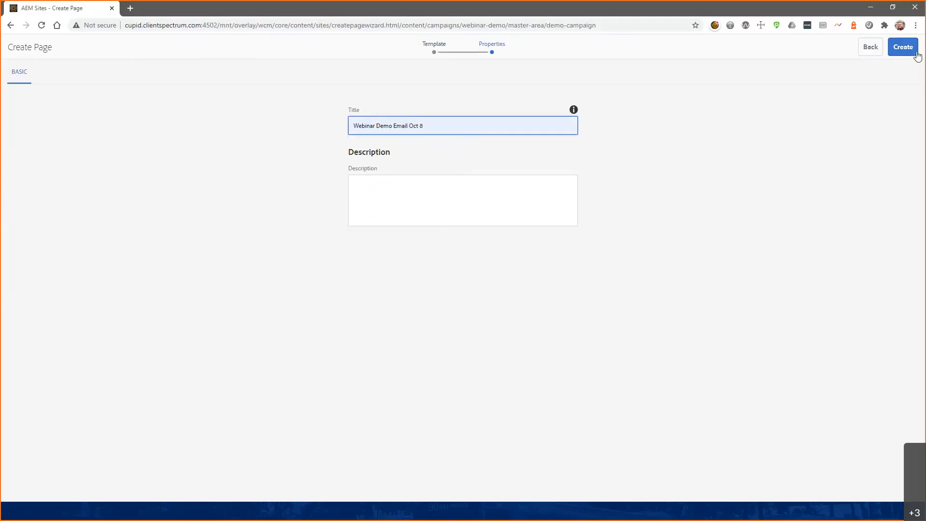
pyautogui.click(902, 47)
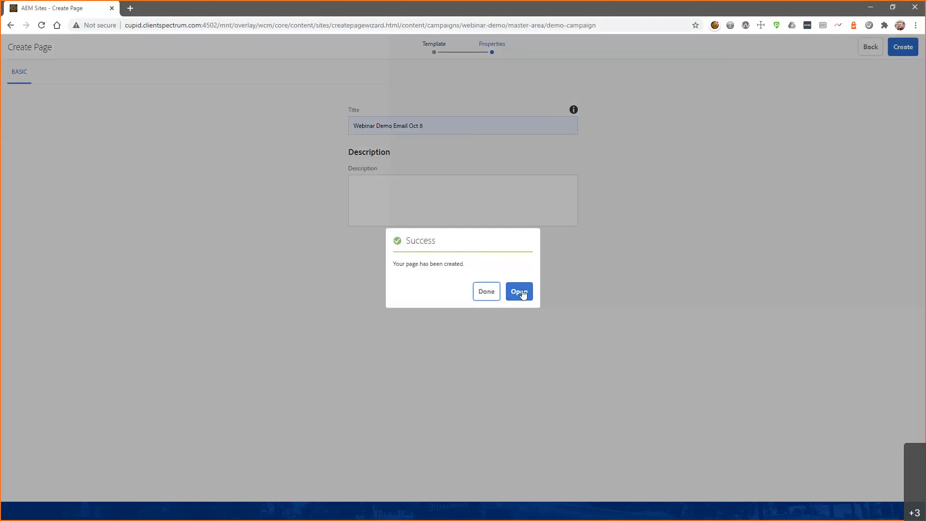
# Open the new page in the editor and show the components list and content tree.
pyautogui.click(519, 291)
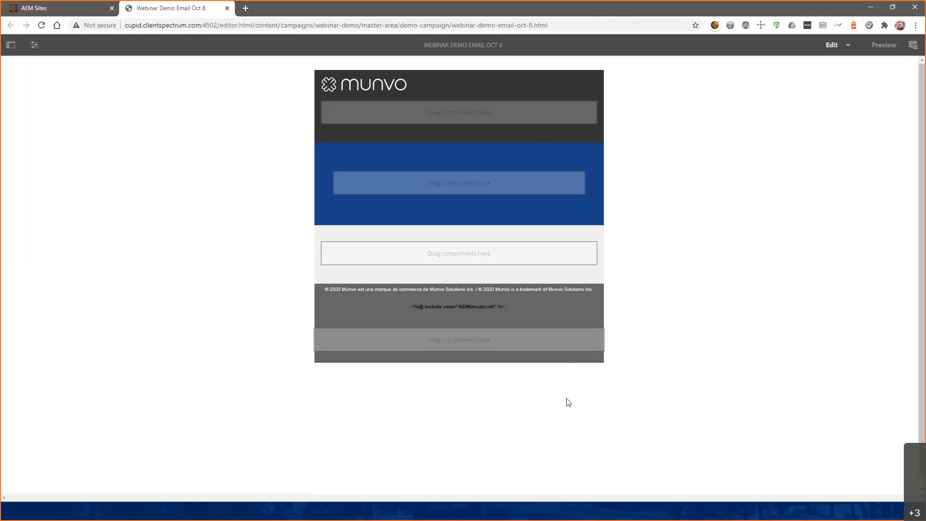
pyautogui.moveTo(334, 337)
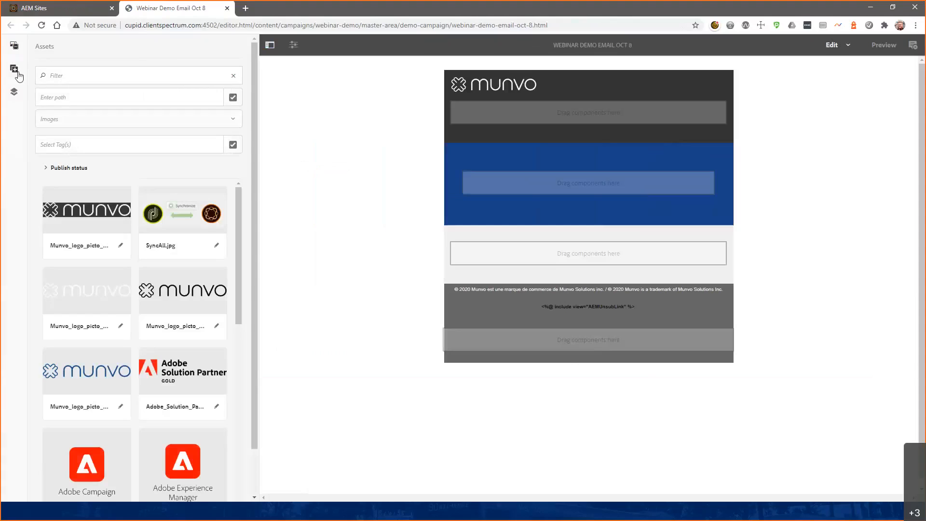
pyautogui.click(14, 71)
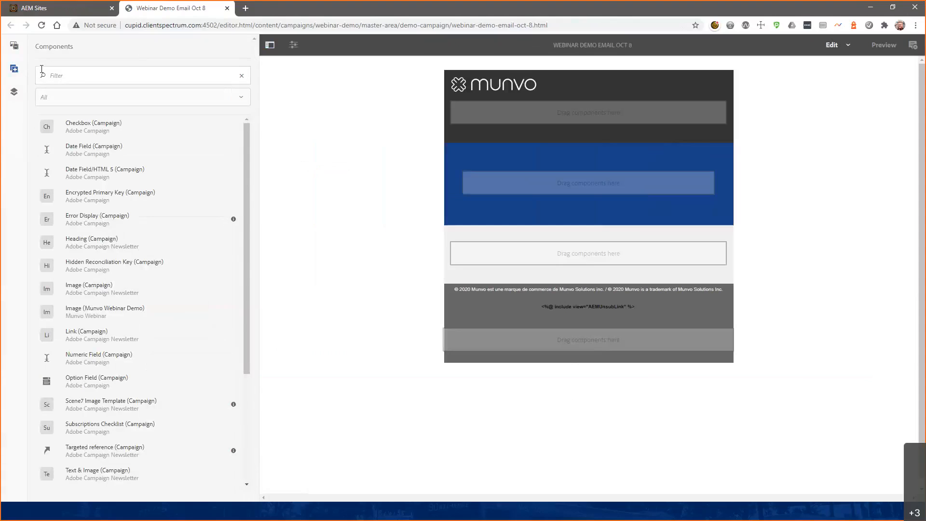
pyautogui.click(13, 92)
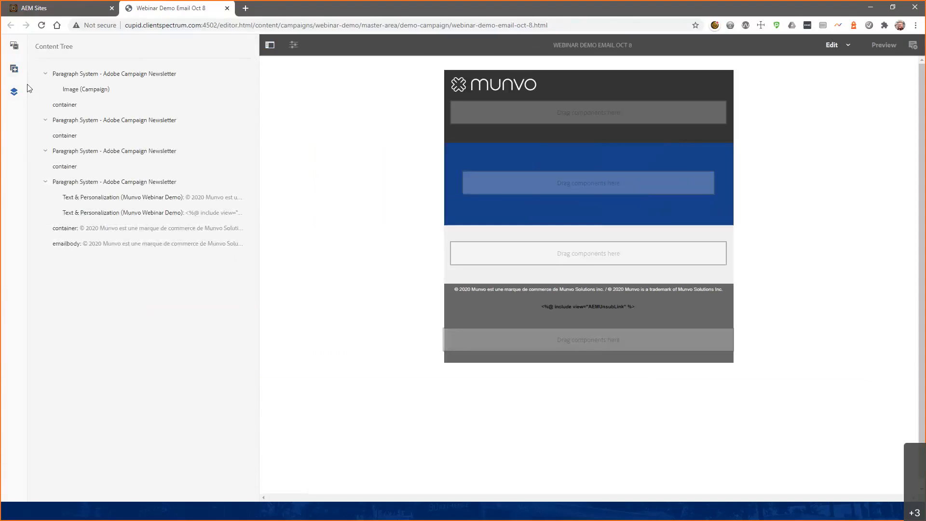
pyautogui.moveTo(14, 72)
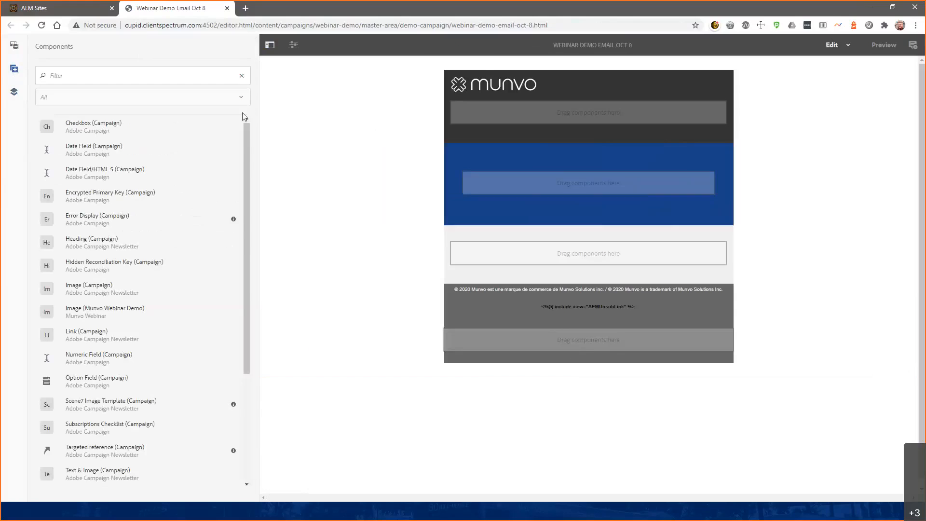
# Filter the Components panel to show only the Munvo Webinar group.
pyautogui.click(141, 97)
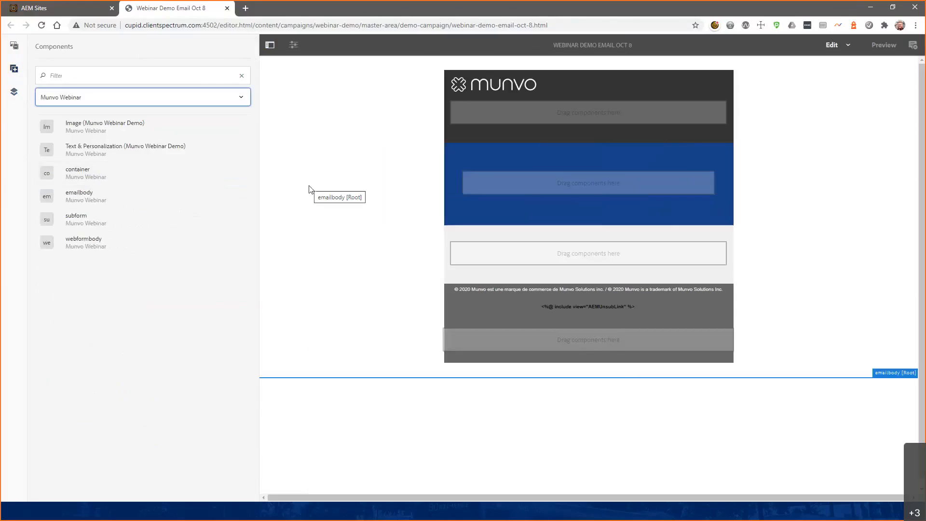
pyautogui.moveTo(163, 149)
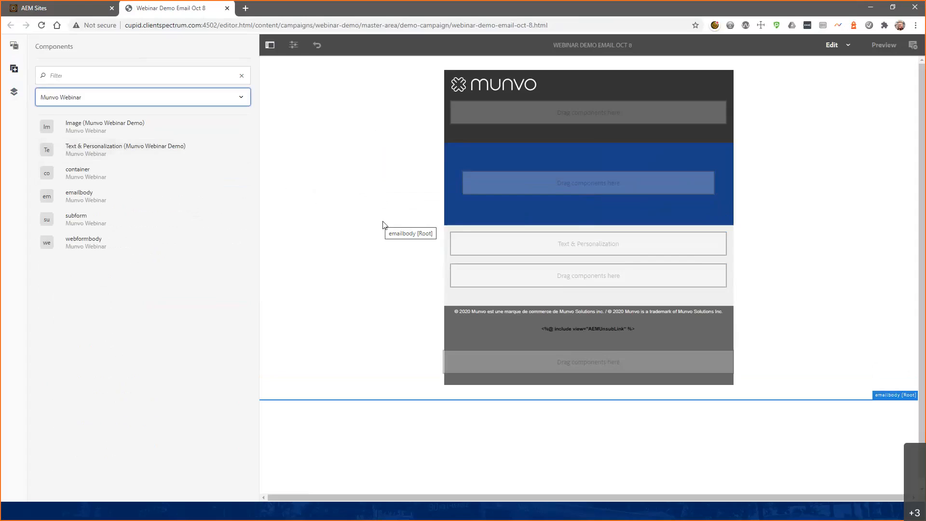
pyautogui.moveTo(385, 220)
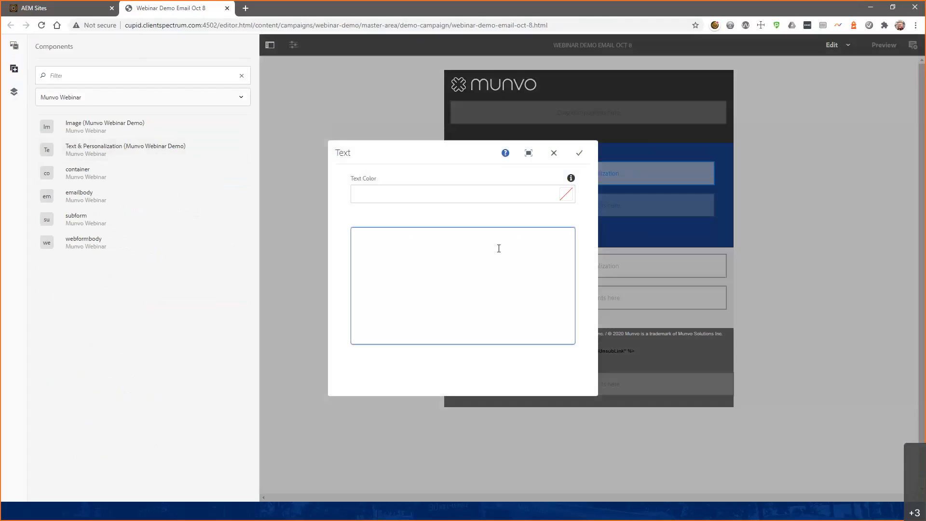
# Set the banner text component's colour to orange.
pyautogui.click(463, 285)
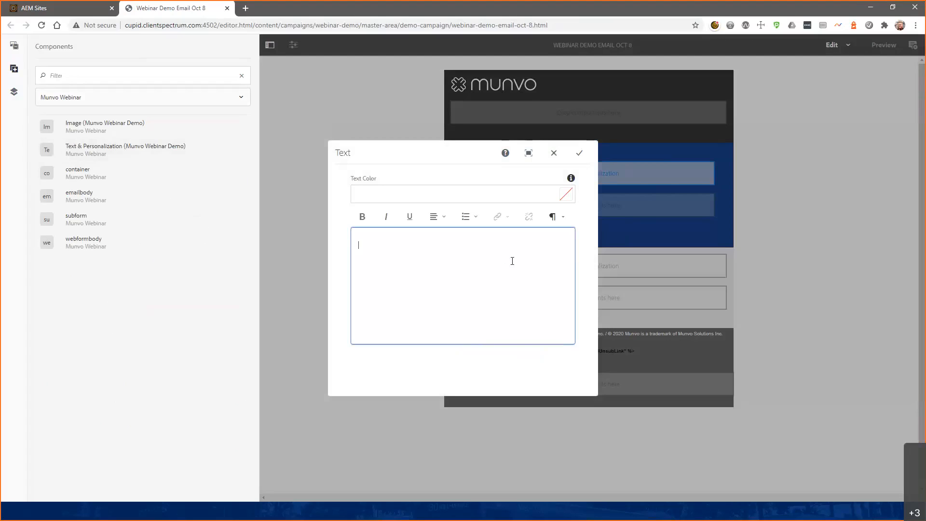
pyautogui.moveTo(507, 263)
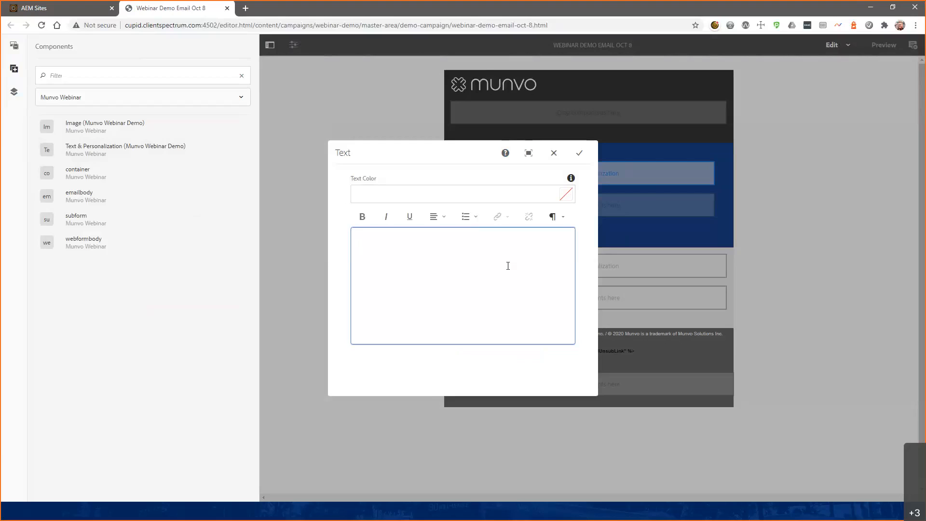
pyautogui.click(359, 245)
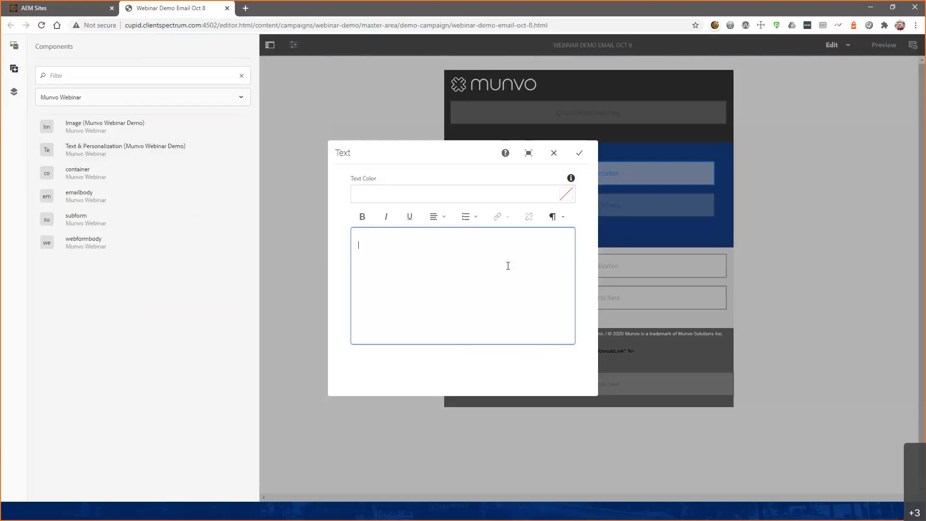
pyautogui.moveTo(589, 238)
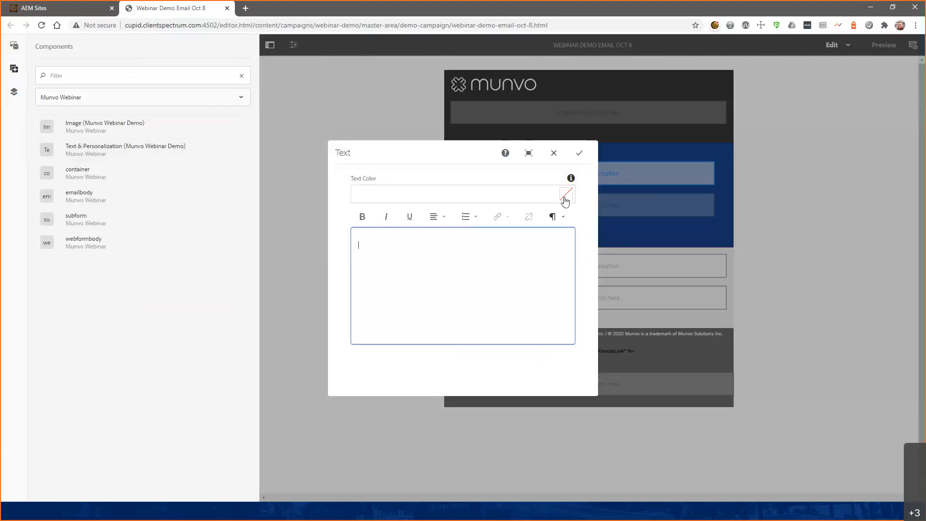
pyautogui.click(565, 194)
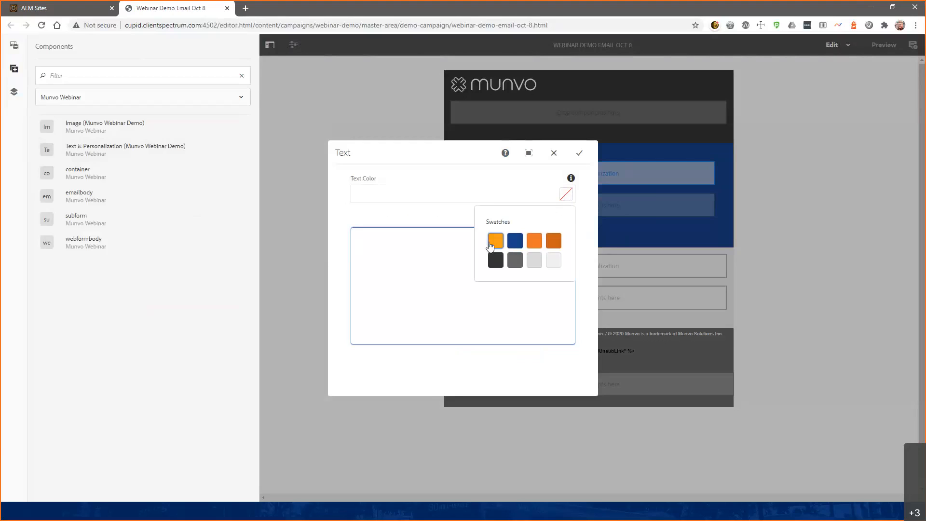
pyautogui.click(495, 240)
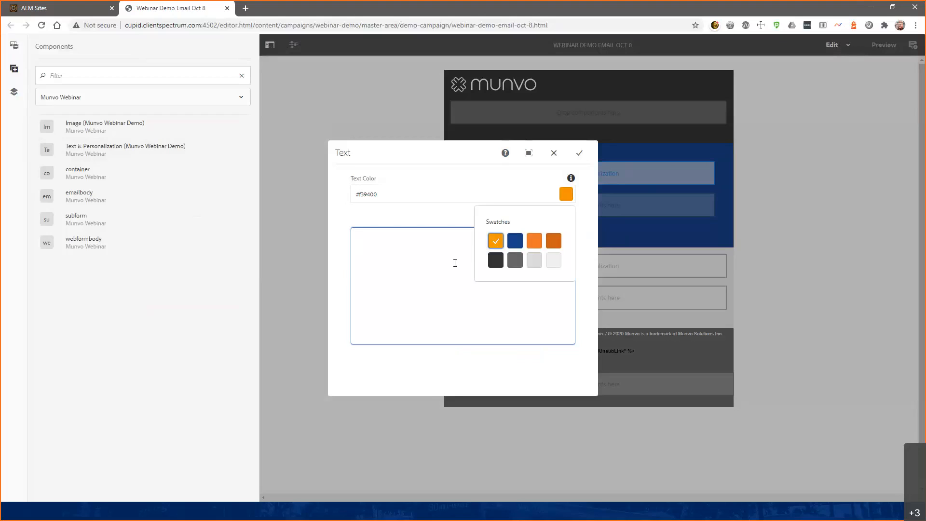
# Type the 'Thank you for attending!' heading, center it, and confirm.
pyautogui.click(464, 285)
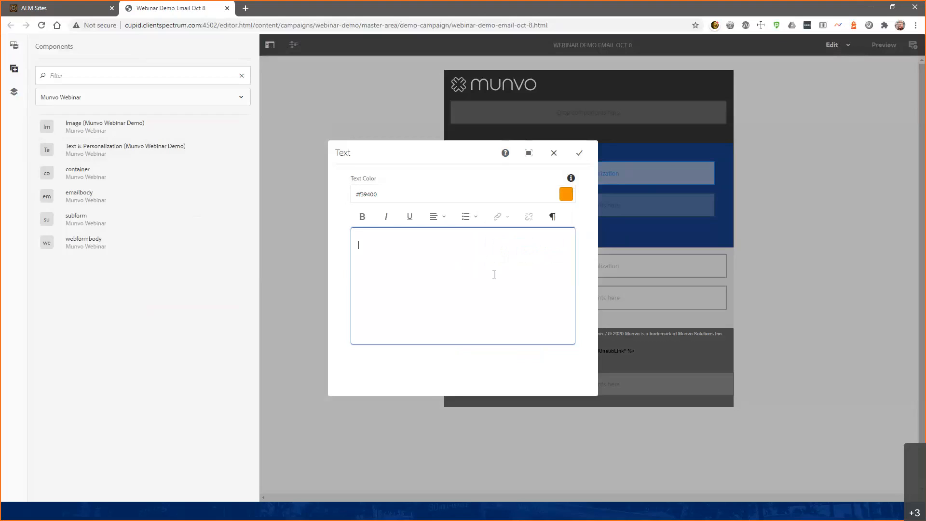
pyautogui.write('Thank y')
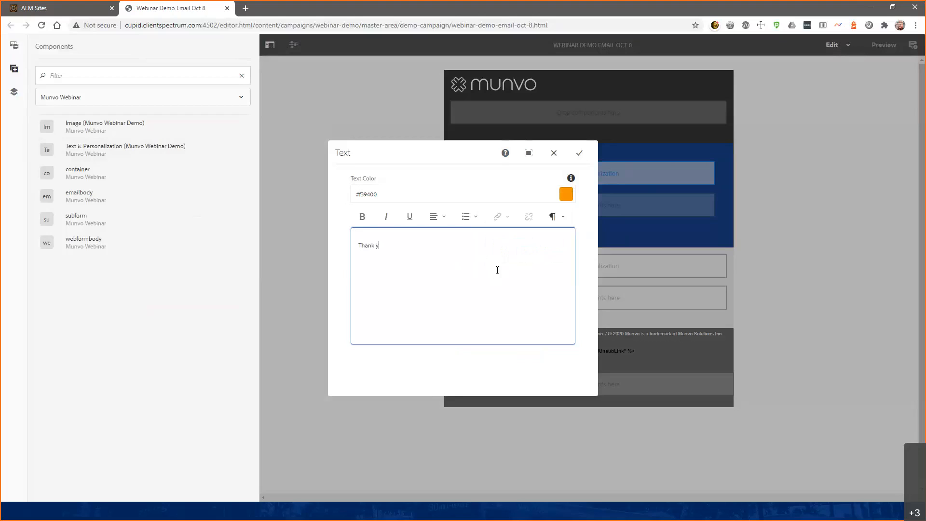
pyautogui.write('ou for atten')
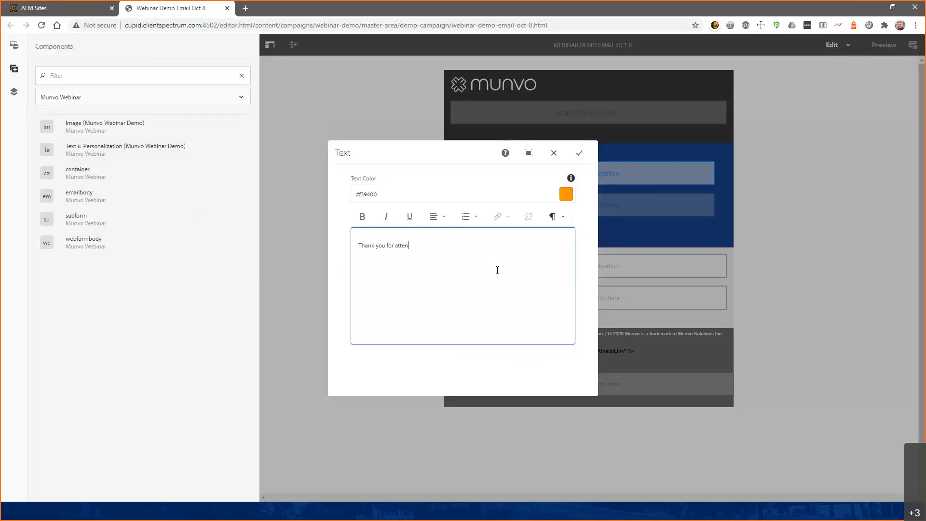
pyautogui.write('ding!')
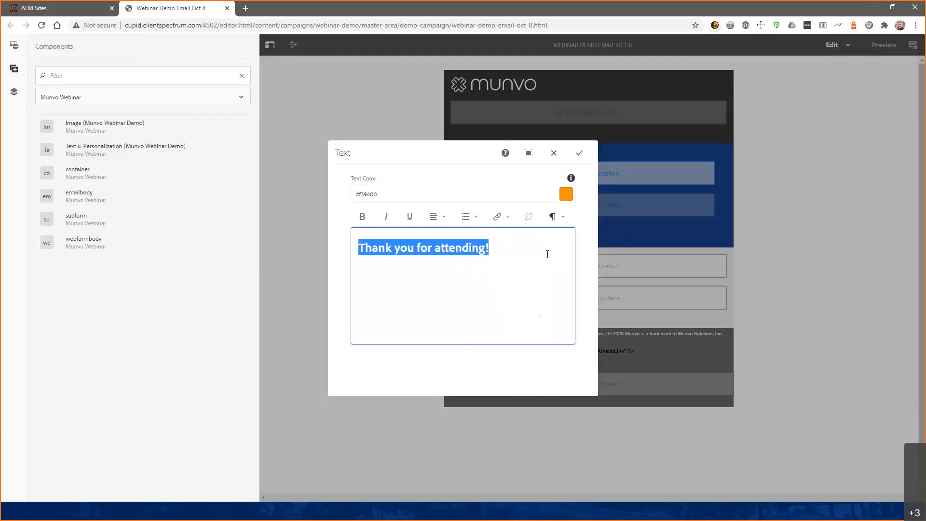
pyautogui.click(433, 216)
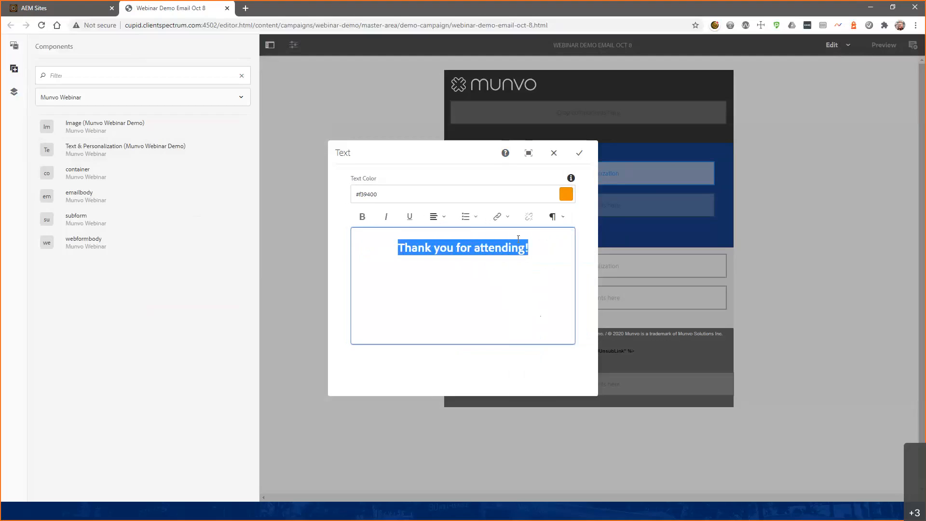
pyautogui.click(578, 153)
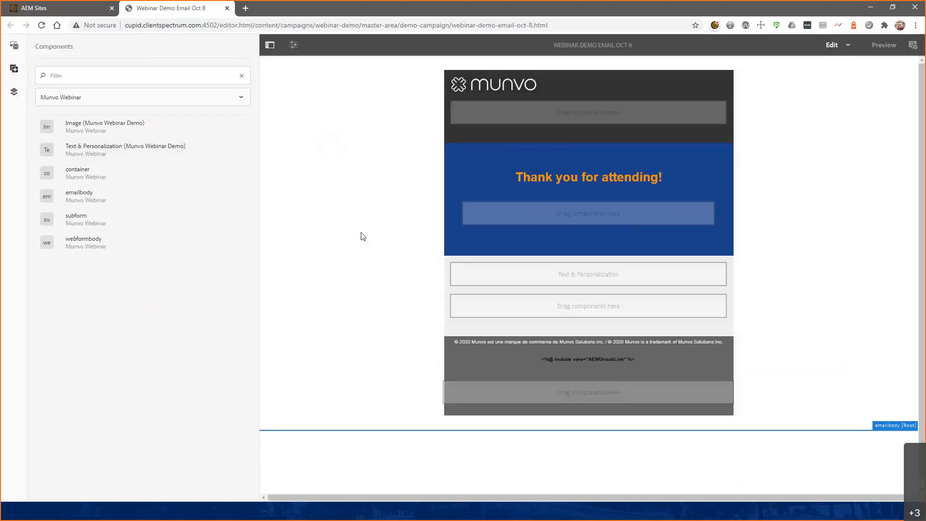
pyautogui.moveTo(358, 237)
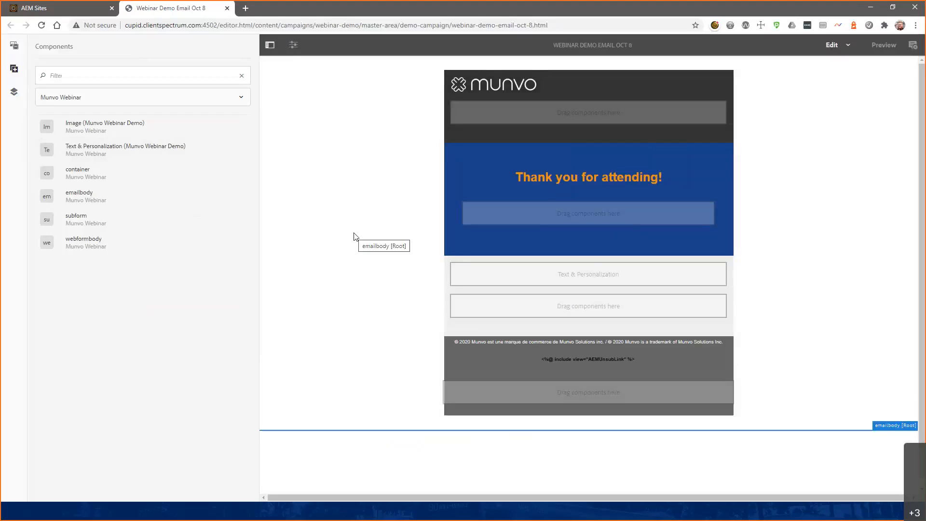
pyautogui.moveTo(363, 216)
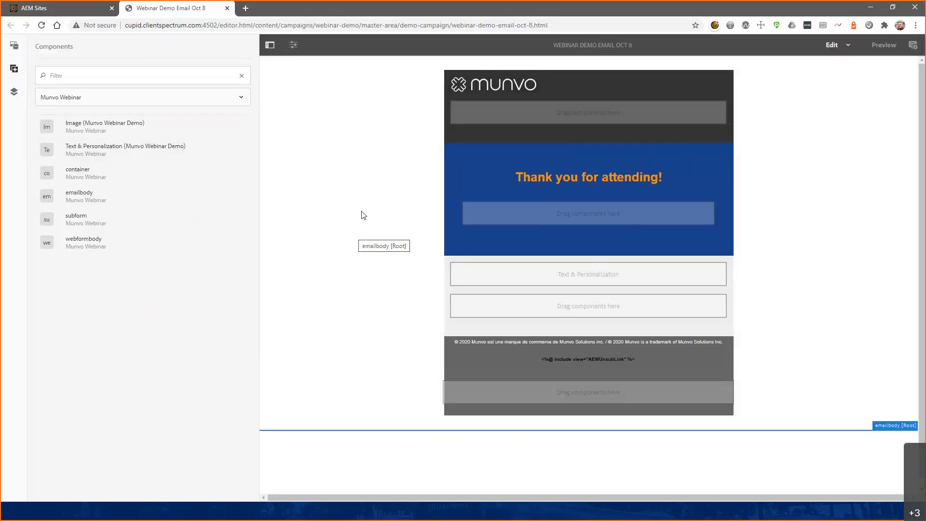
pyautogui.moveTo(701, 201)
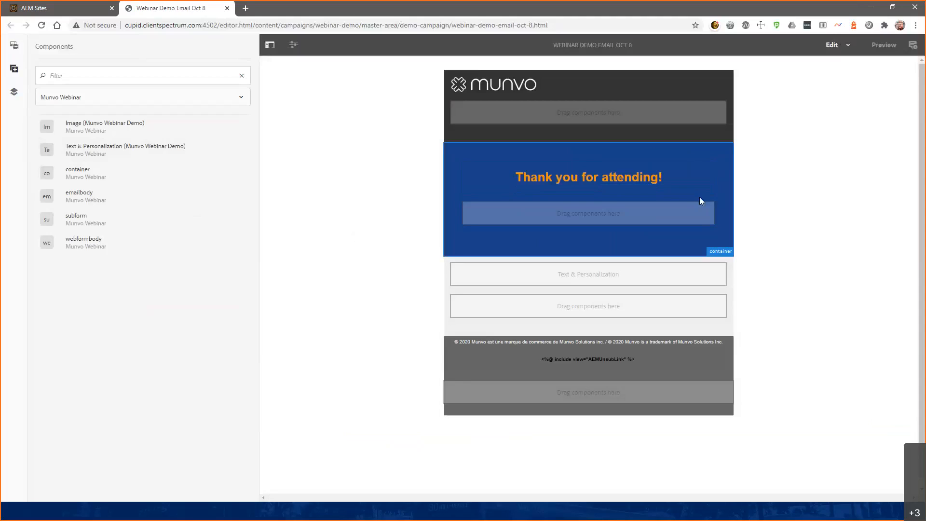
pyautogui.moveTo(769, 234)
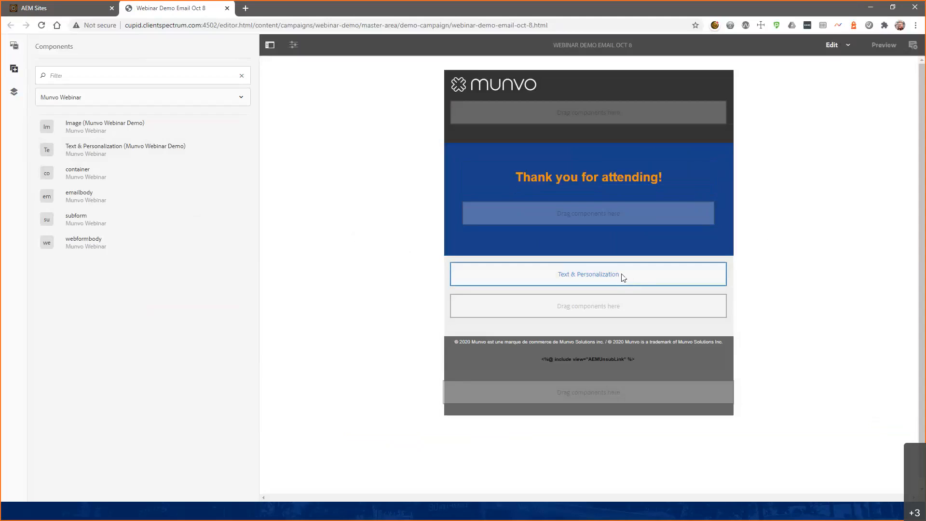
# Type 'Hi' and insert the Recipient First name personalization field.
pyautogui.click(588, 273)
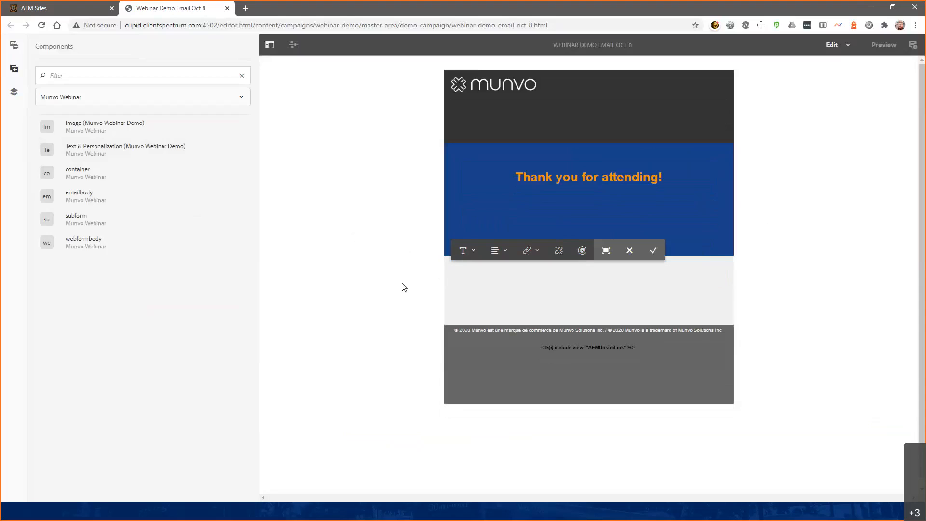
pyautogui.write('Hi')
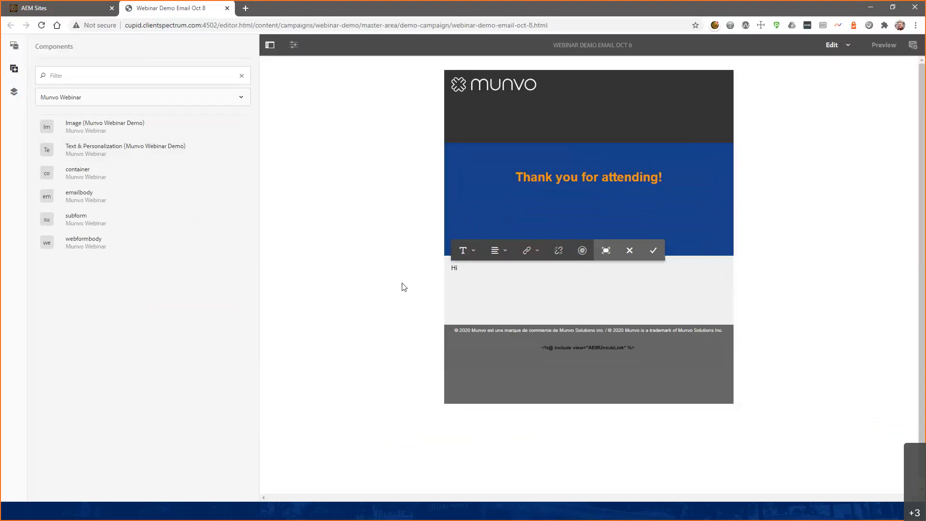
pyautogui.moveTo(581, 250)
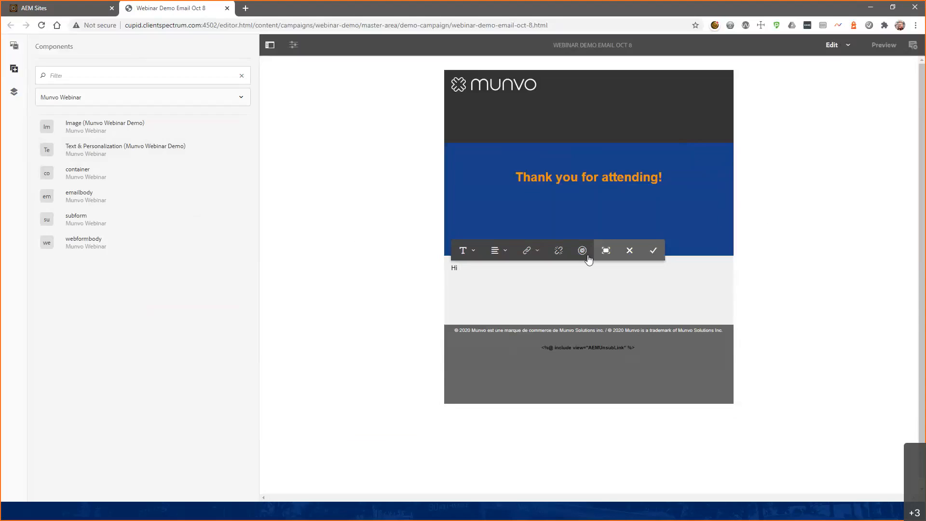
pyautogui.click(582, 250)
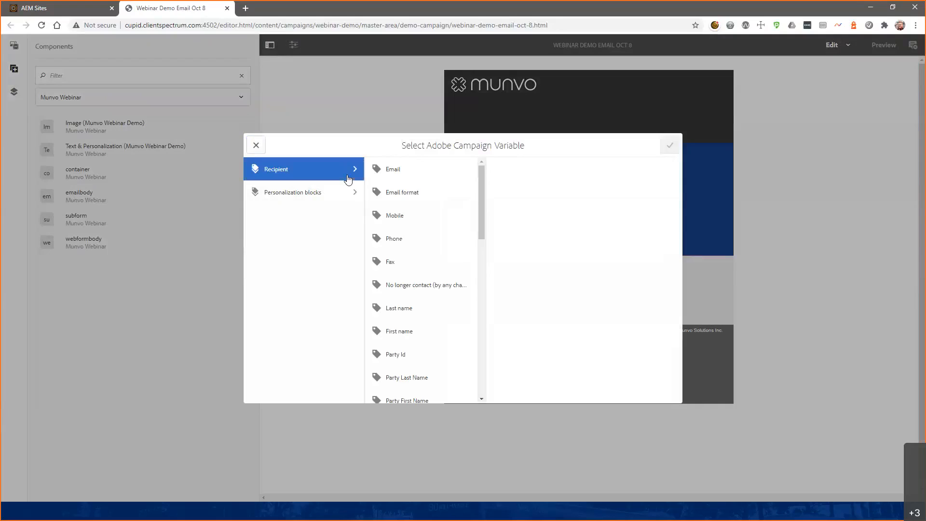
pyautogui.moveTo(343, 176)
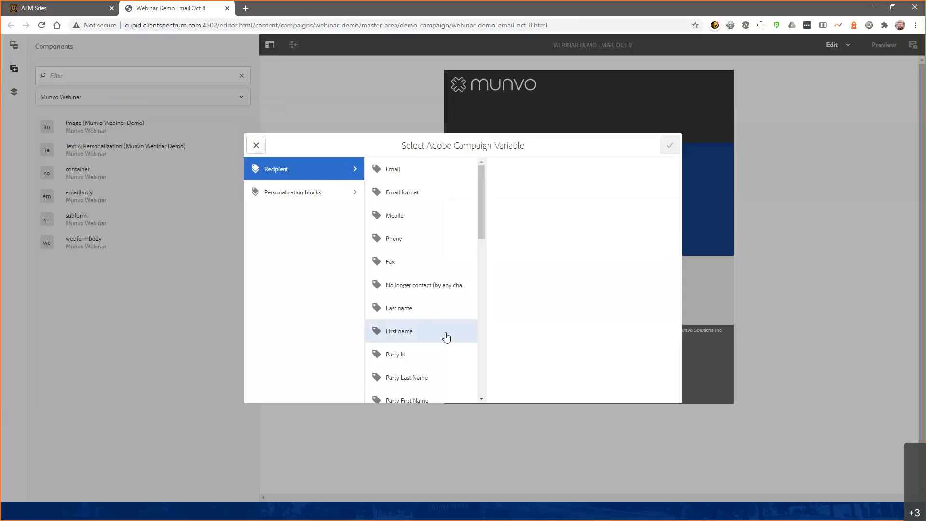
pyautogui.click(421, 331)
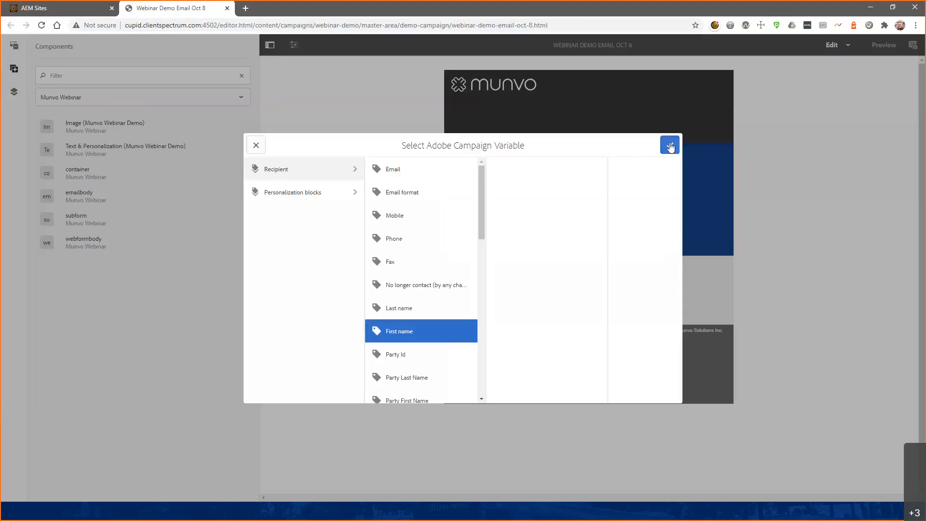
pyautogui.click(670, 146)
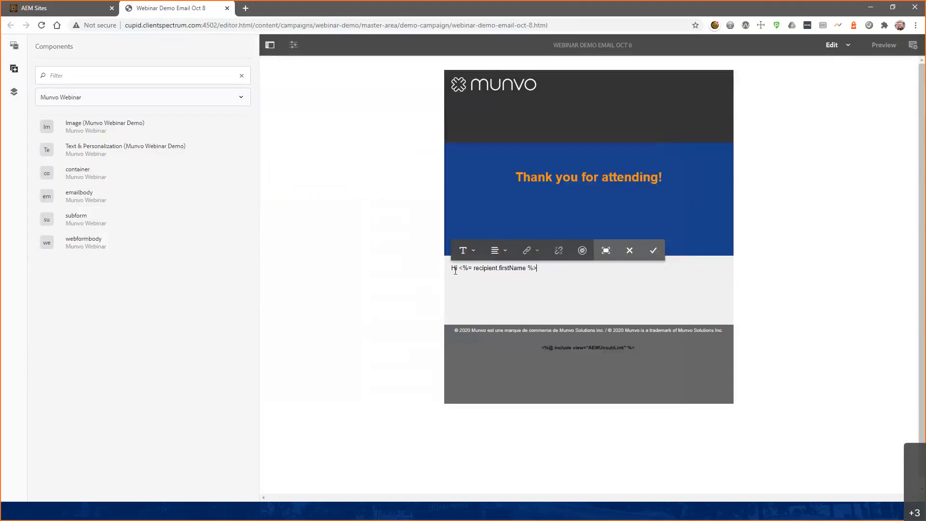
pyautogui.moveTo(571, 271)
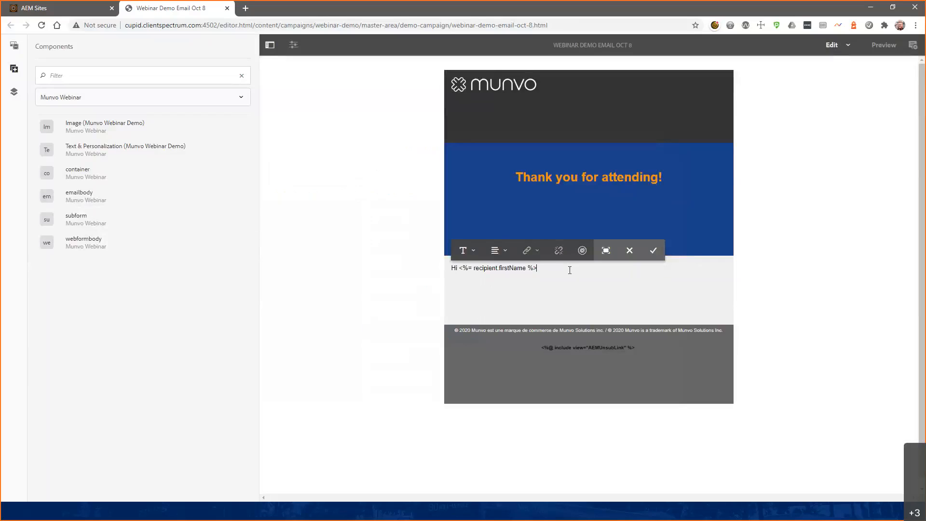
# Add the line 'Thanks for attending the AEM - ACC Webinar!' and save the text.
pyautogui.press('enter')
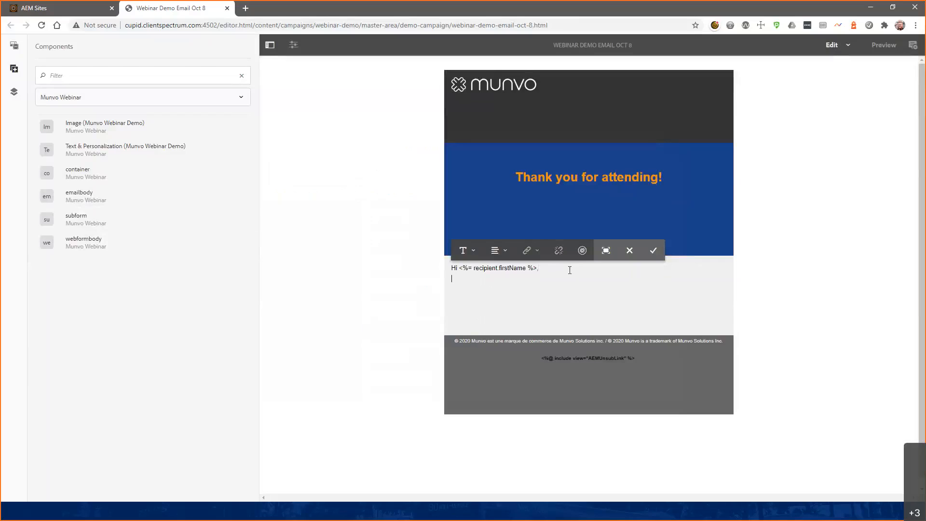
pyautogui.write('Thanks')
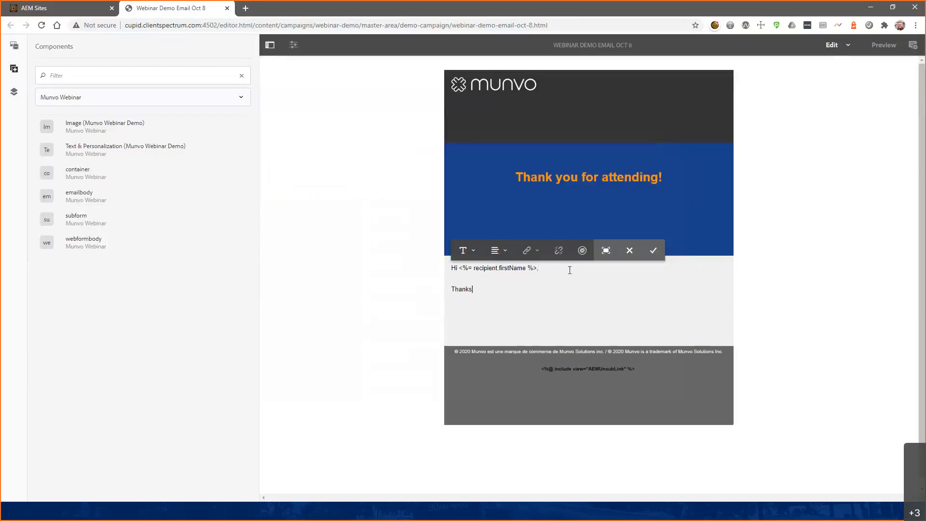
pyautogui.write('for att')
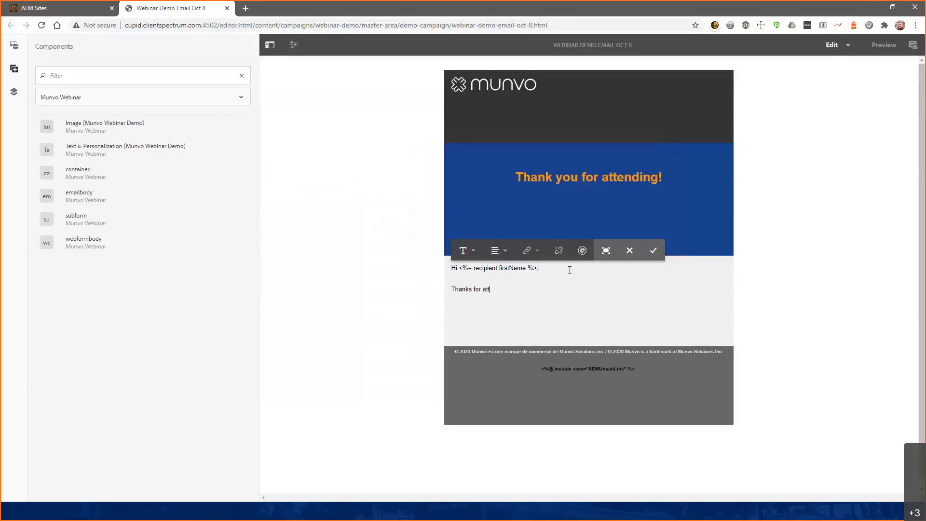
pyautogui.write('ending the A')
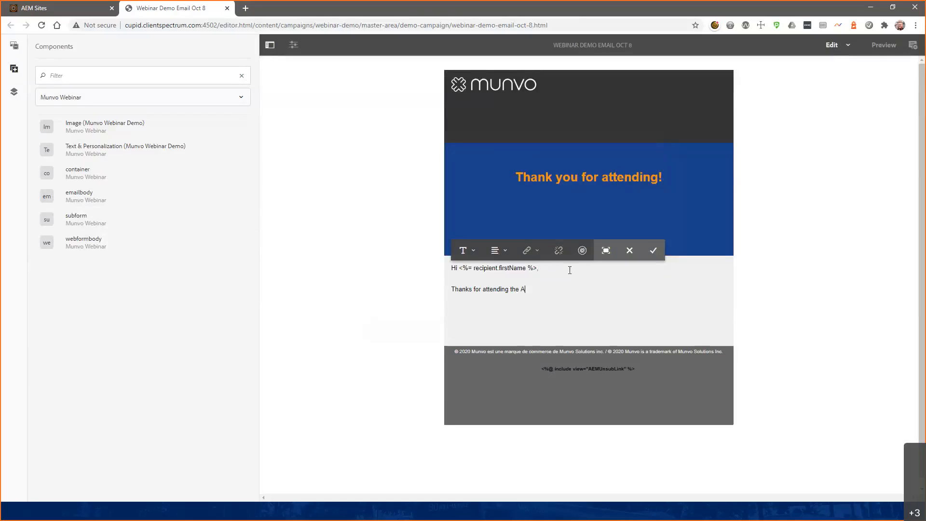
pyautogui.write('EM -ACC W')
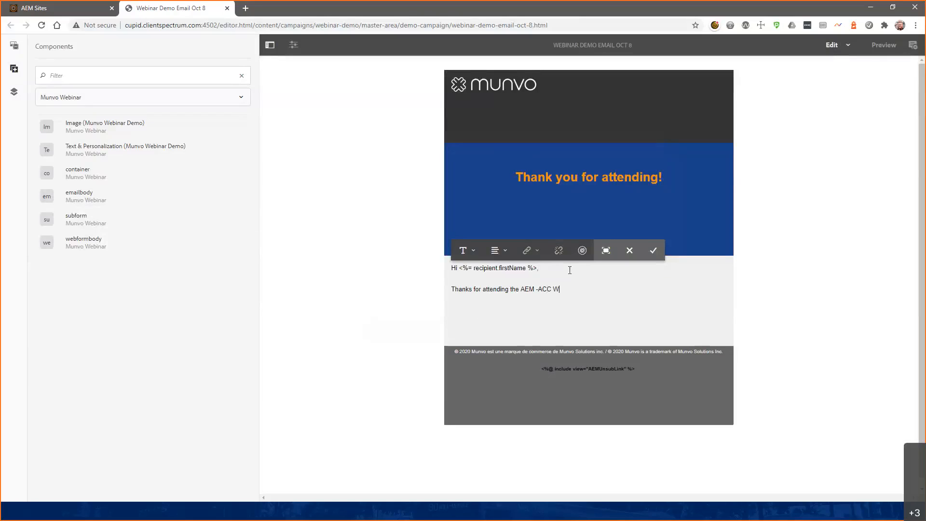
pyautogui.write('ebinar!')
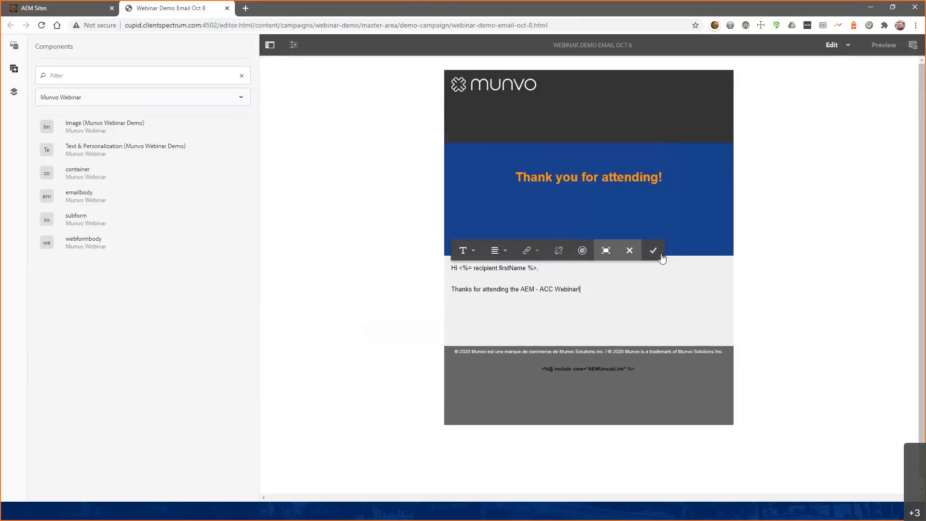
pyautogui.click(653, 250)
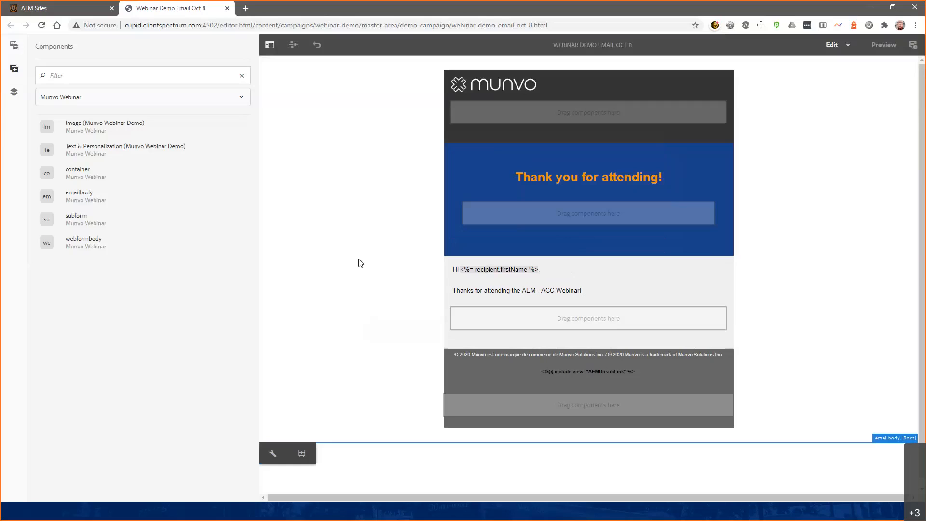
pyautogui.moveTo(884, 44)
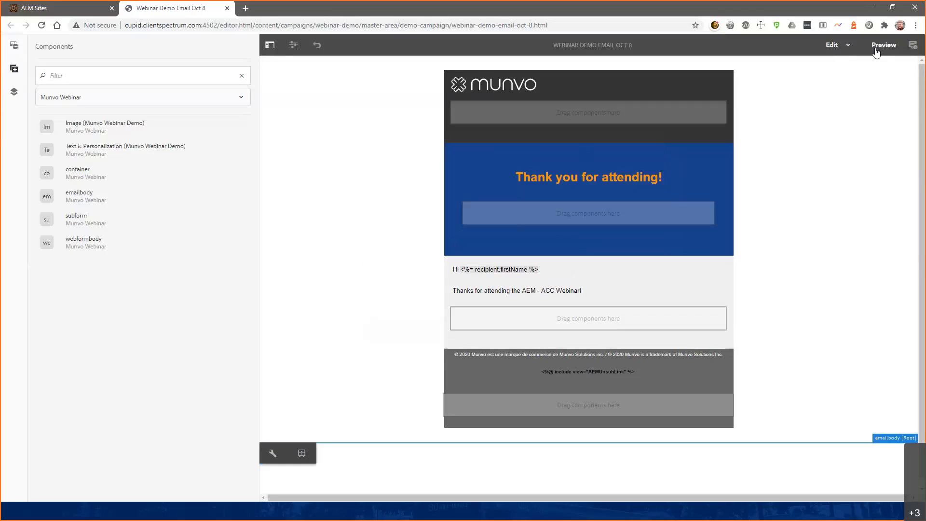
# Switch the page editor to Preview mode to view the finished email.
pyautogui.click(884, 45)
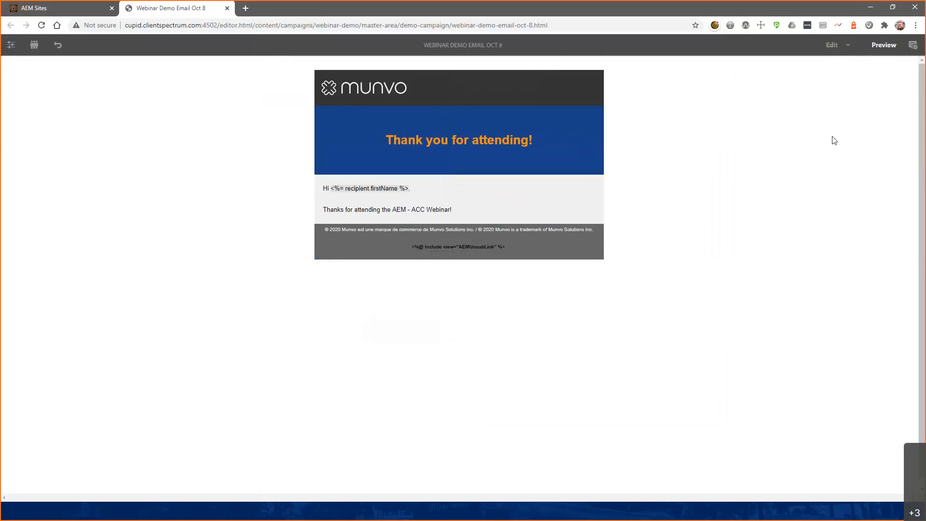
pyautogui.moveTo(830, 143)
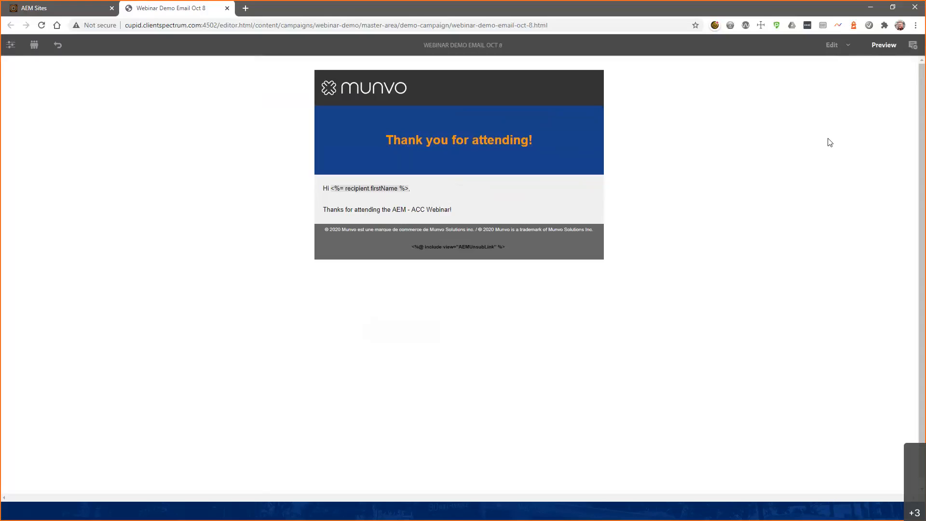
pyautogui.moveTo(673, 148)
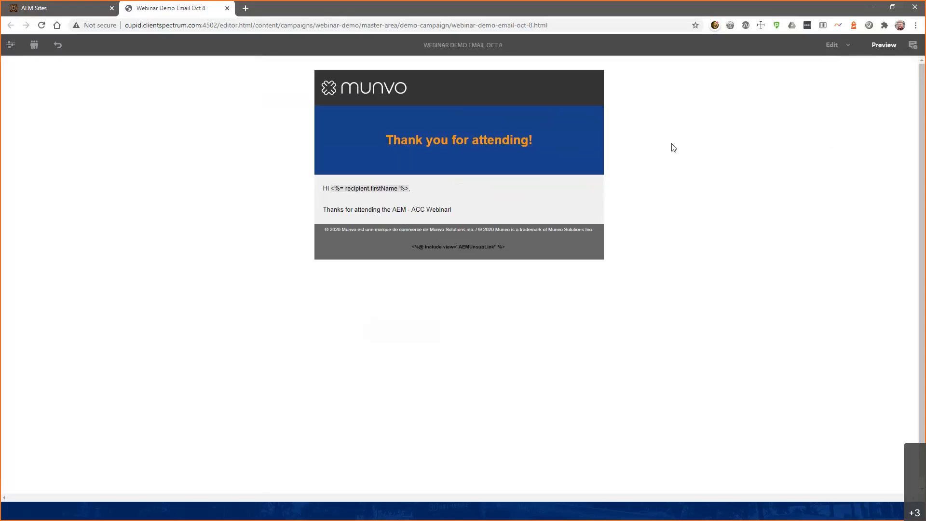
pyautogui.moveTo(836, 58)
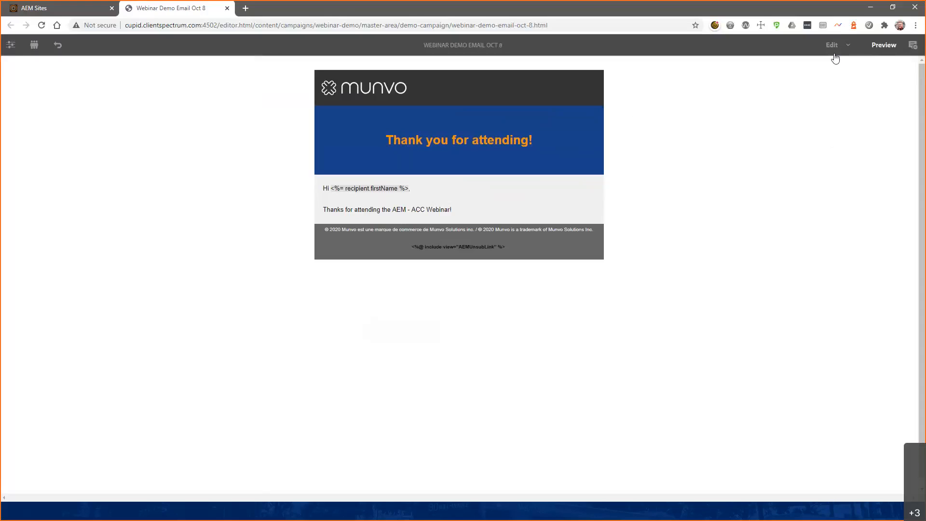
# Return to Edit mode and open the Page Information menu.
pyautogui.click(11, 45)
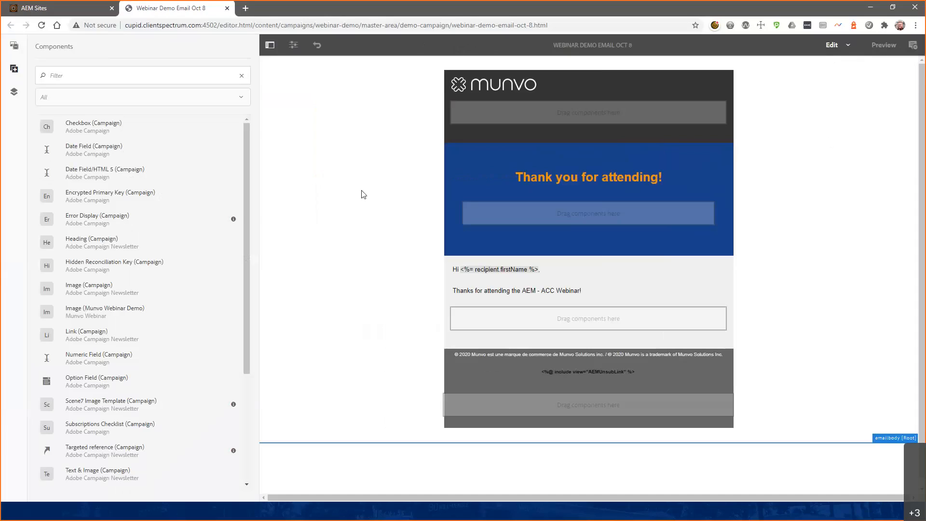
pyautogui.moveTo(342, 200)
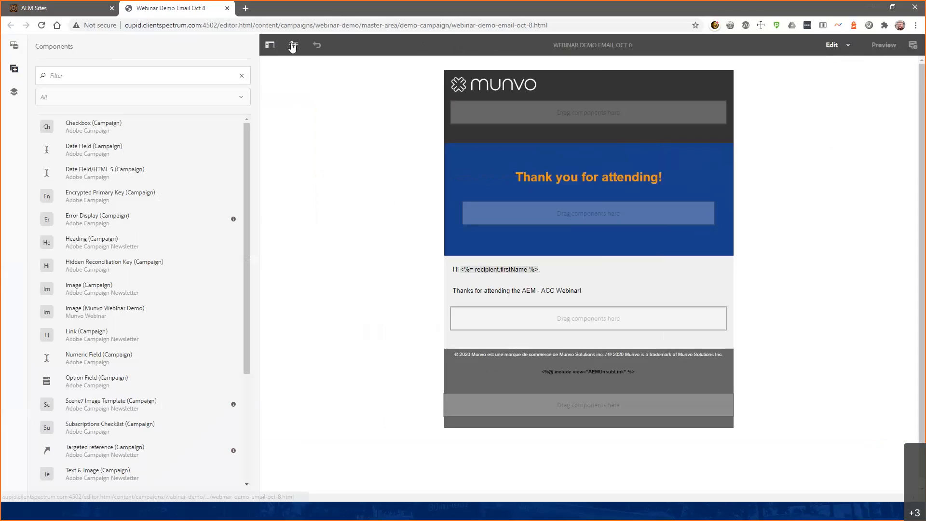
pyautogui.click(293, 45)
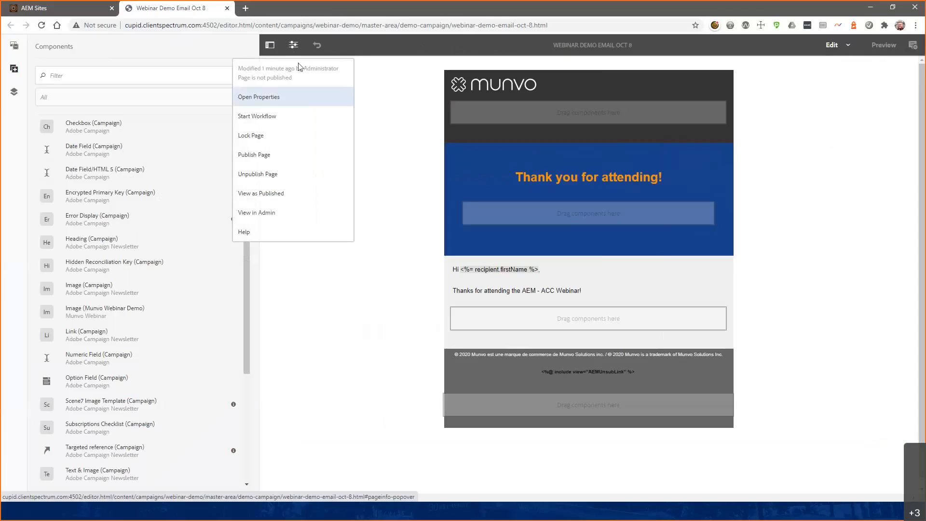
pyautogui.moveTo(369, 129)
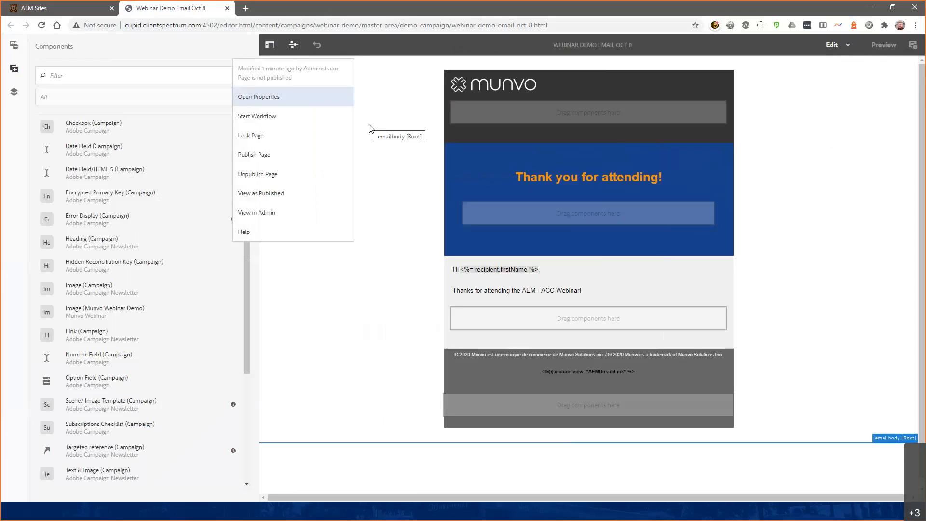
pyautogui.moveTo(371, 151)
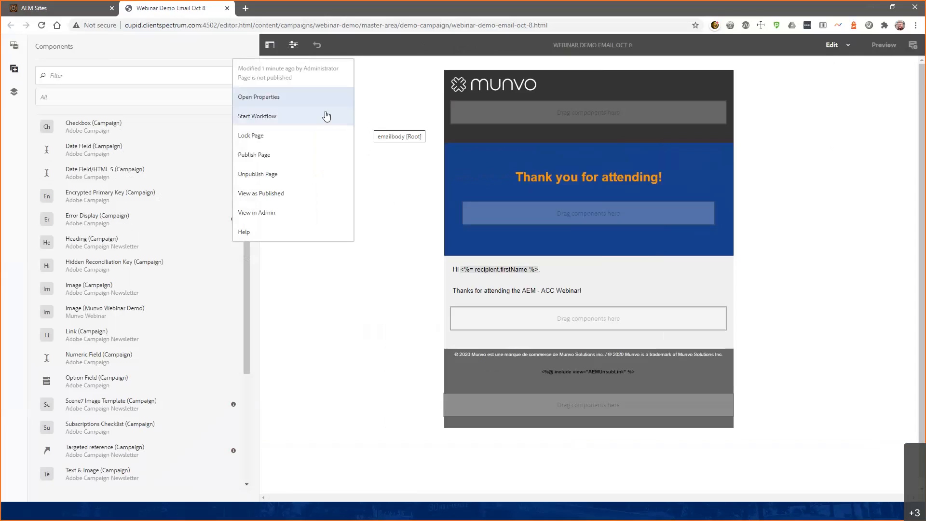
# Start the 'Approve for Adobe Campaign' workflow on the email page.
pyautogui.click(257, 115)
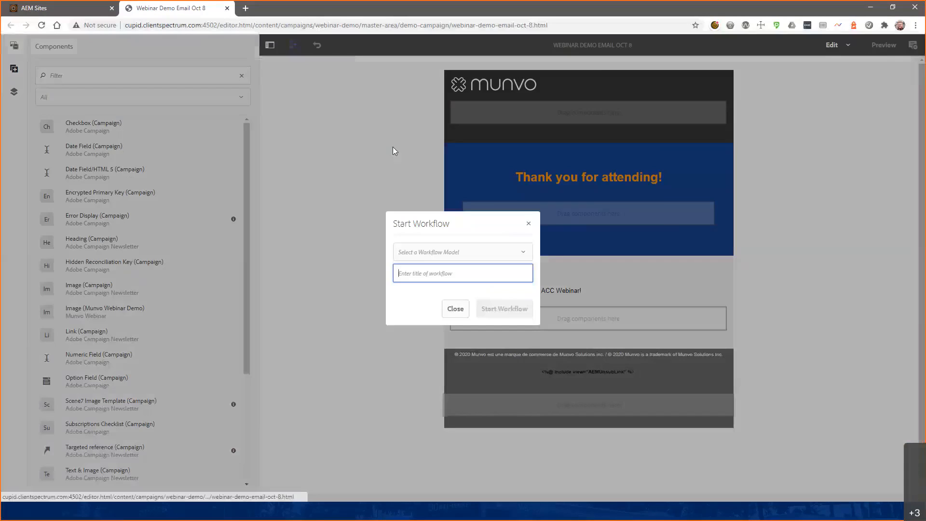
pyautogui.moveTo(520, 258)
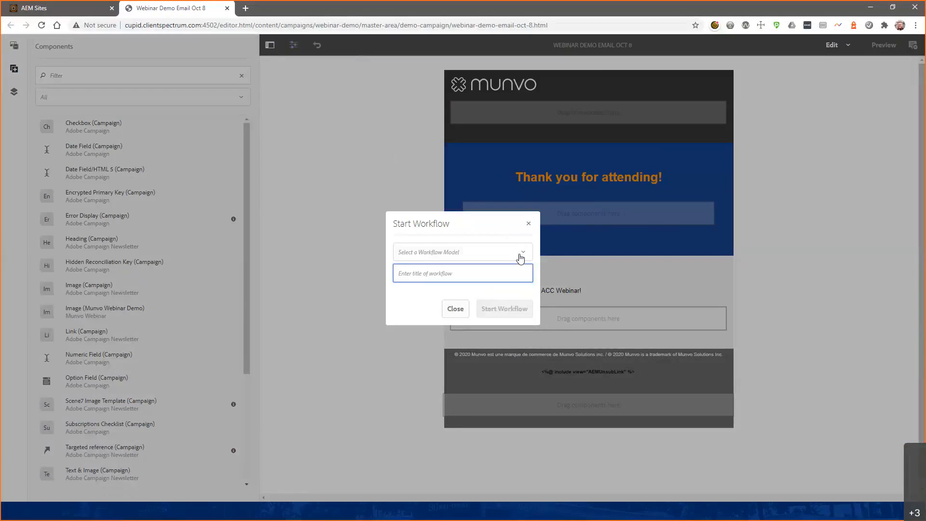
pyautogui.moveTo(520, 265)
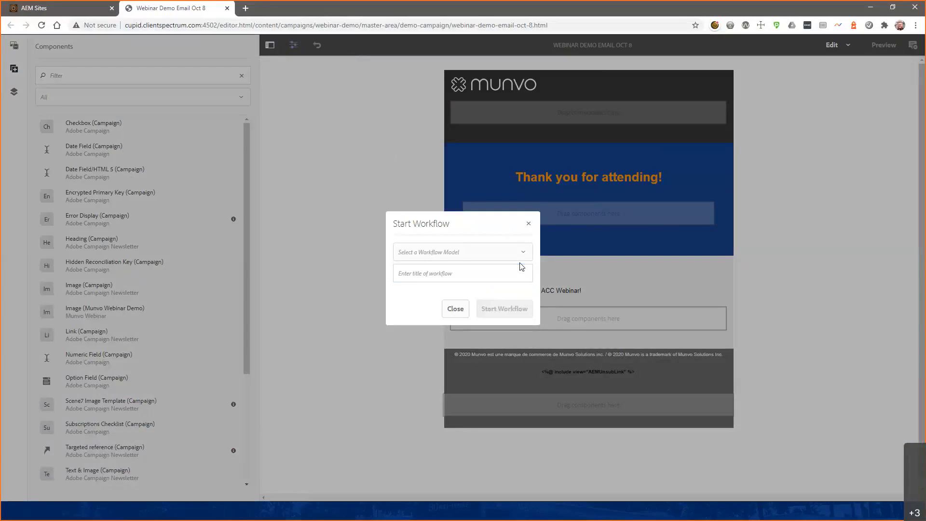
pyautogui.click(463, 252)
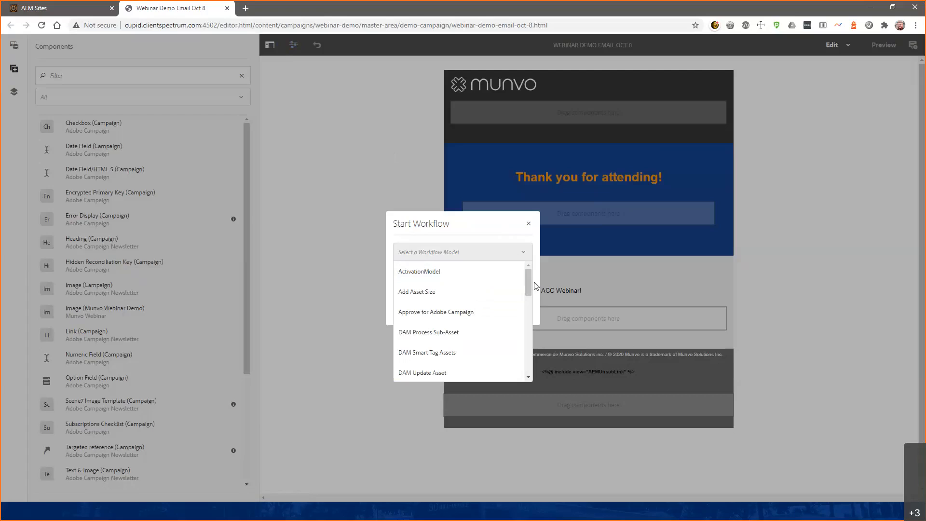
pyautogui.click(436, 313)
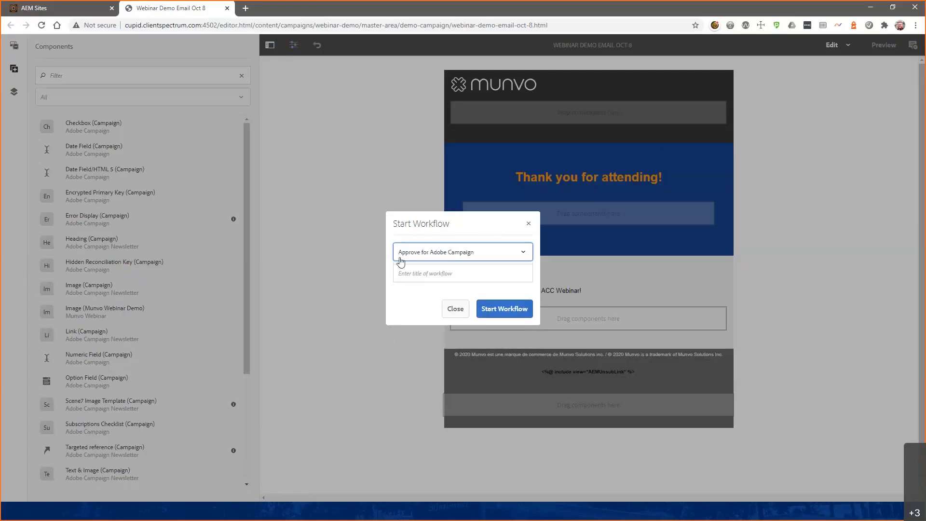
pyautogui.moveTo(499, 294)
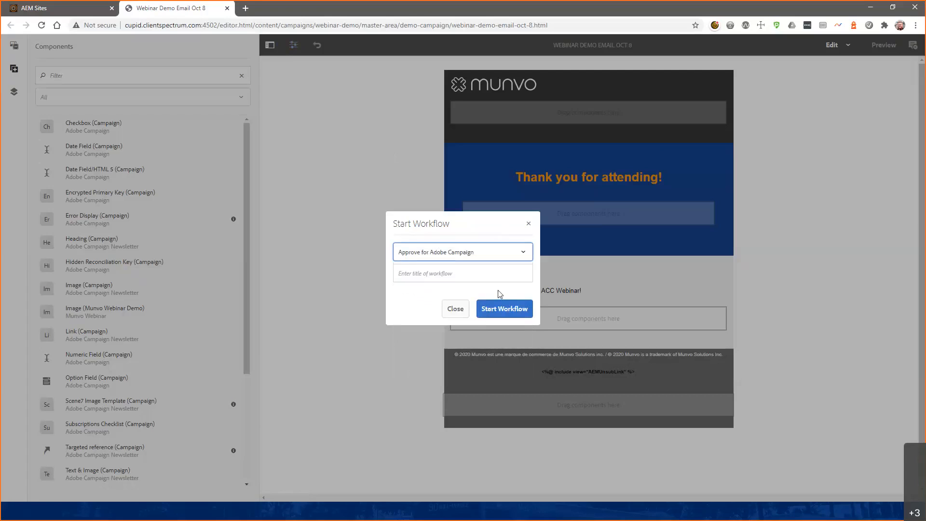
pyautogui.moveTo(505, 308)
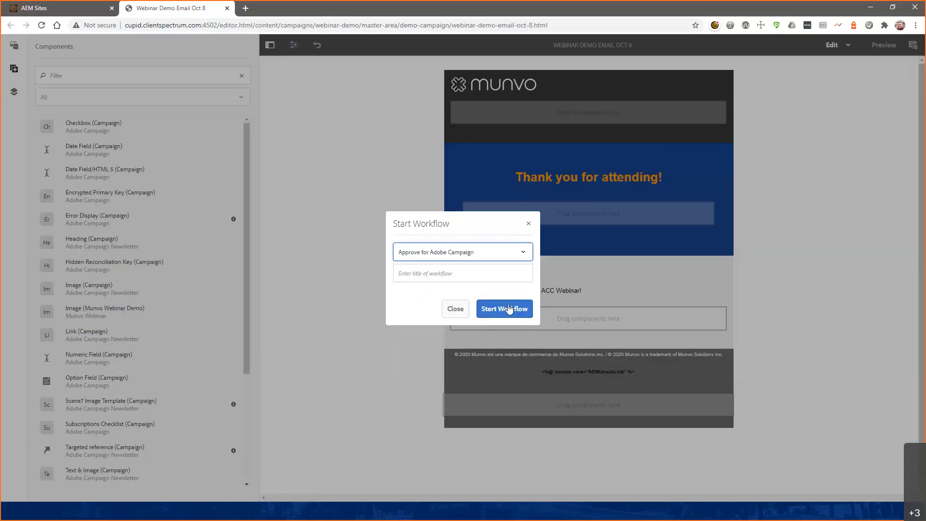
pyautogui.click(504, 309)
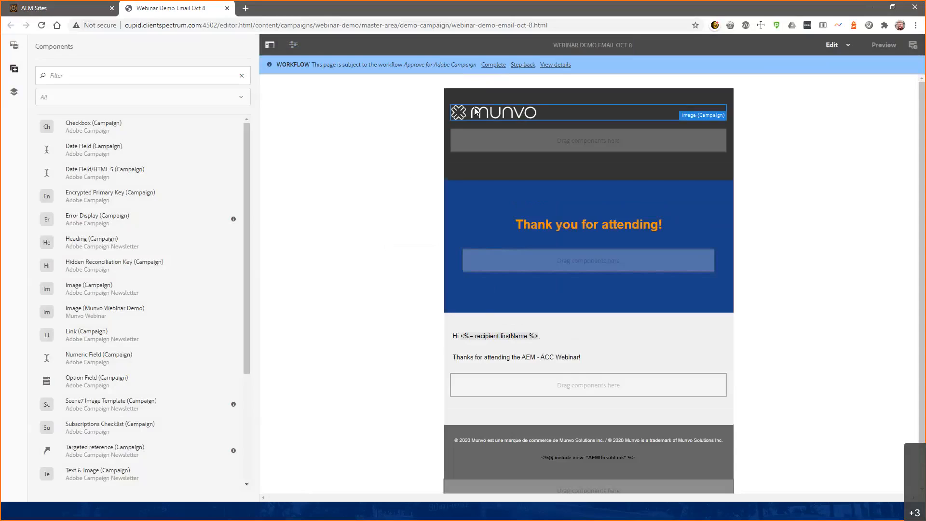
pyautogui.moveTo(494, 64)
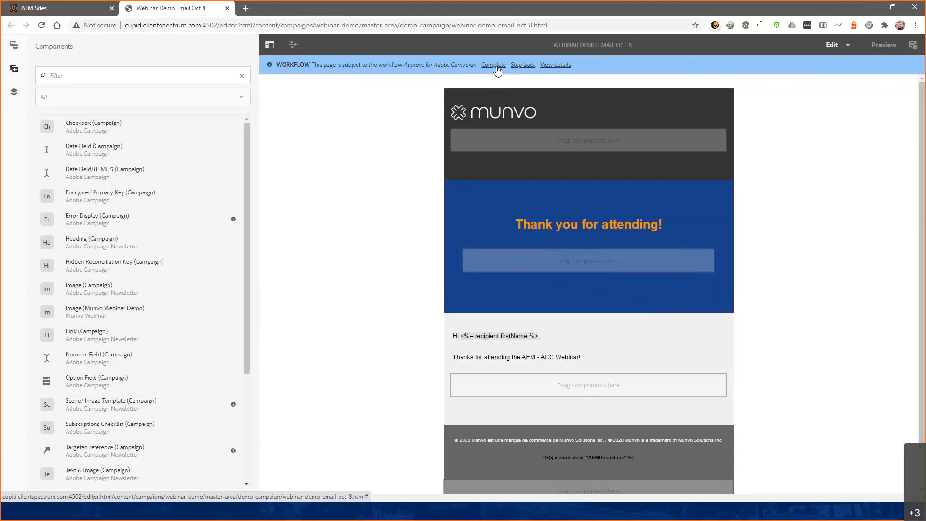
# Complete the first workflow step, advancing to Newsletter Review.
pyautogui.click(493, 65)
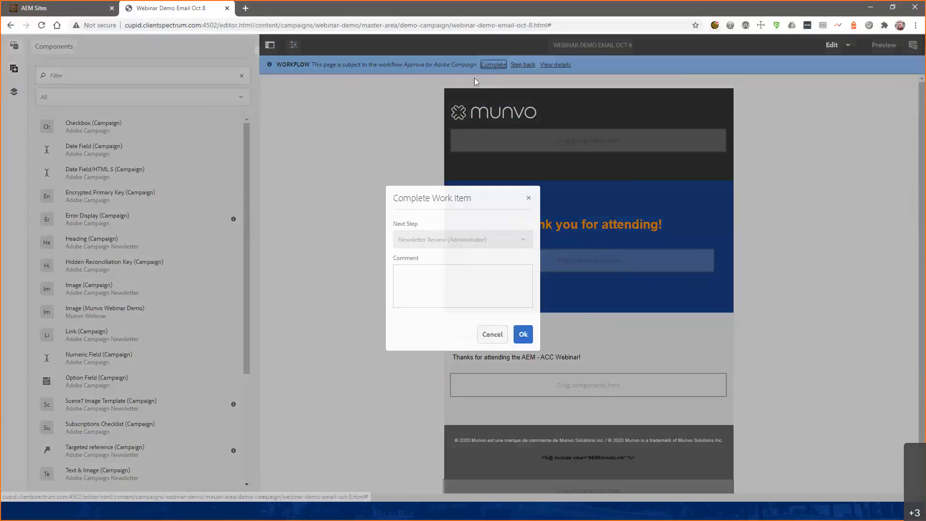
pyautogui.click(463, 285)
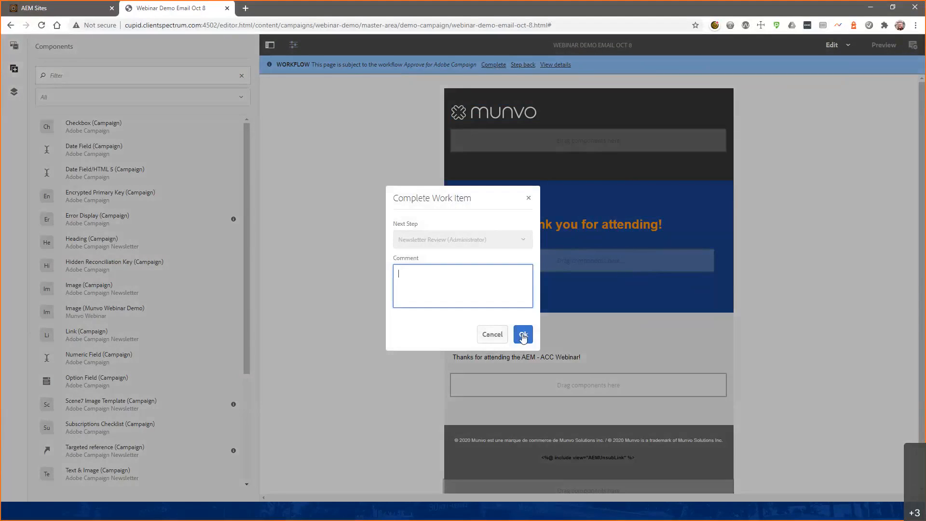
pyautogui.click(522, 334)
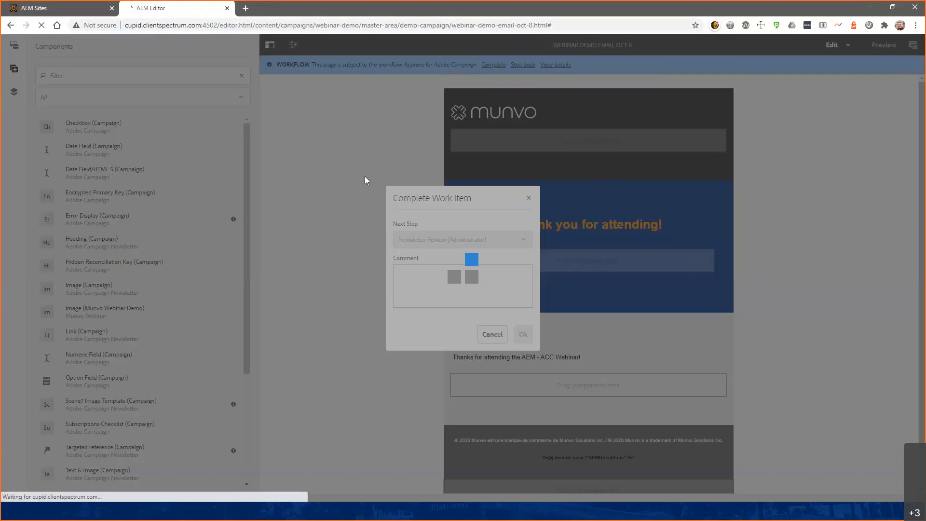
pyautogui.click(521, 334)
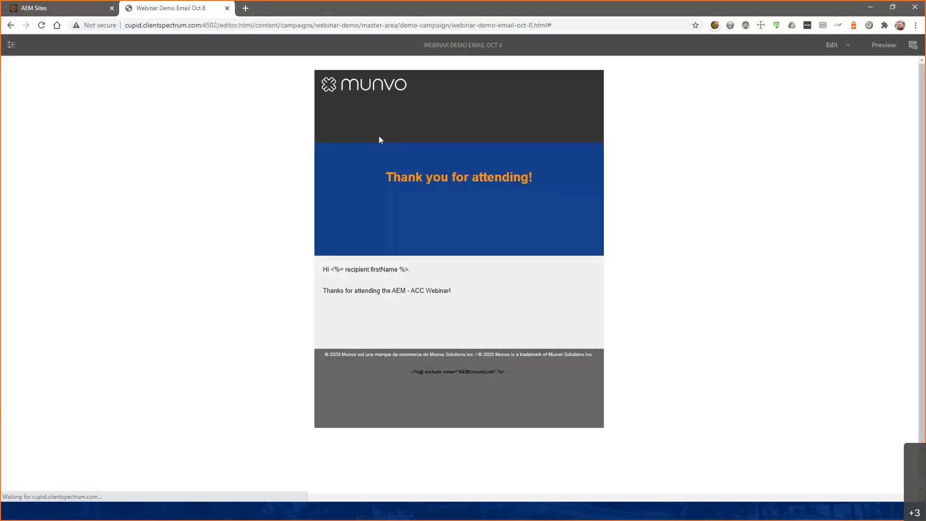
pyautogui.click(10, 45)
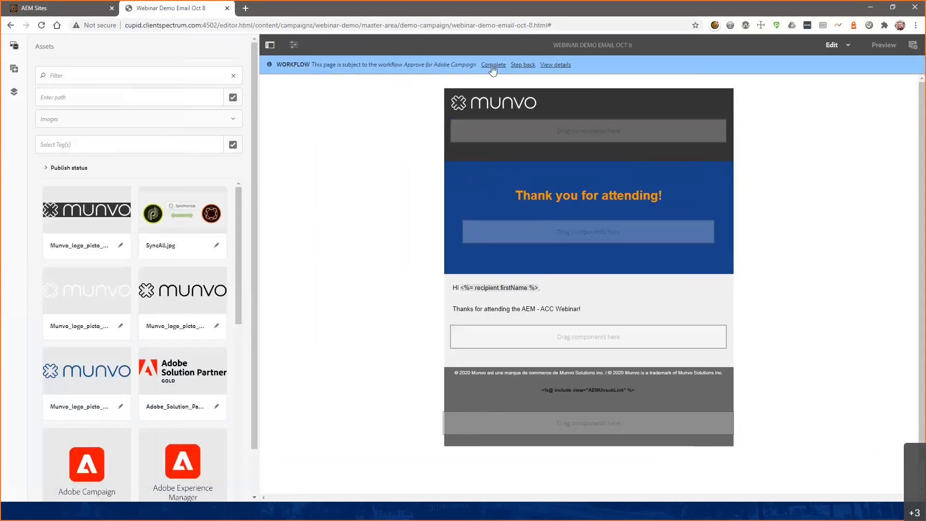
# Complete the next step by choosing Newsletter Approval.
pyautogui.click(493, 65)
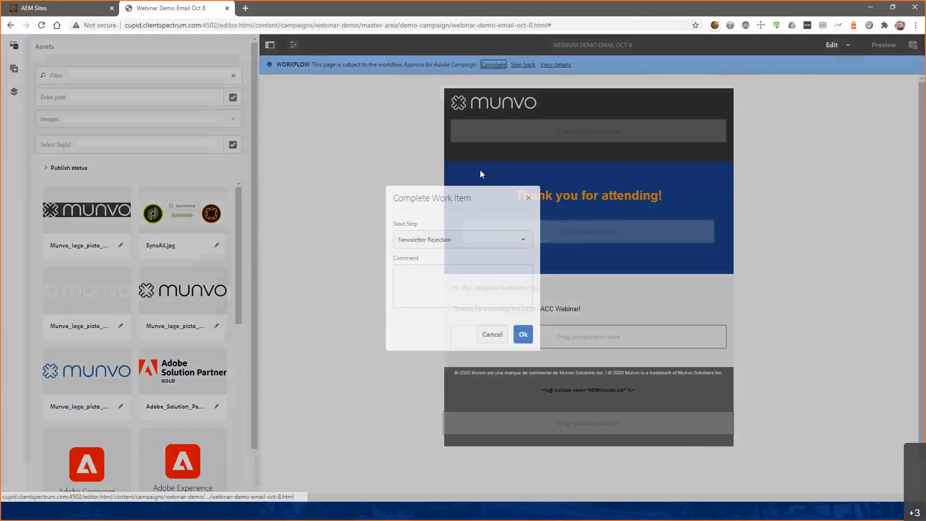
pyautogui.click(462, 239)
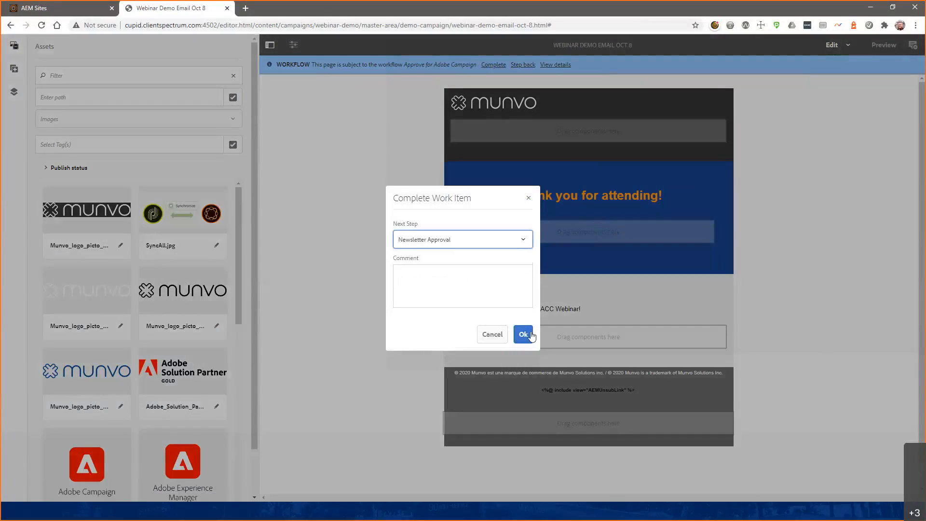
pyautogui.click(523, 334)
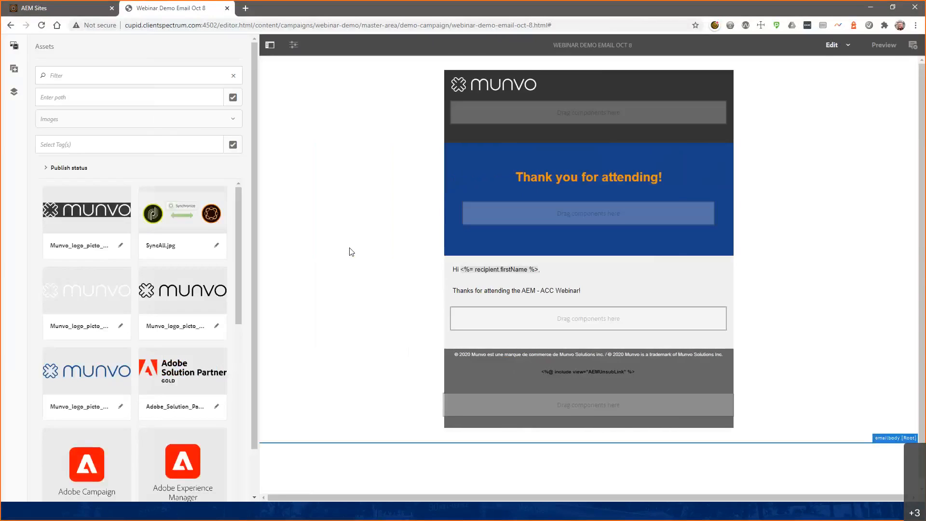
pyautogui.moveTo(354, 244)
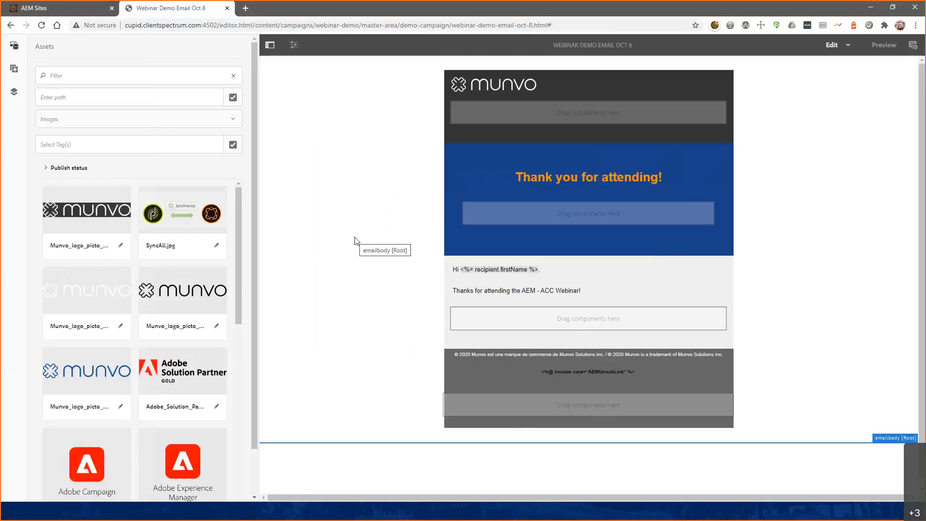
# In Campaign Classic's AEM Campaign (OP40), select the AEM Email Delivery Template and stop the Default workflow.
pyautogui.press('alt+tab')
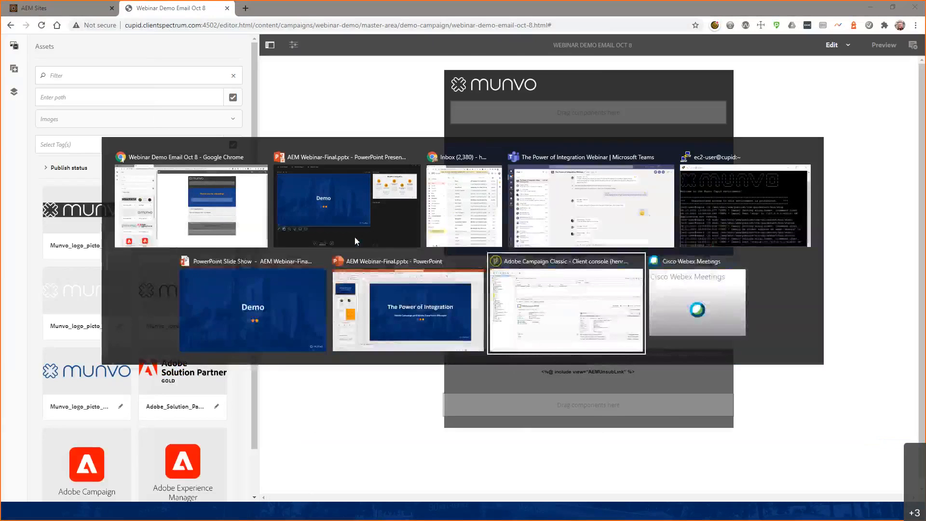
pyautogui.click(566, 304)
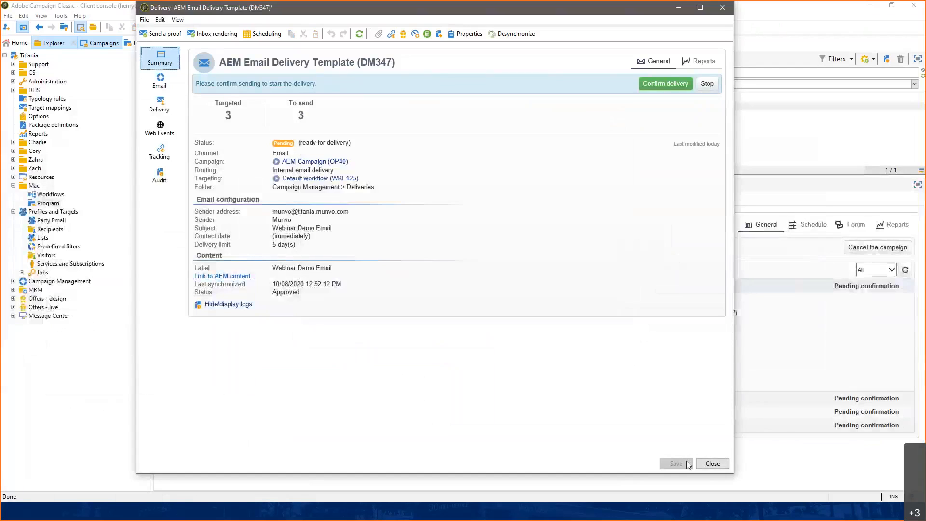
pyautogui.click(712, 463)
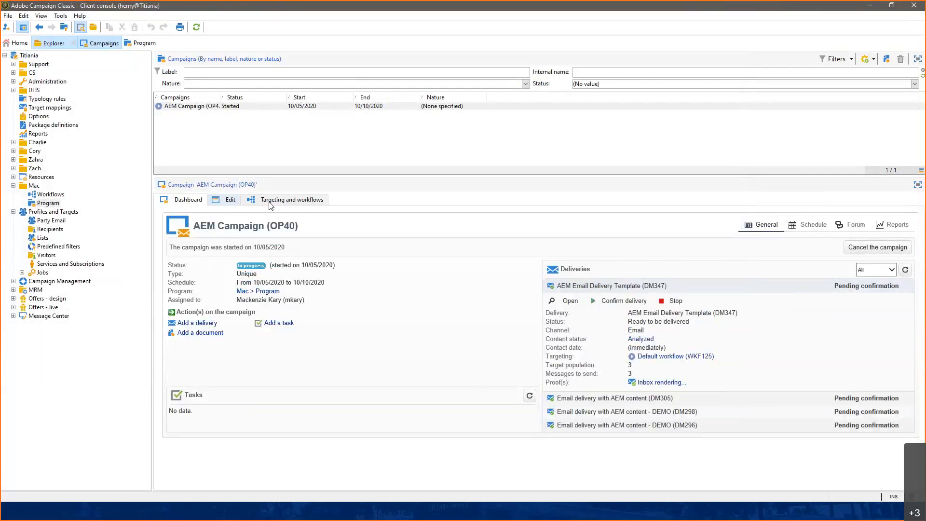
pyautogui.click(293, 199)
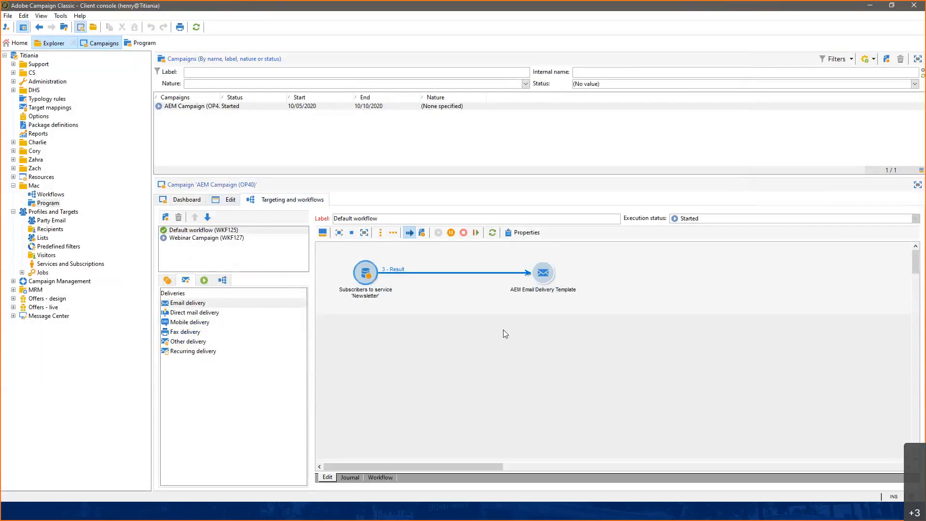
pyautogui.moveTo(437, 325)
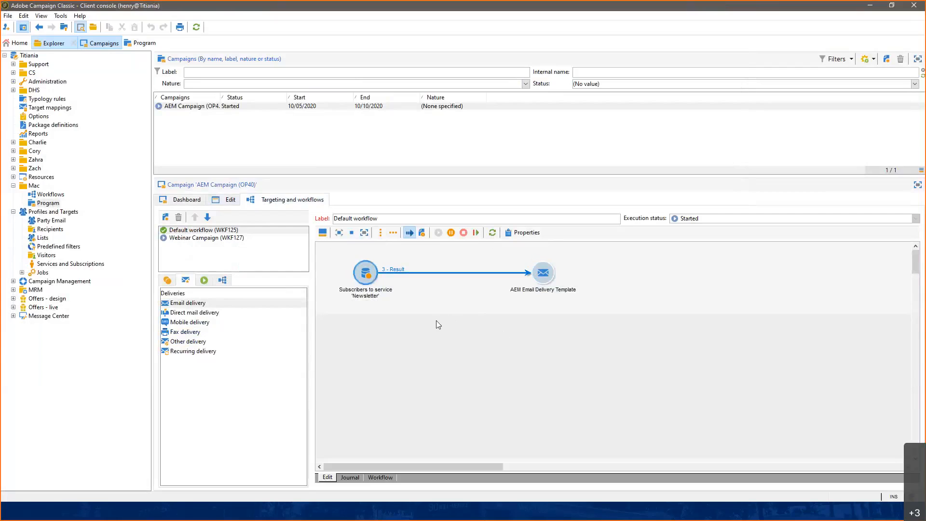
pyautogui.moveTo(375, 301)
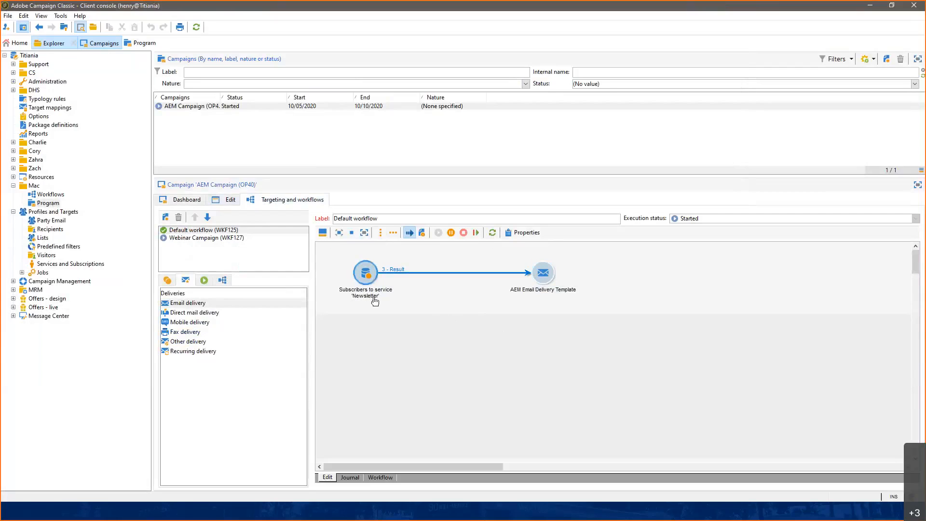
pyautogui.moveTo(369, 303)
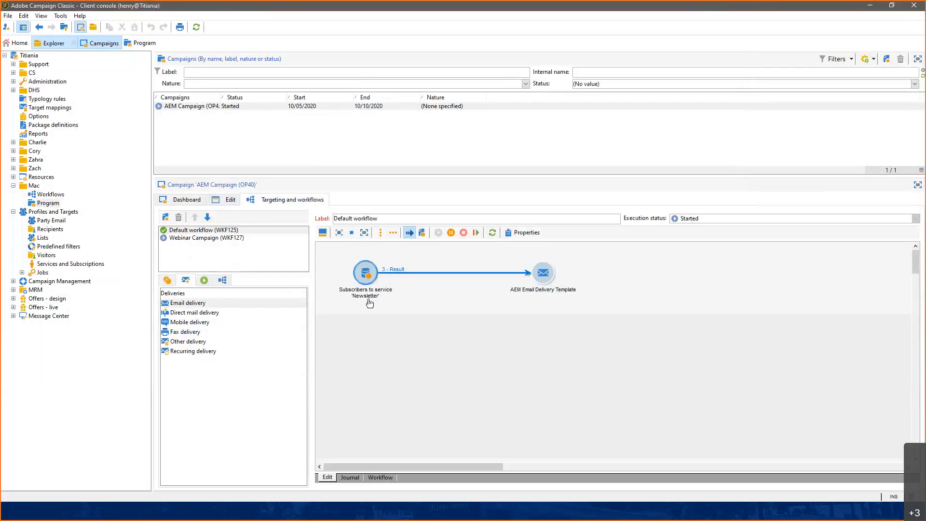
pyautogui.moveTo(542, 281)
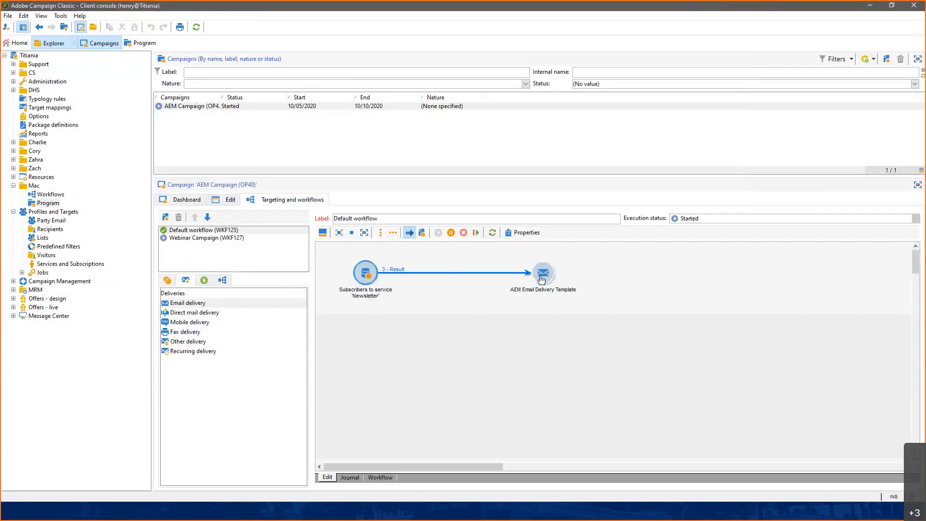
pyautogui.click(542, 272)
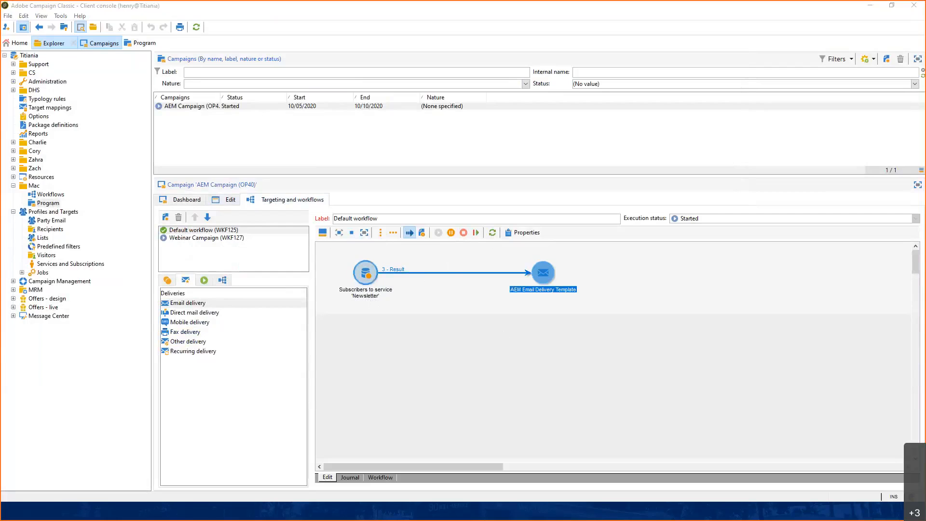
pyautogui.click(463, 232)
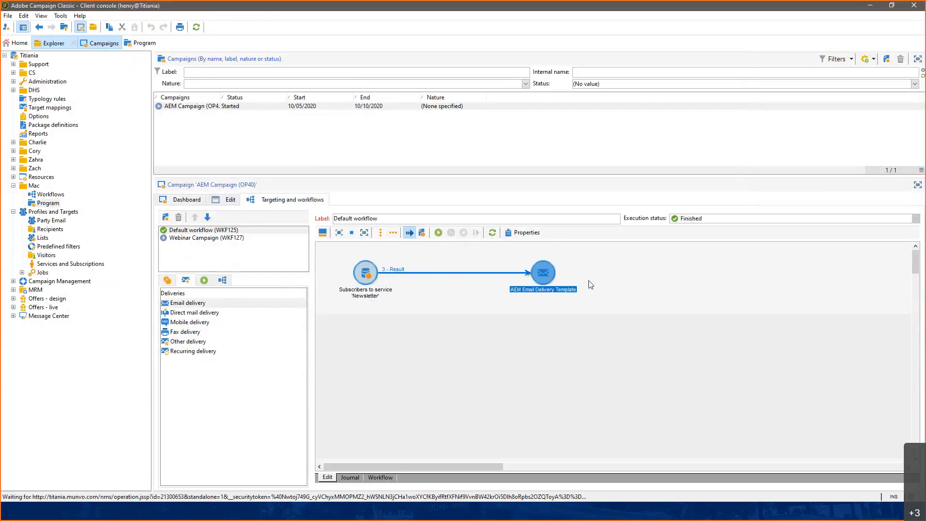
# Delete the old AEM Email Delivery Template step and add a new Email delivery activity.
pyautogui.rightClick(543, 273)
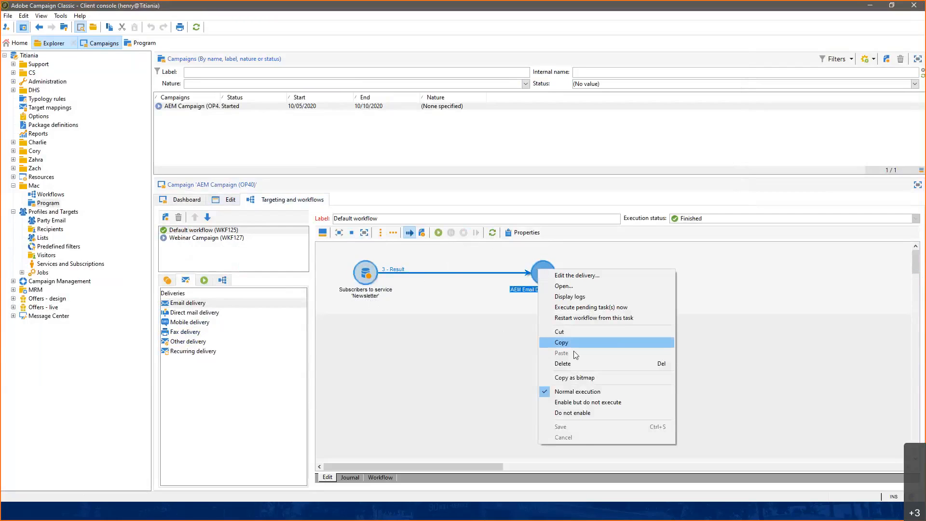
pyautogui.click(563, 364)
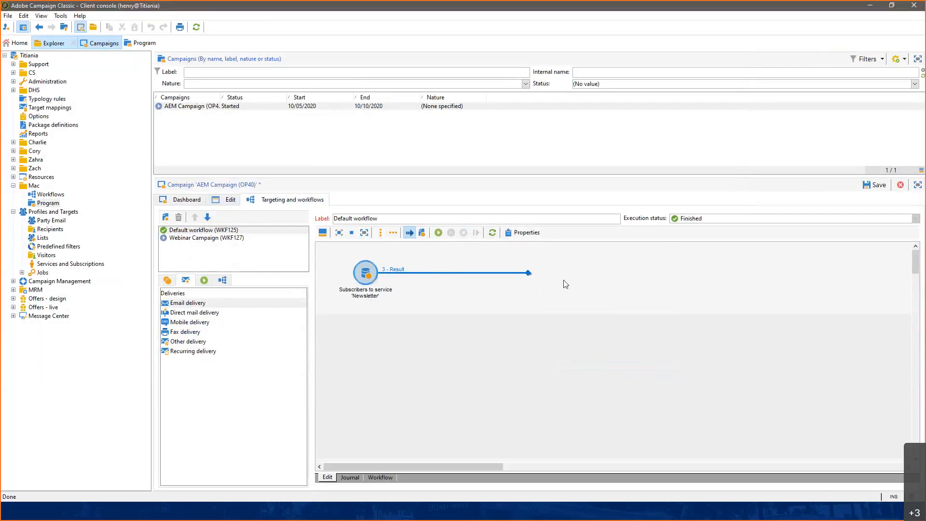
pyautogui.moveTo(195, 306)
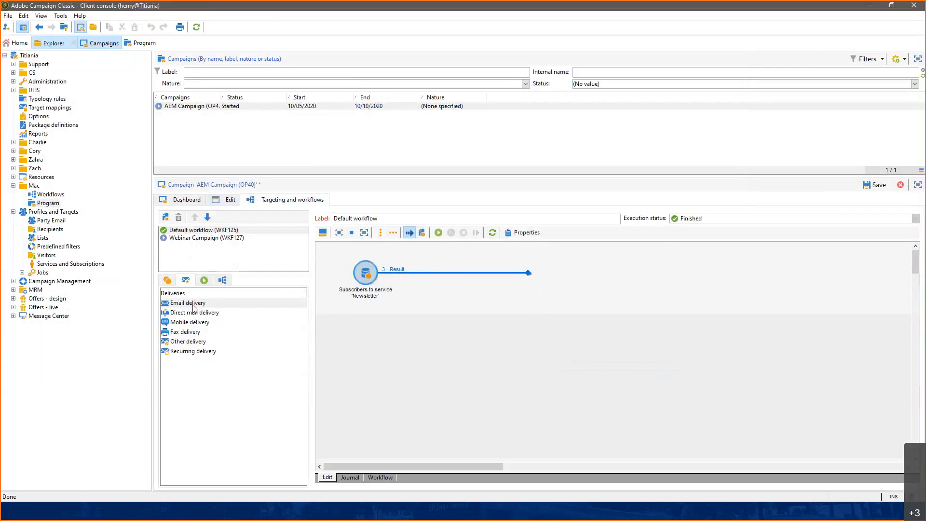
pyautogui.click(187, 302)
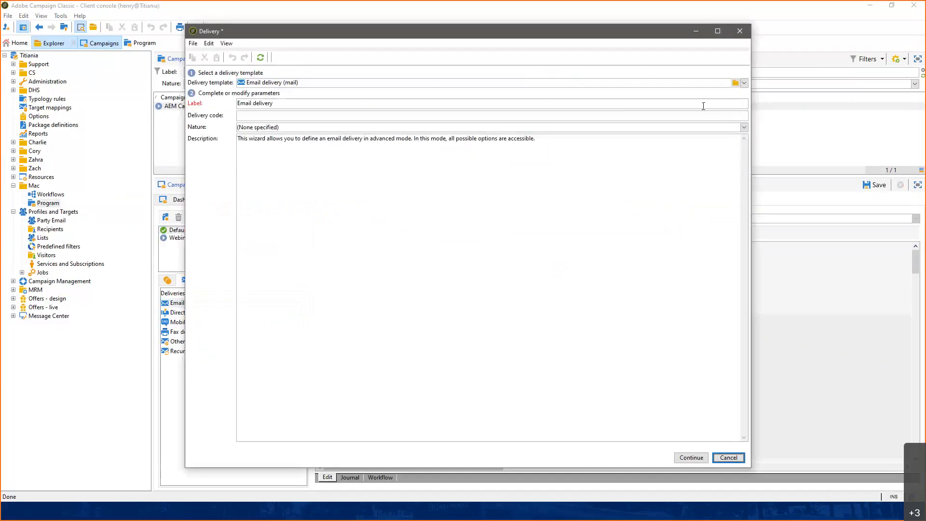
pyautogui.moveTo(736, 82)
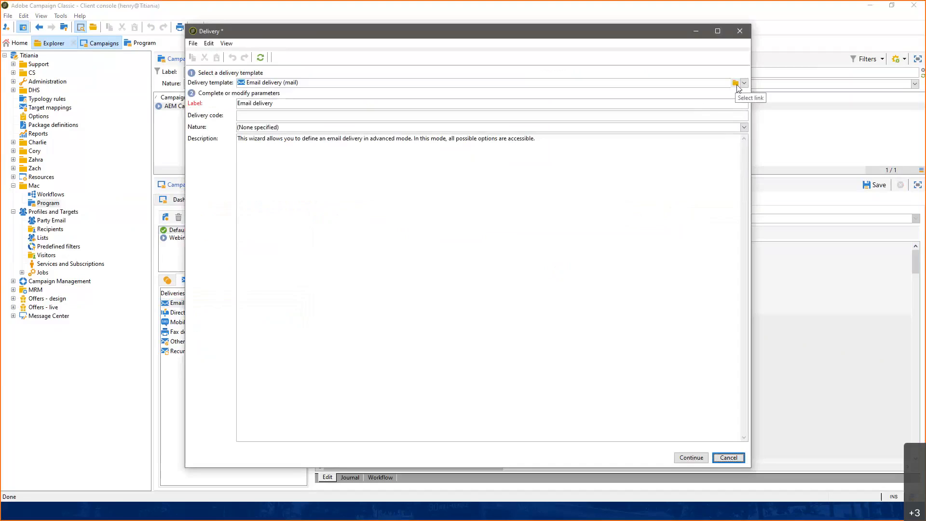
# Select AEM Email Delivery Template (DM319) as the delivery template and continue to email parameters.
pyautogui.click(735, 82)
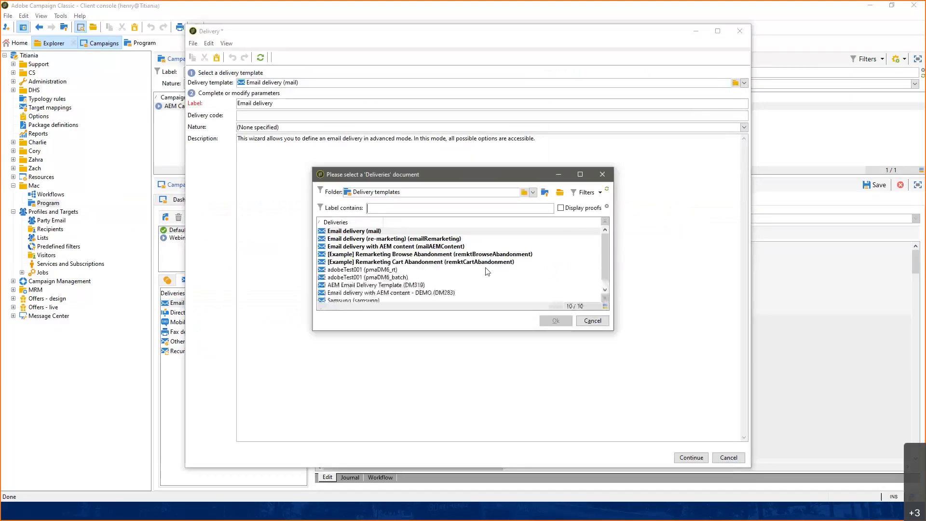
pyautogui.click(376, 285)
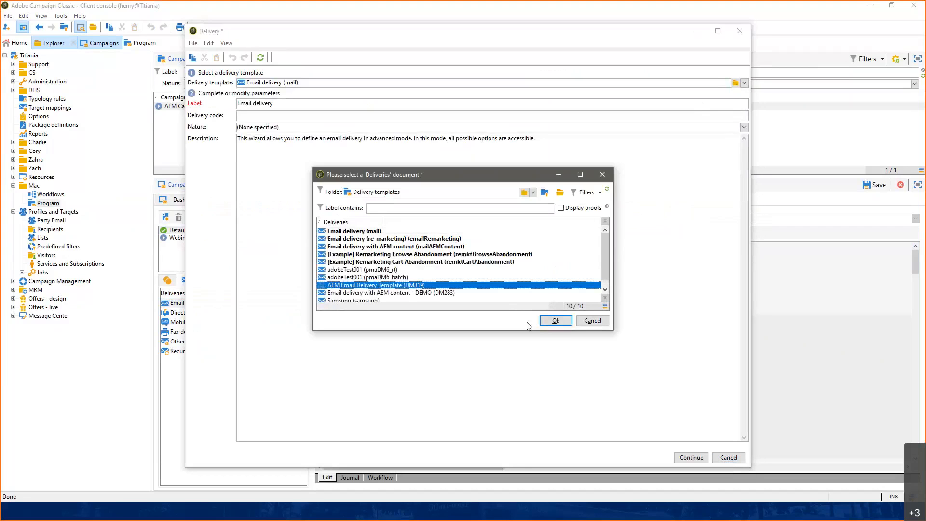
pyautogui.moveTo(556, 320)
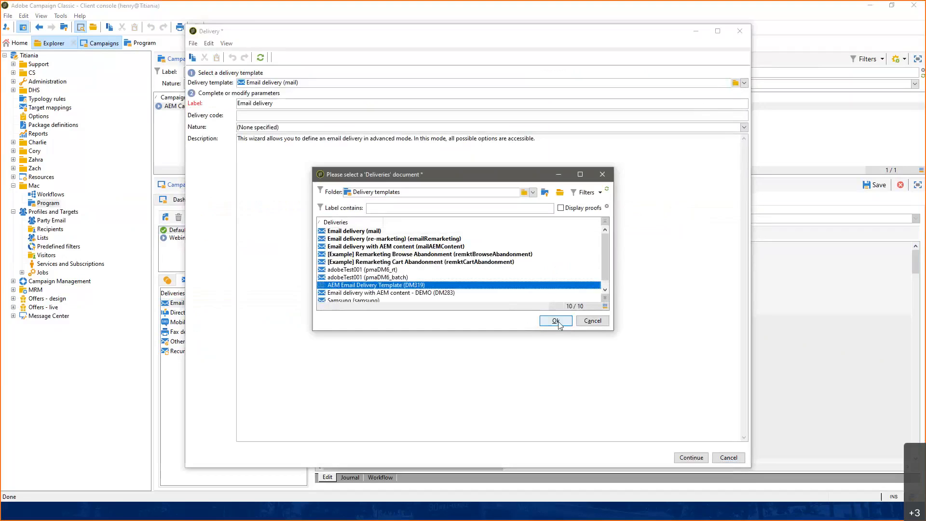
pyautogui.click(554, 321)
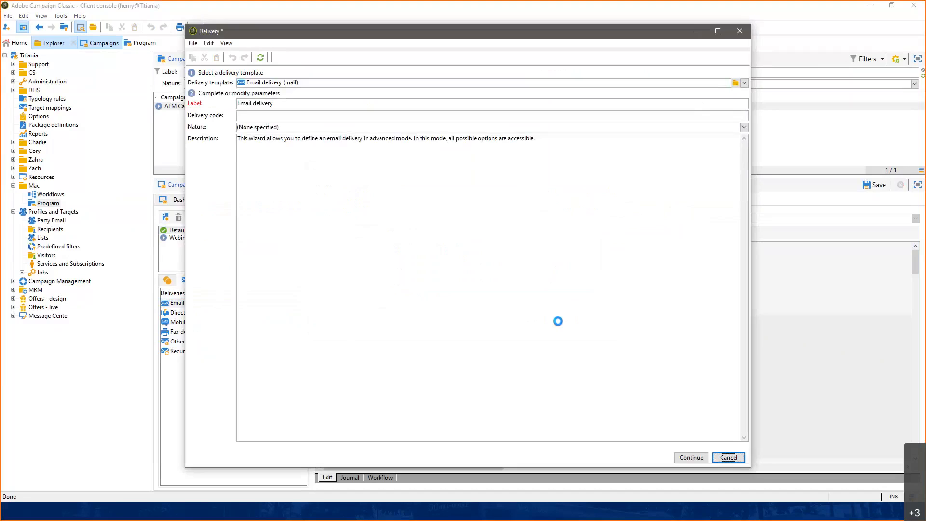
pyautogui.click(744, 83)
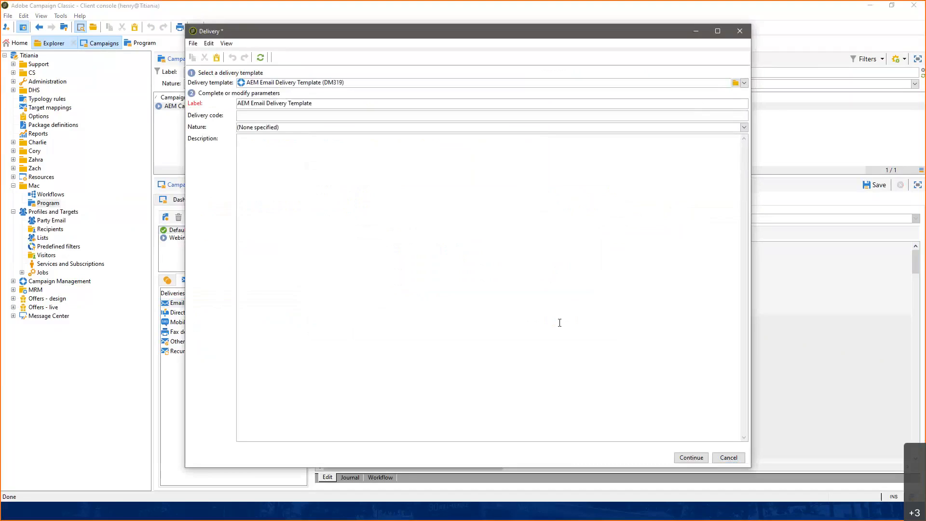
pyautogui.moveTo(569, 324)
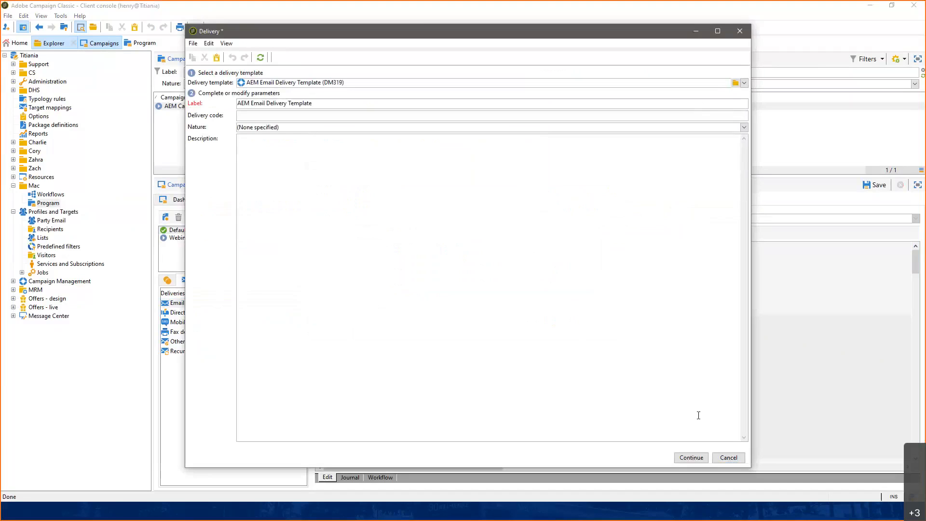
pyautogui.click(691, 458)
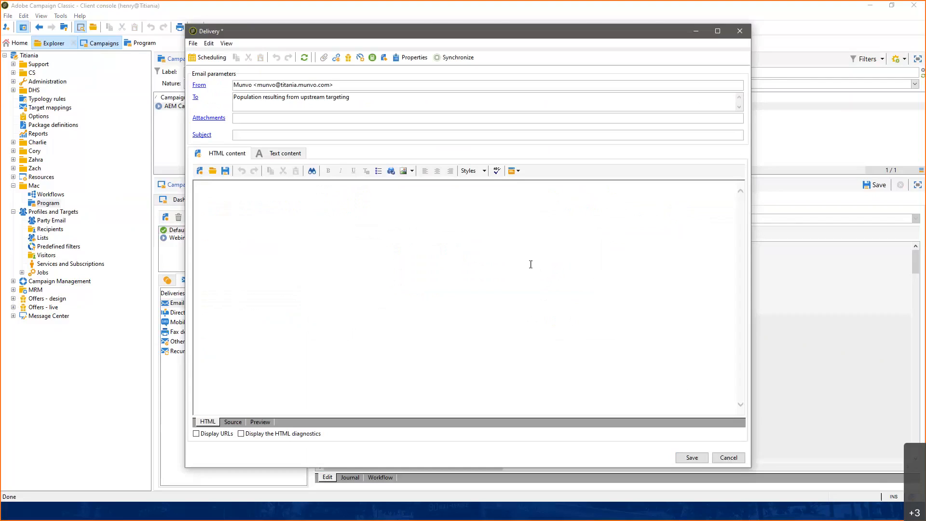
pyautogui.moveTo(483, 74)
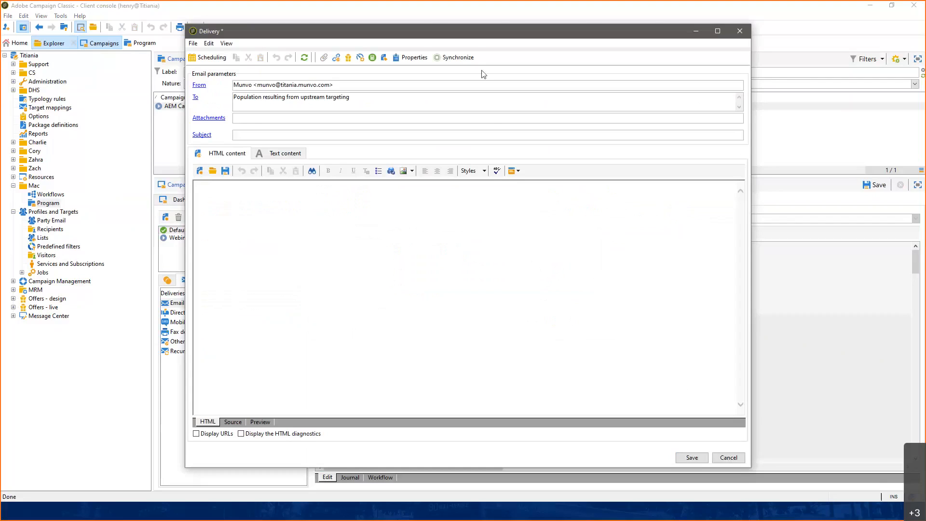
pyautogui.moveTo(458, 58)
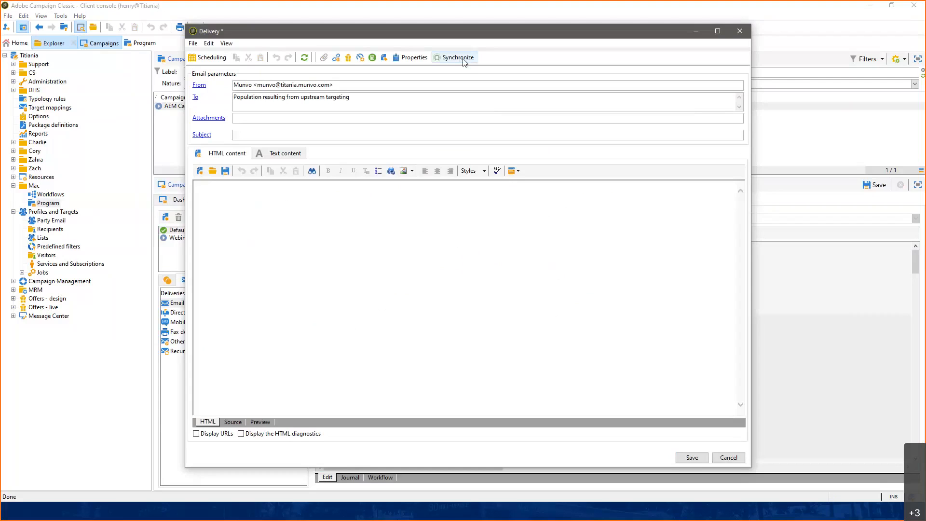
# Open the List of AEM email contents with Synchronize.
pyautogui.click(457, 57)
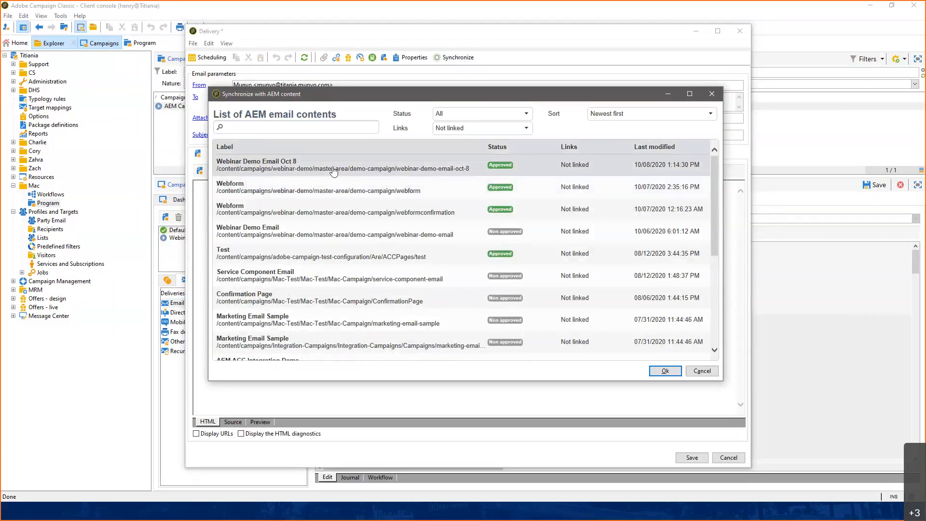
pyautogui.moveTo(589, 166)
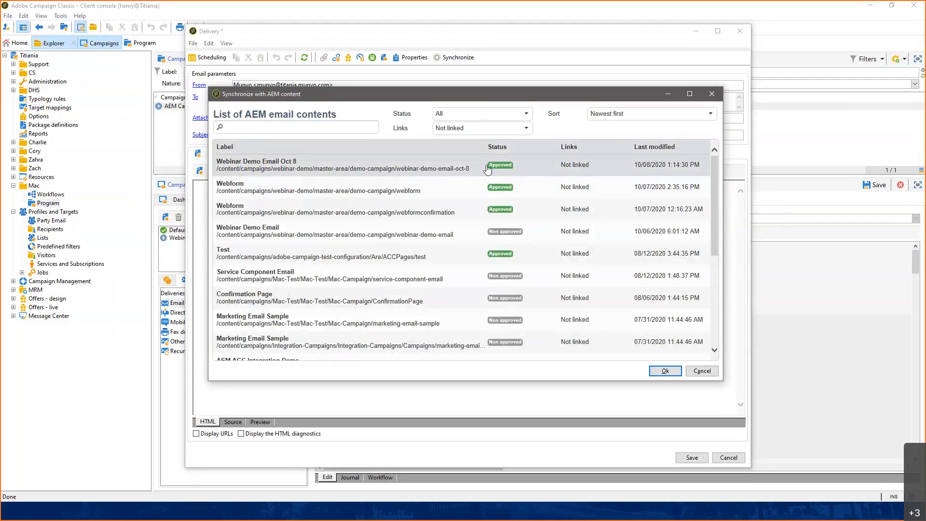
pyautogui.moveTo(588, 171)
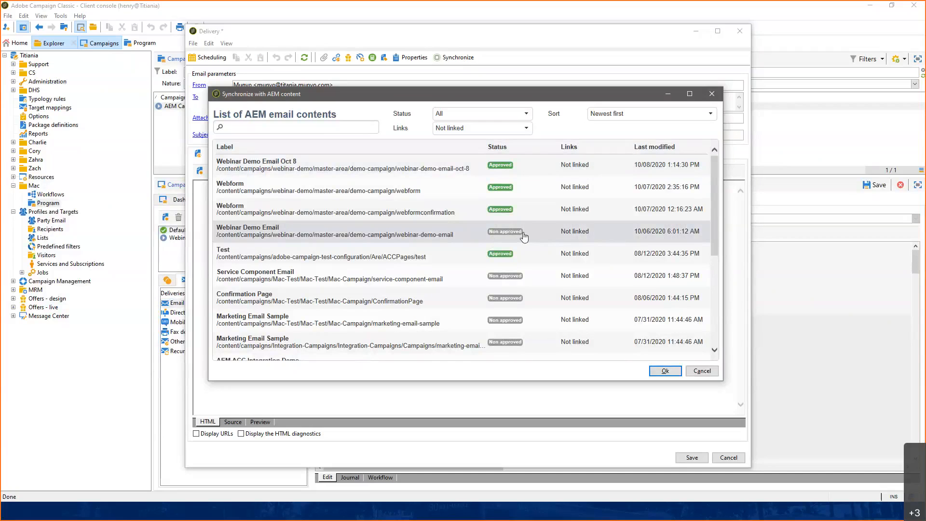
pyautogui.moveTo(540, 188)
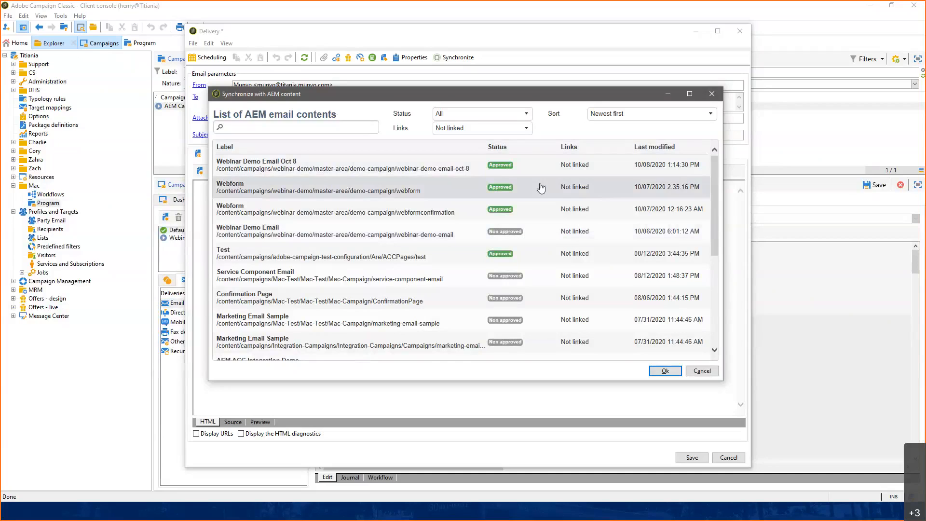
# Synchronize the delivery with the 'Webinar Demo Email Oct 8' AEM content.
pyautogui.click(343, 165)
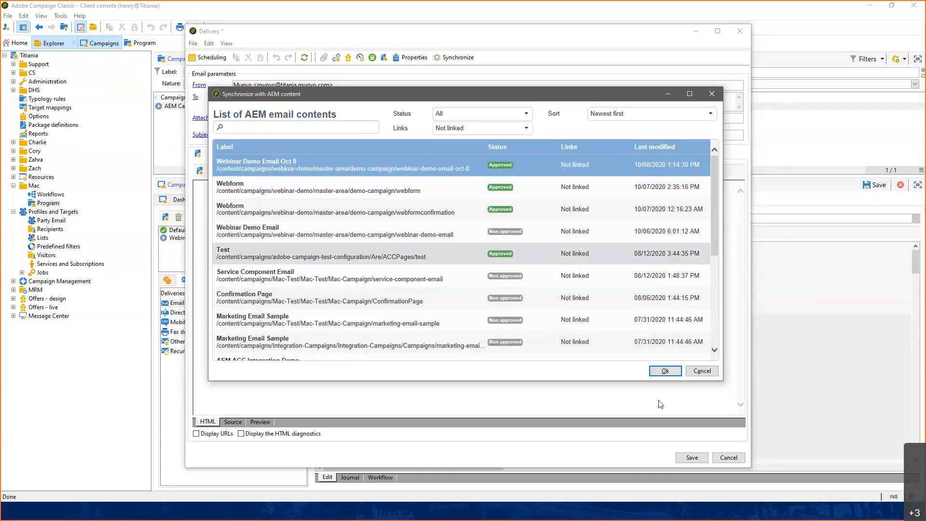
pyautogui.click(665, 371)
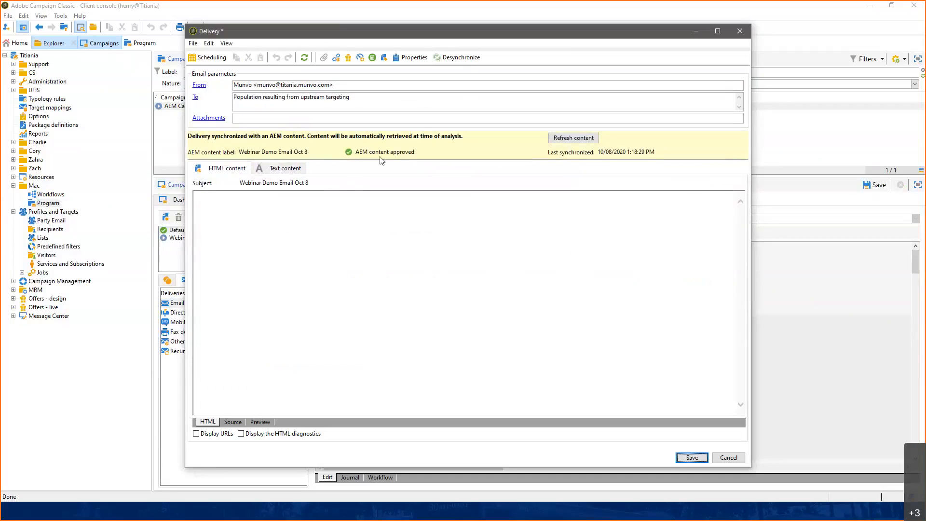
pyautogui.moveTo(317, 184)
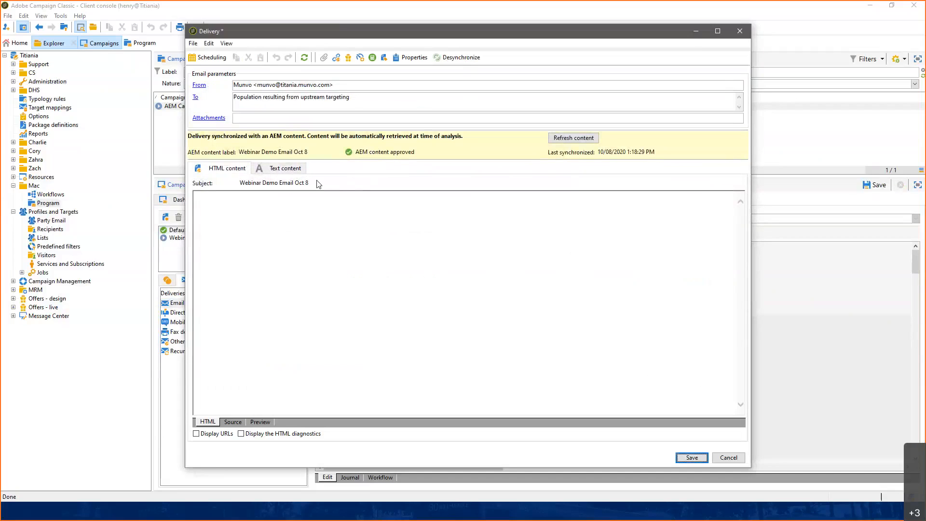
pyautogui.moveTo(474, 156)
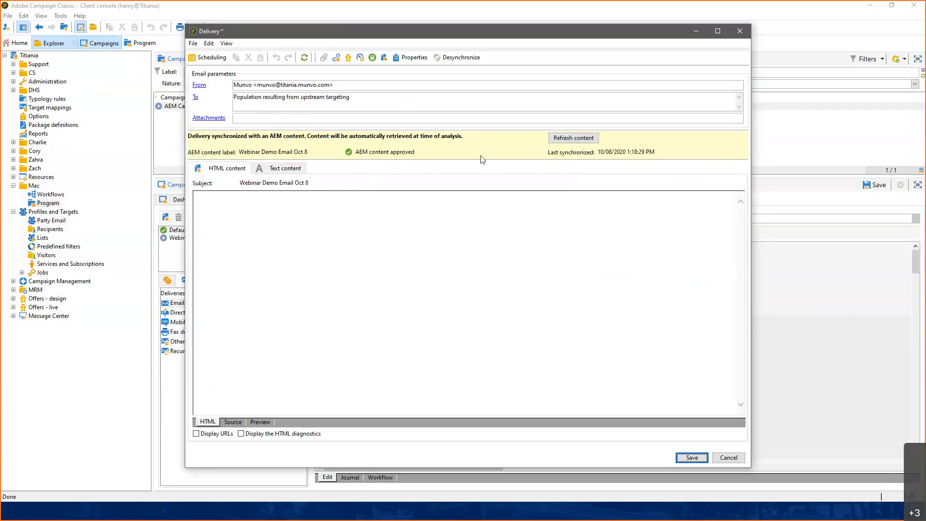
pyautogui.moveTo(478, 167)
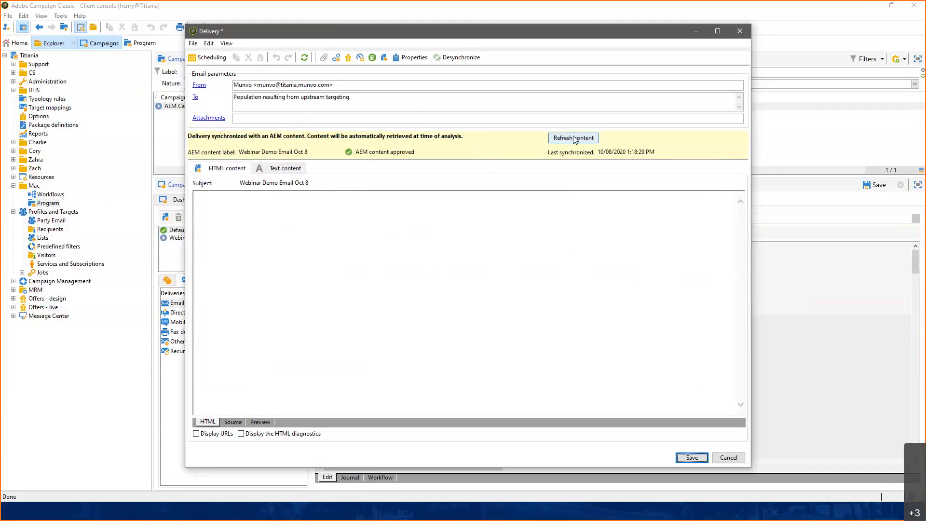
# Refresh the AEM content, scroll through its HTML source, and bring up the preview.
pyautogui.click(574, 137)
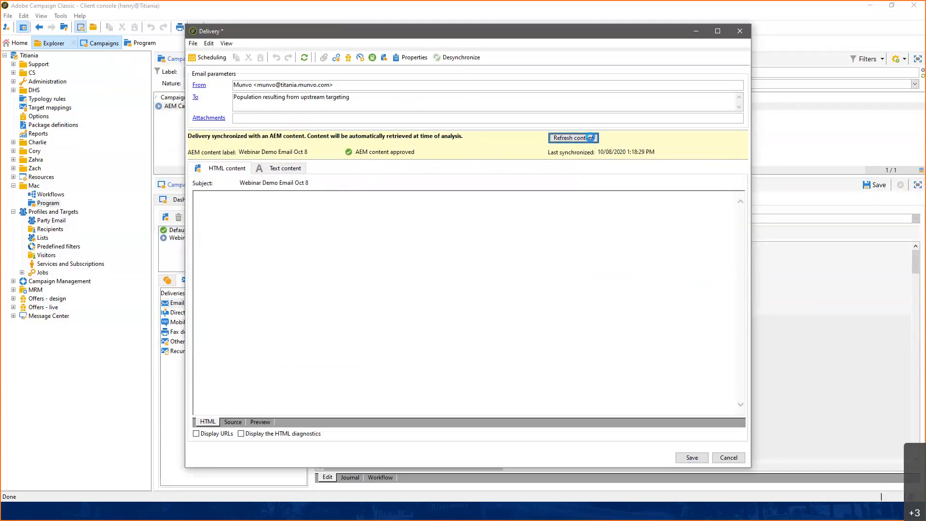
pyautogui.click(573, 137)
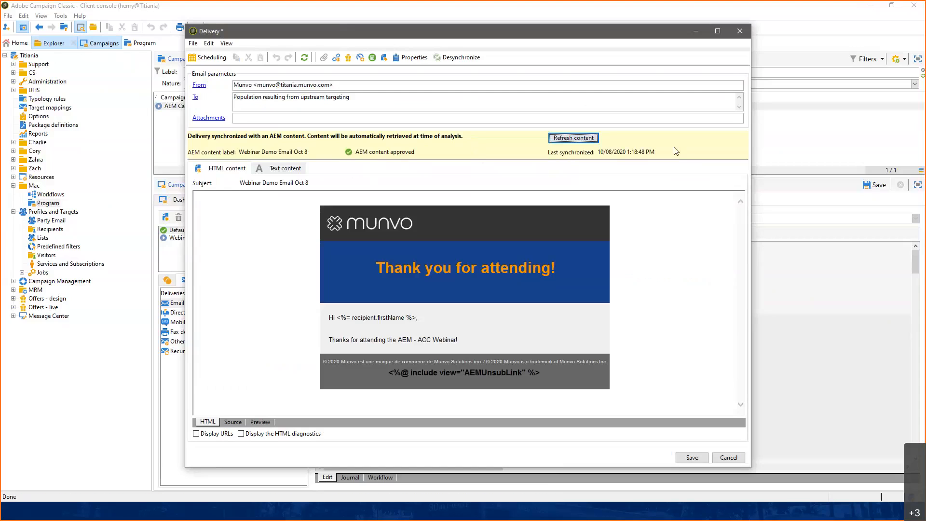
pyautogui.moveTo(632, 313)
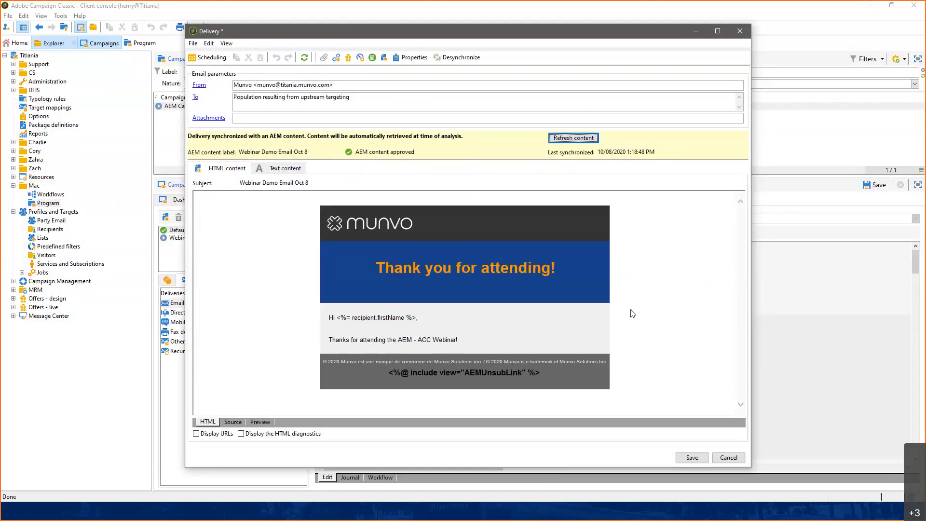
pyautogui.moveTo(511, 255)
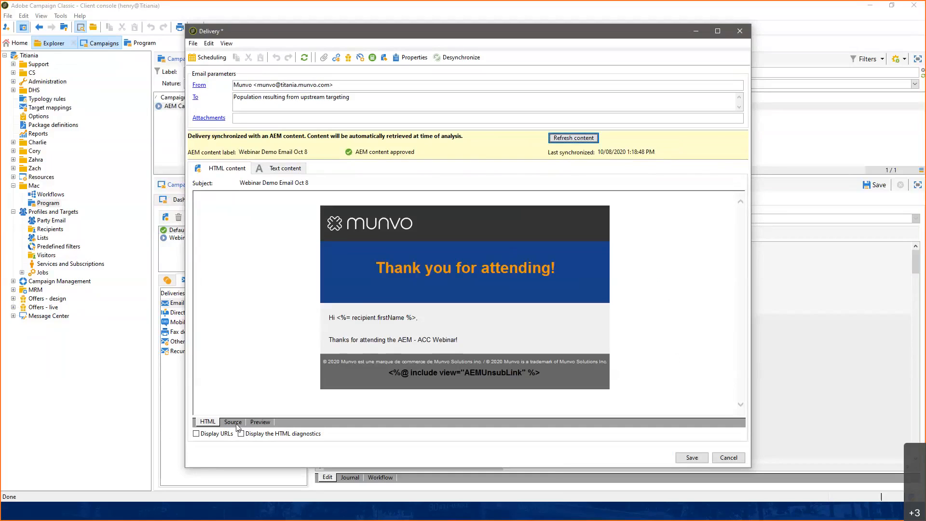
pyautogui.click(233, 422)
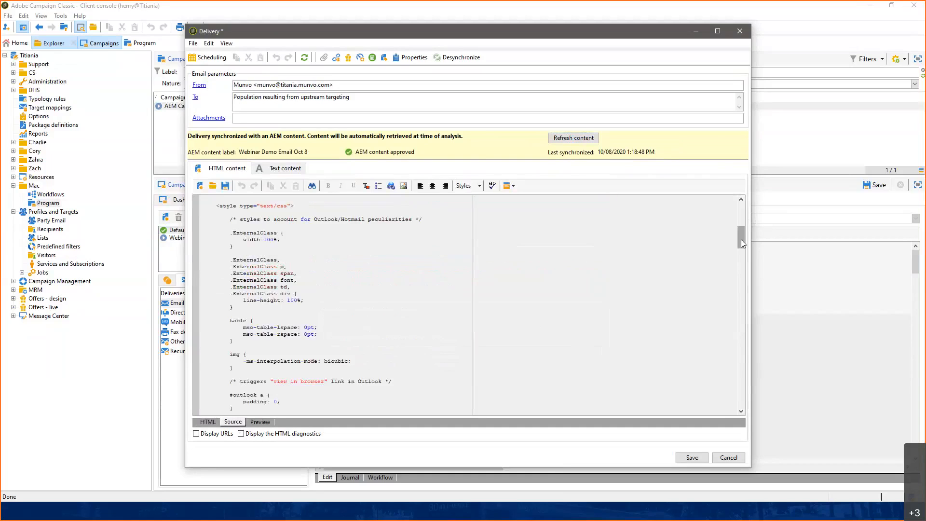
pyautogui.scroll(-3)
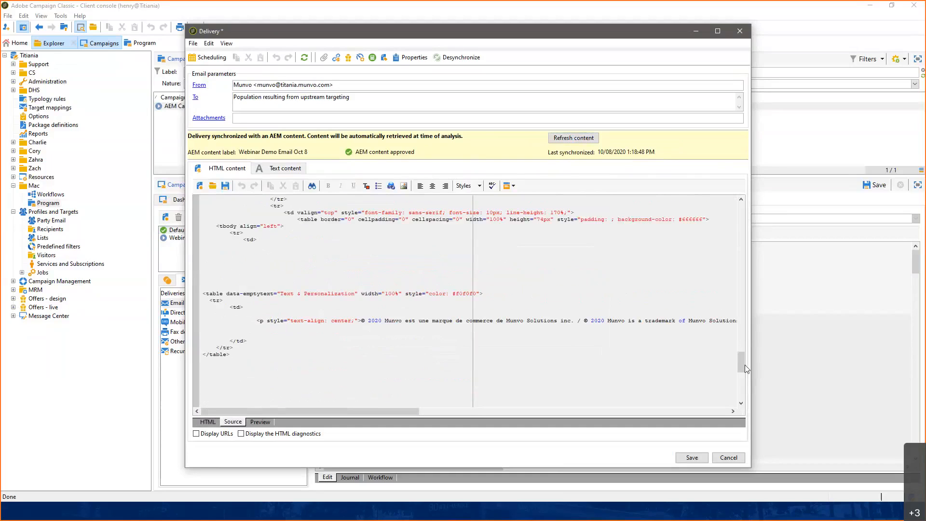
pyautogui.scroll(-3)
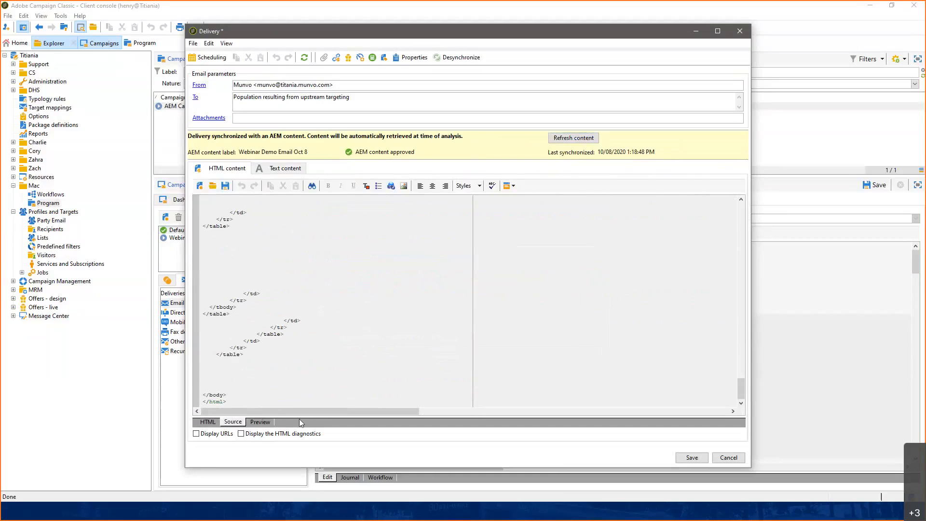
pyautogui.click(259, 422)
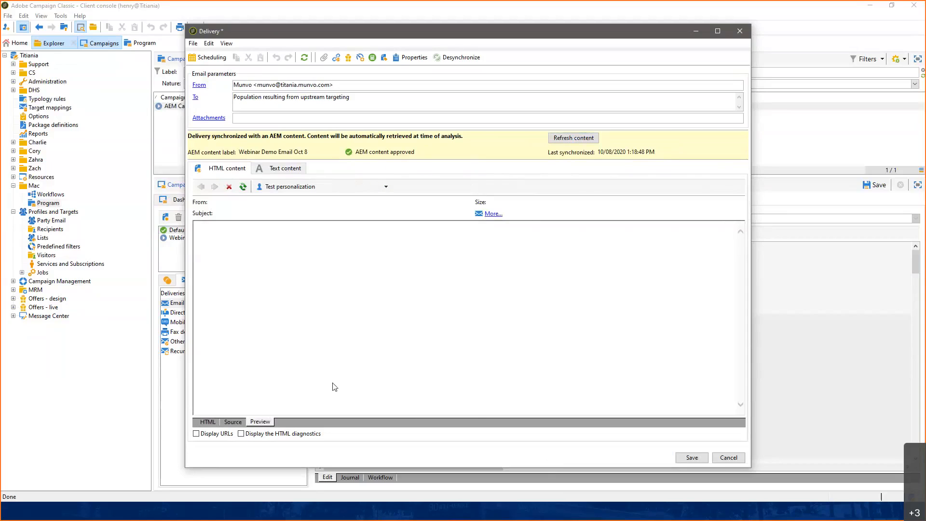
pyautogui.click(386, 187)
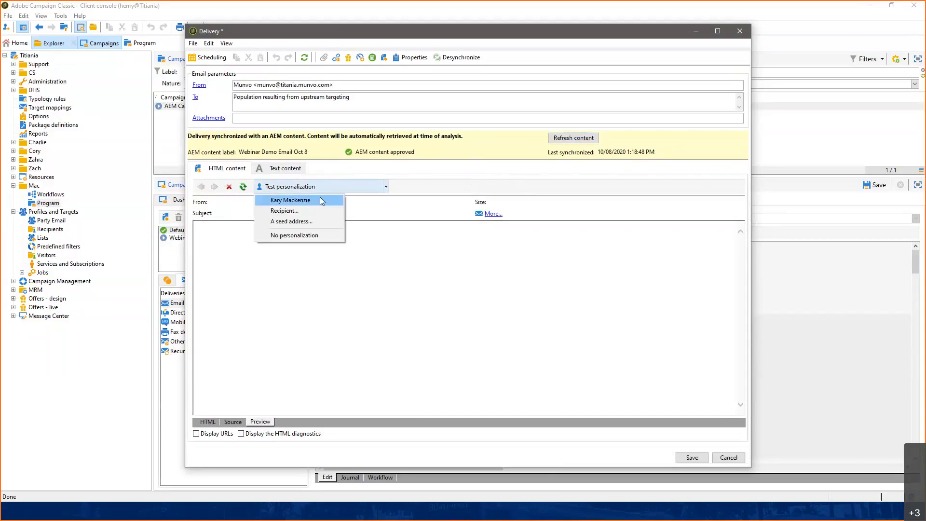
pyautogui.click(290, 200)
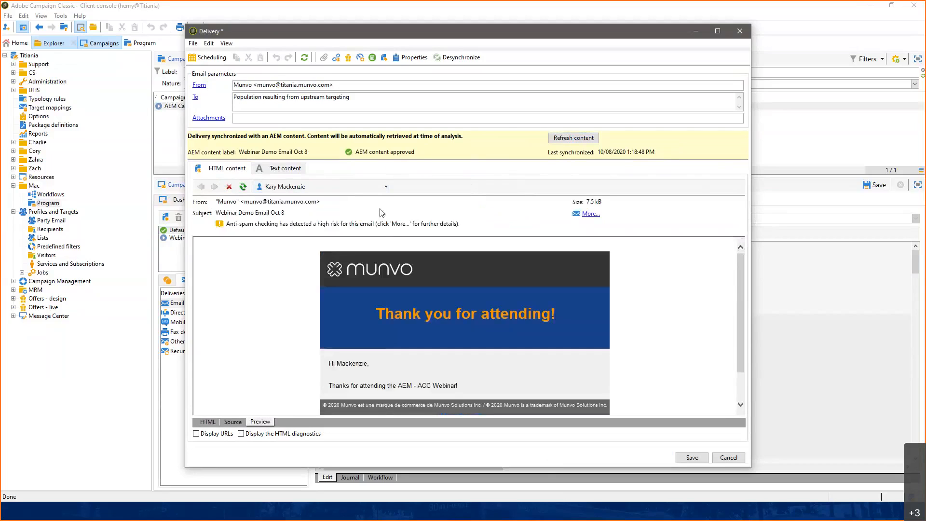
pyautogui.scroll(-3)
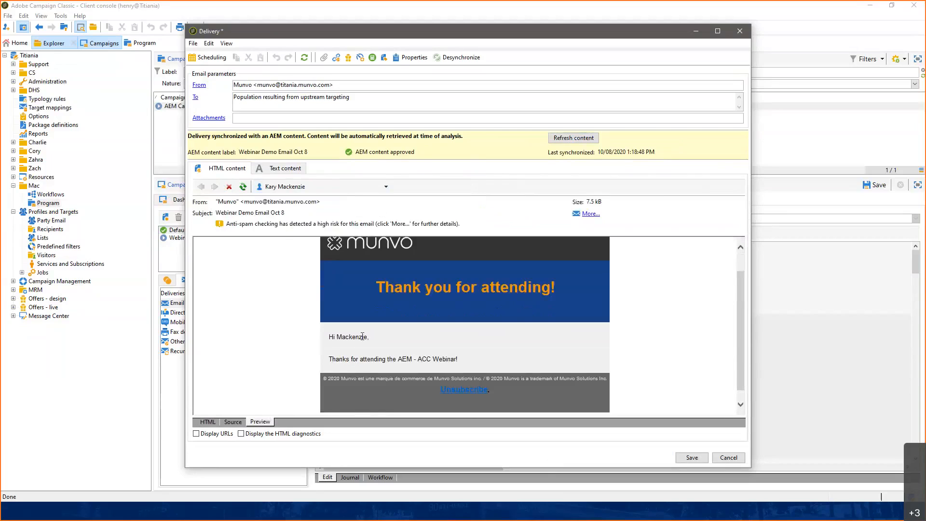
pyautogui.moveTo(463, 394)
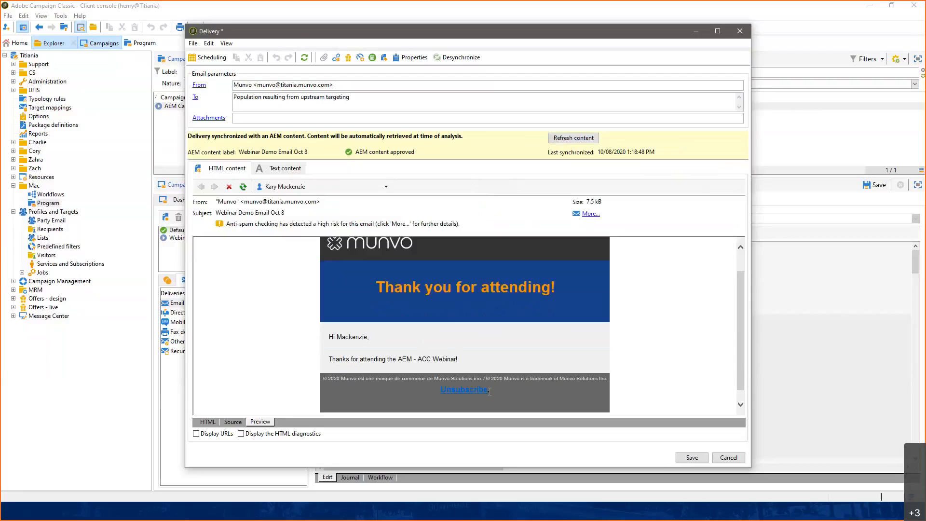
pyautogui.moveTo(492, 396)
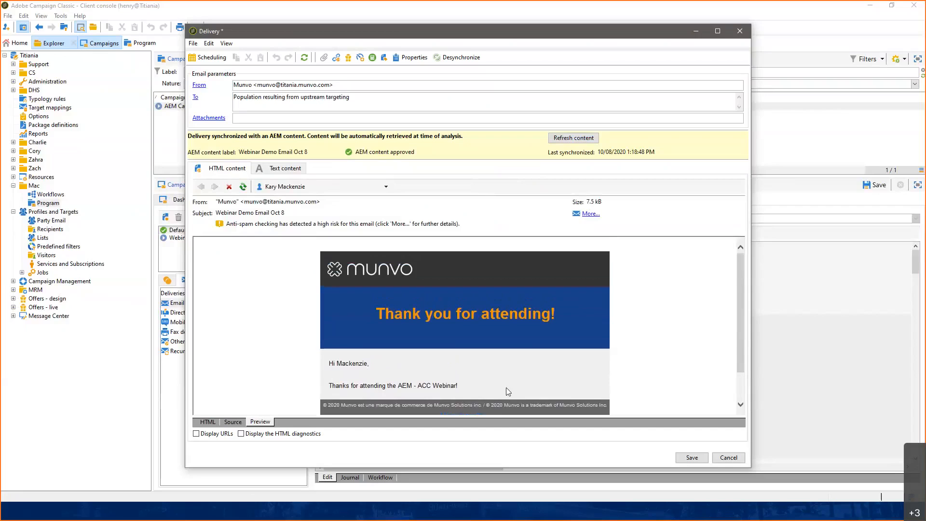
pyautogui.scroll(-3)
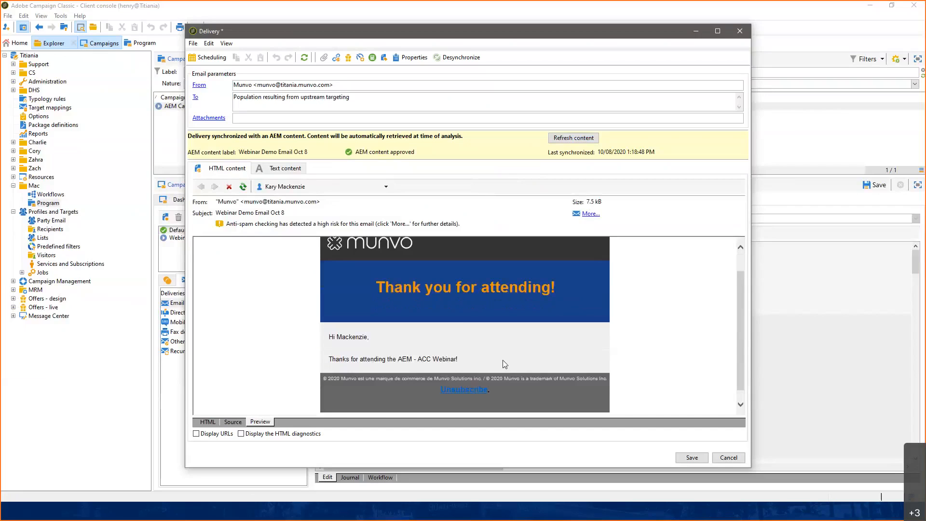
pyautogui.scroll(3)
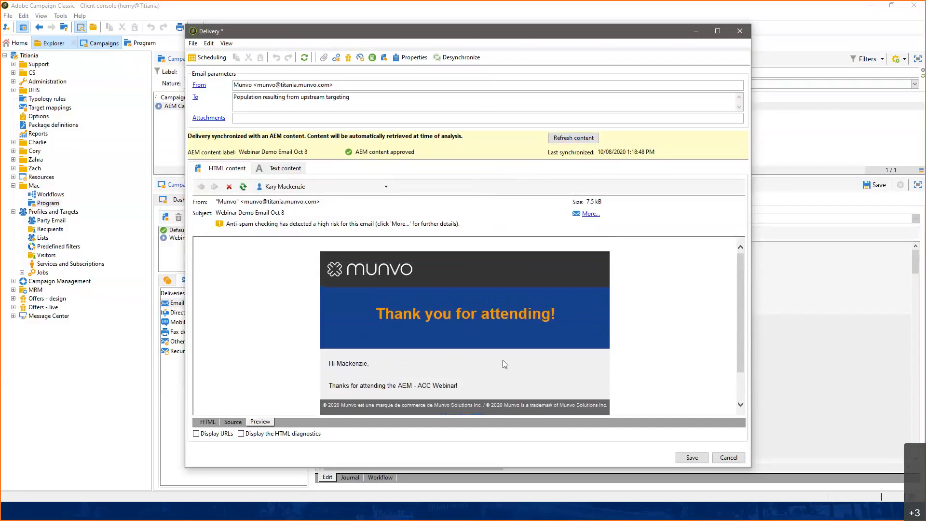
pyautogui.moveTo(406, 188)
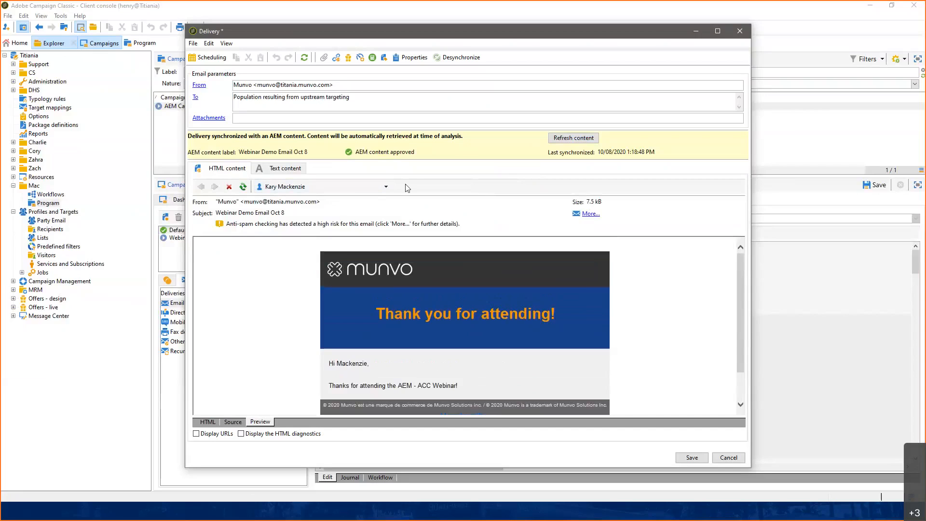
pyautogui.moveTo(566, 314)
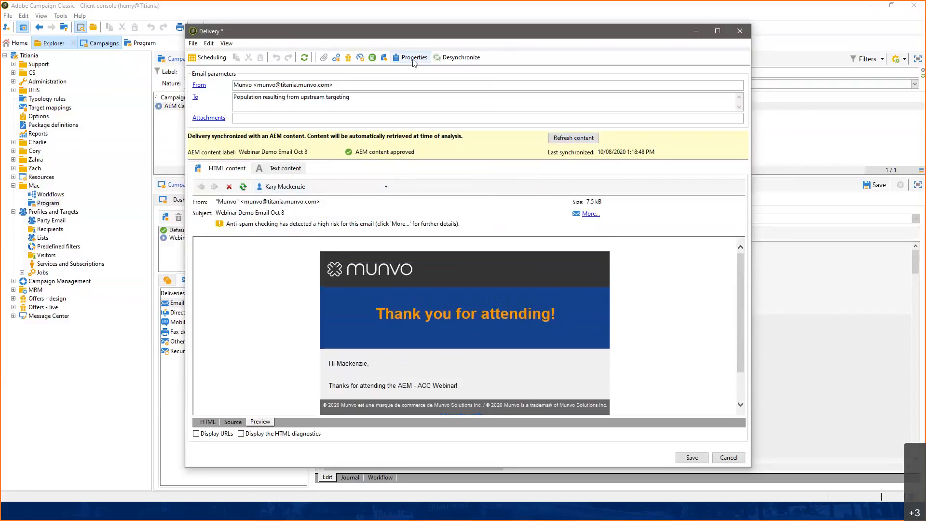
# Disable content, target and budget approvals and save the delivery into the workflow.
pyautogui.click(415, 57)
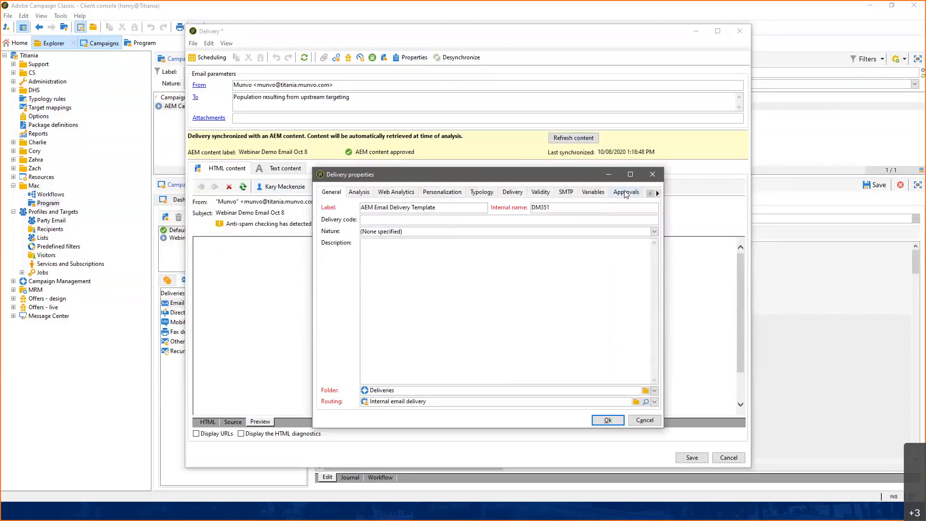
pyautogui.click(626, 192)
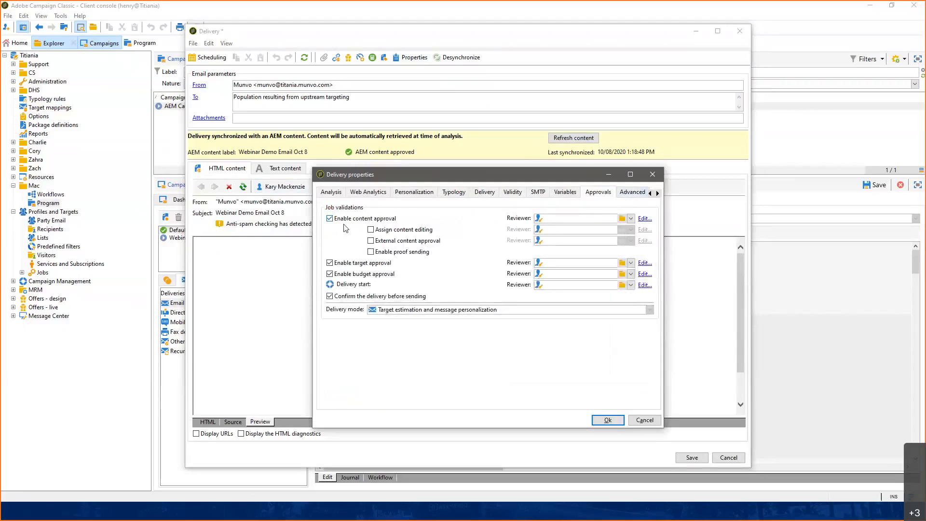
pyautogui.click(330, 218)
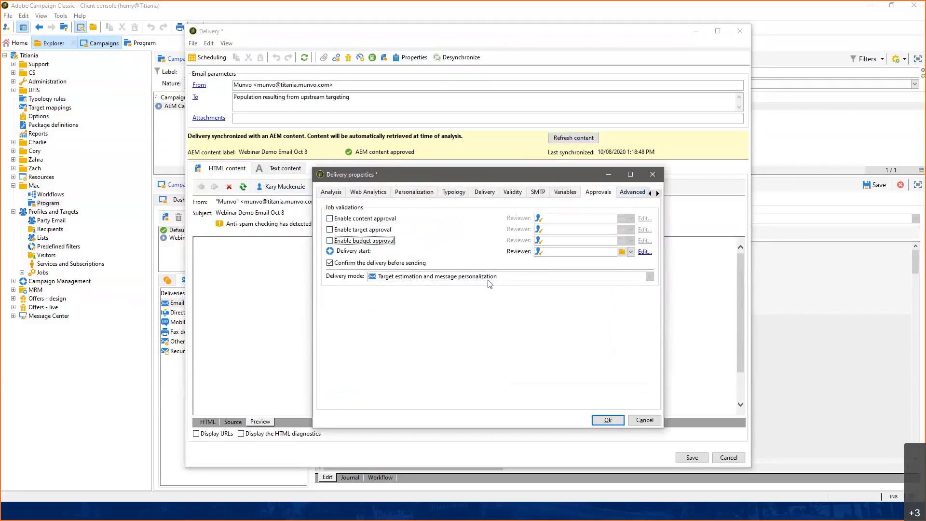
pyautogui.click(608, 420)
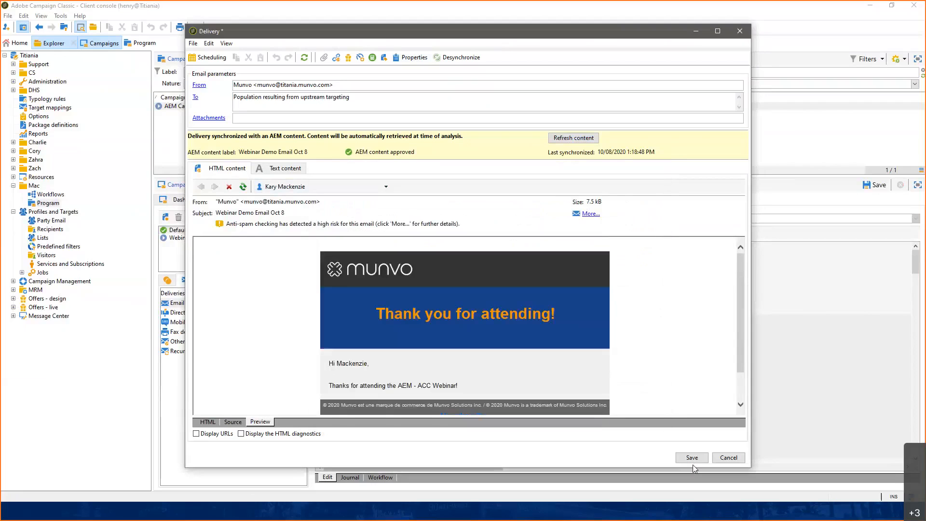
pyautogui.click(691, 457)
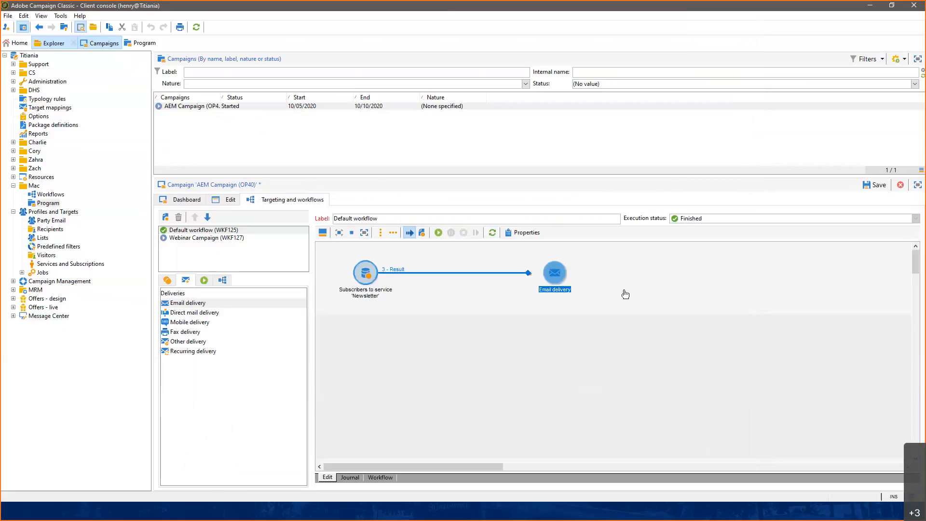
pyautogui.click(555, 273)
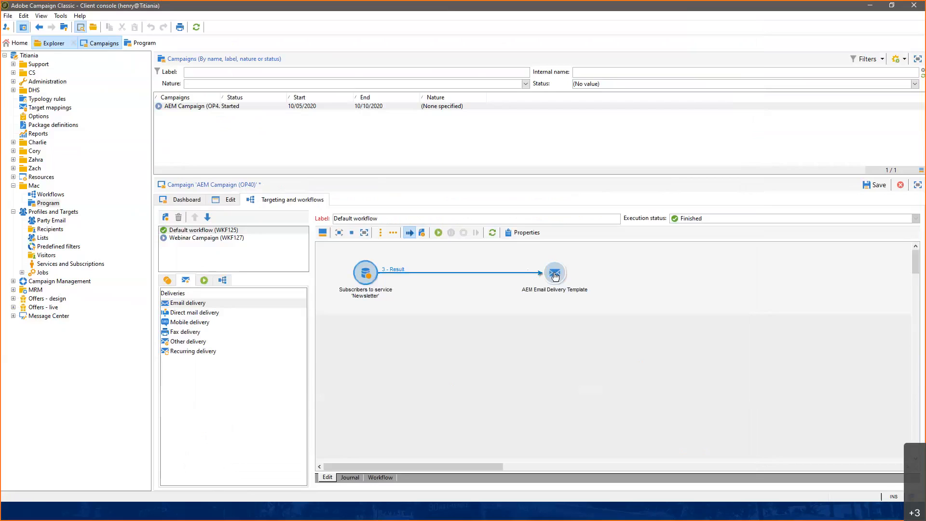
pyautogui.moveTo(621, 308)
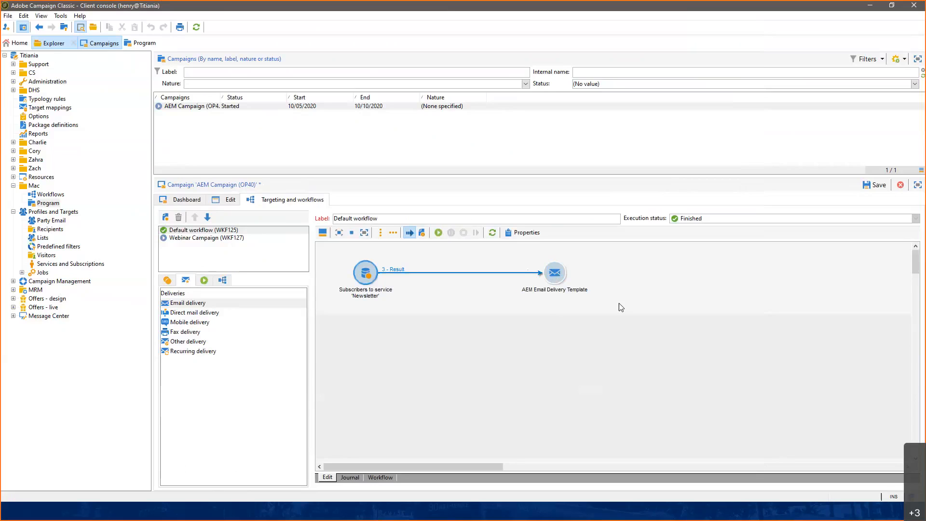
pyautogui.moveTo(423, 266)
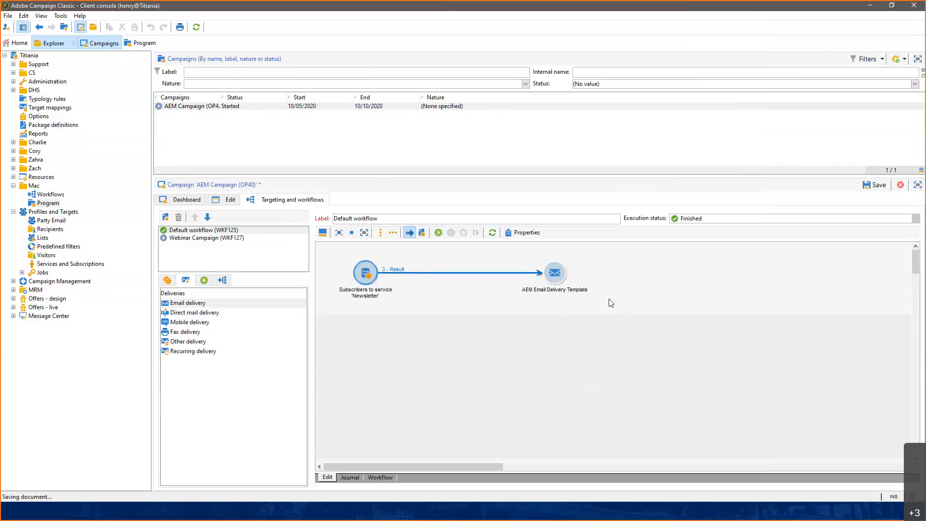
# Start the workflow, refresh the Dashboard deliveries, and expand DM351 pending confirmation.
pyautogui.click(439, 232)
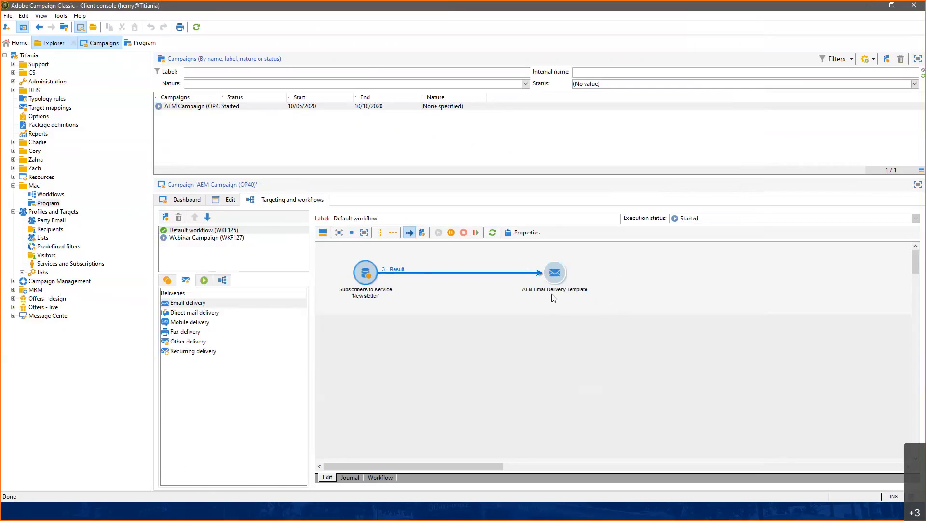
pyautogui.click(187, 199)
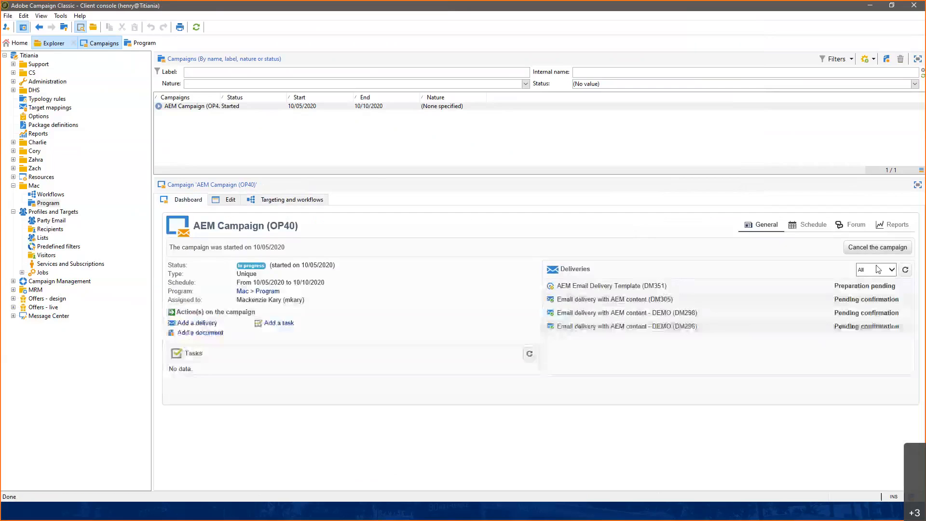
pyautogui.click(908, 270)
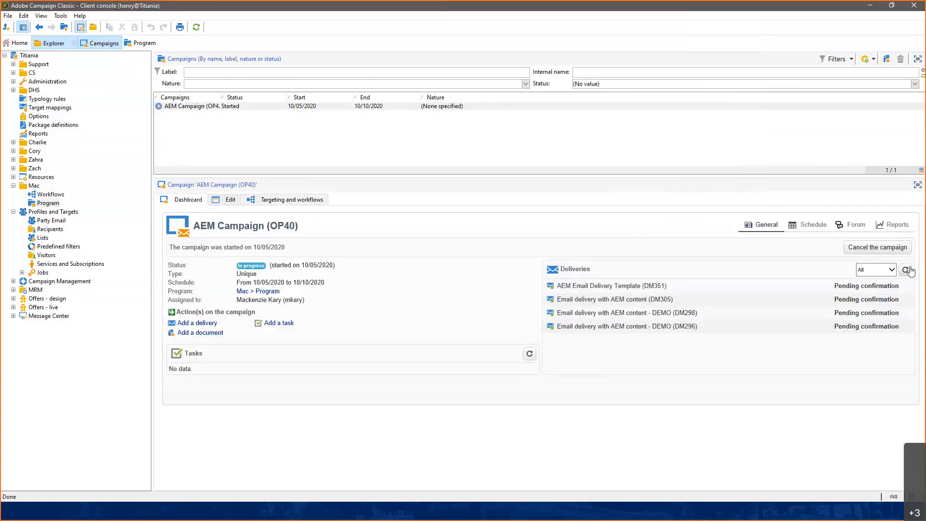
pyautogui.moveTo(741, 269)
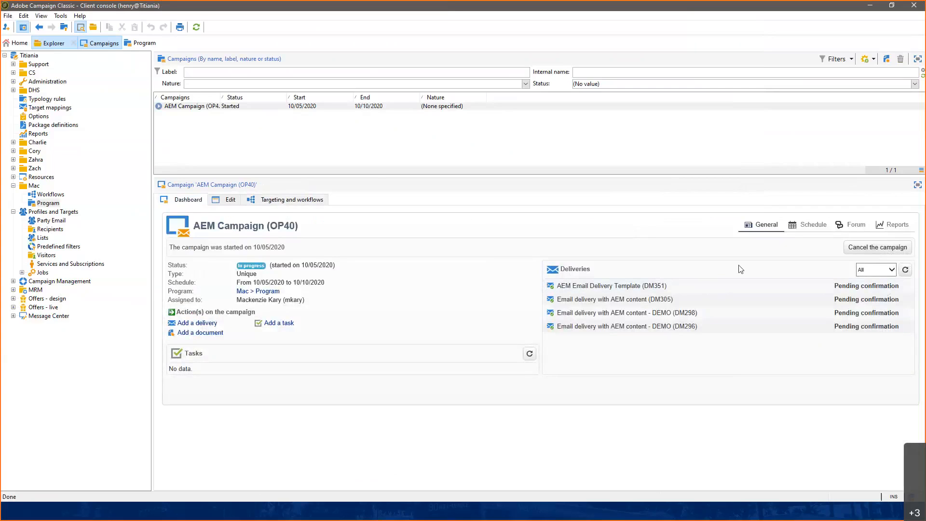
pyautogui.click(611, 286)
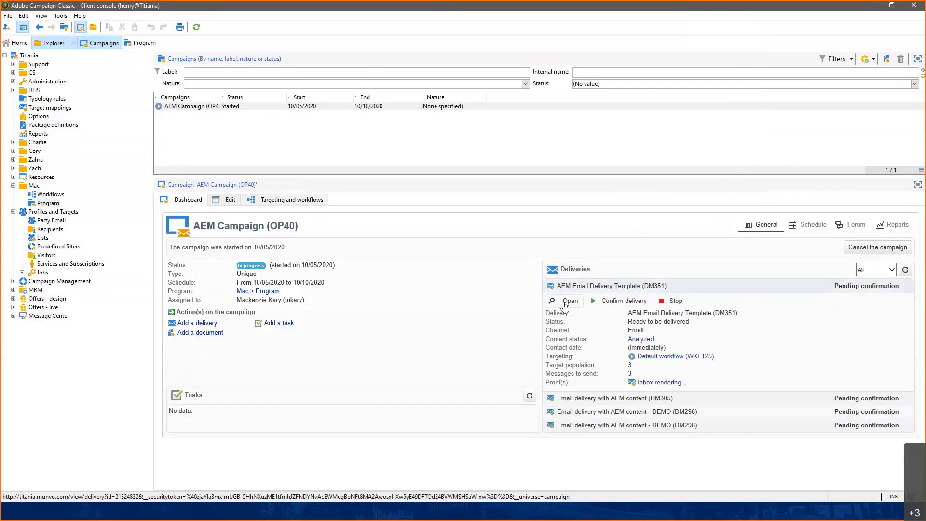
pyautogui.click(568, 301)
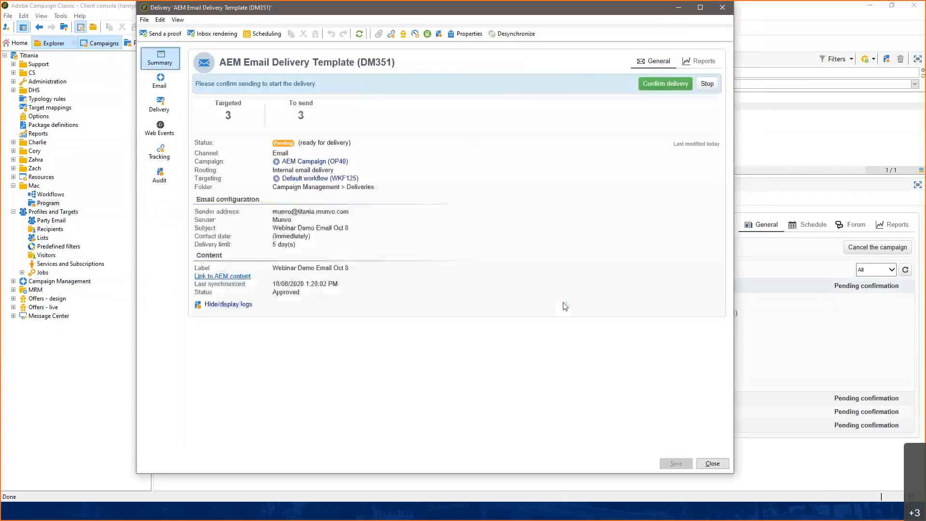
pyautogui.moveTo(562, 224)
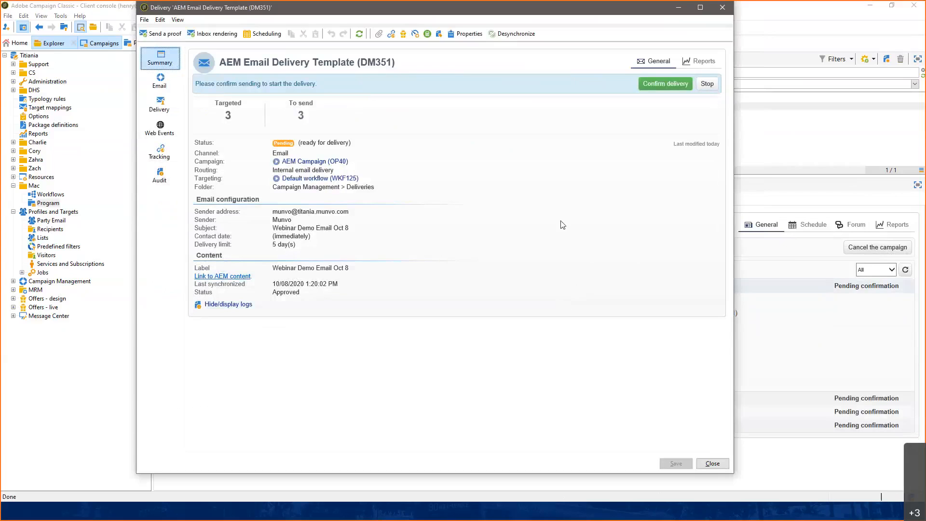
pyautogui.moveTo(348, 112)
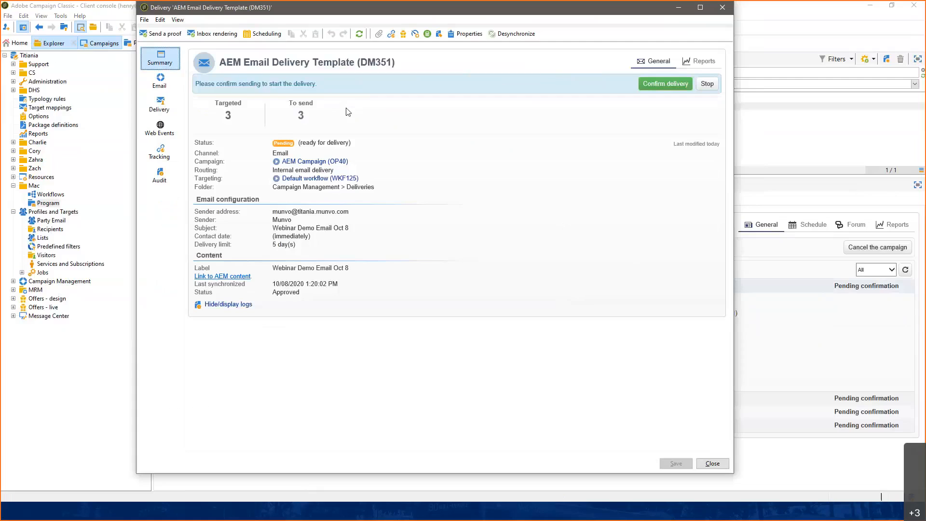
pyautogui.click(164, 34)
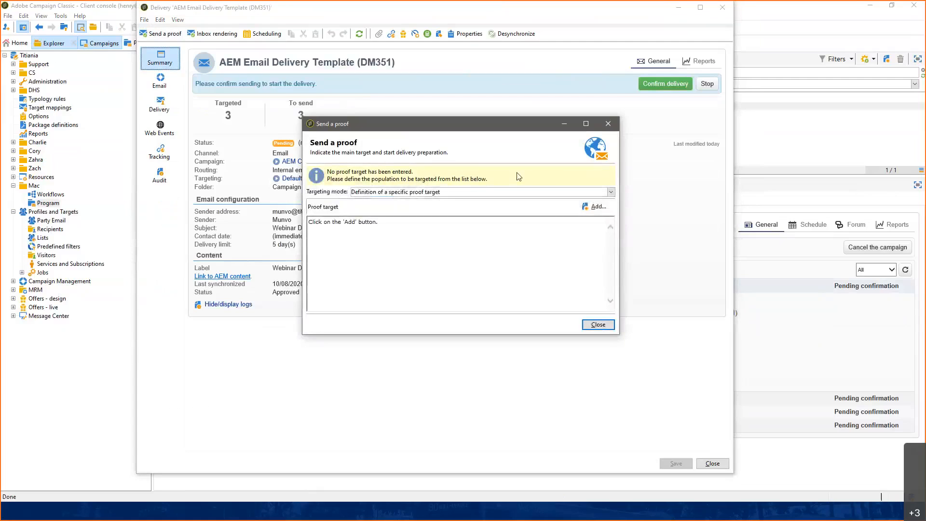
pyautogui.click(612, 192)
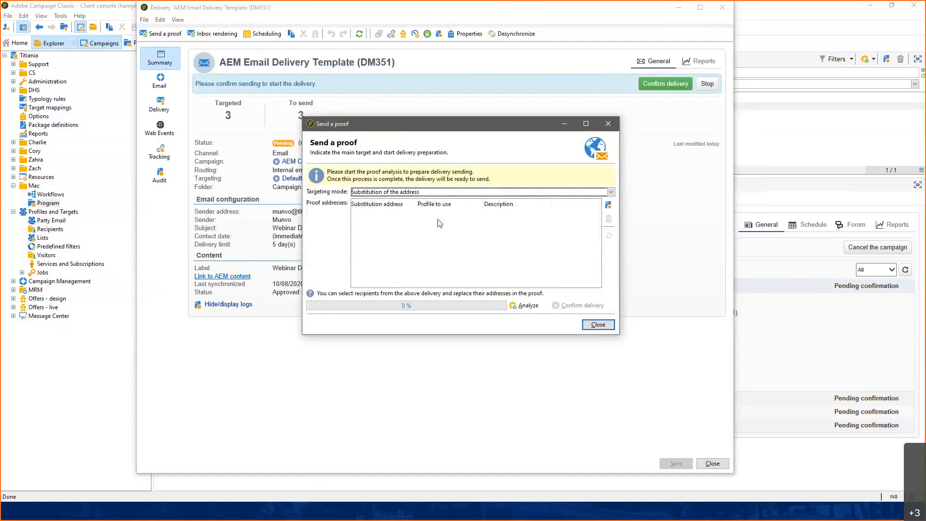
pyautogui.click(608, 205)
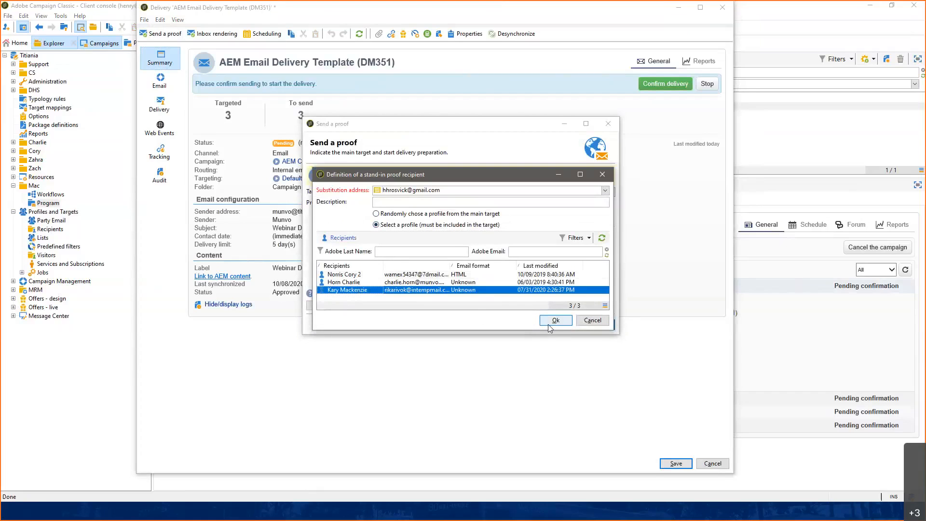
pyautogui.click(554, 320)
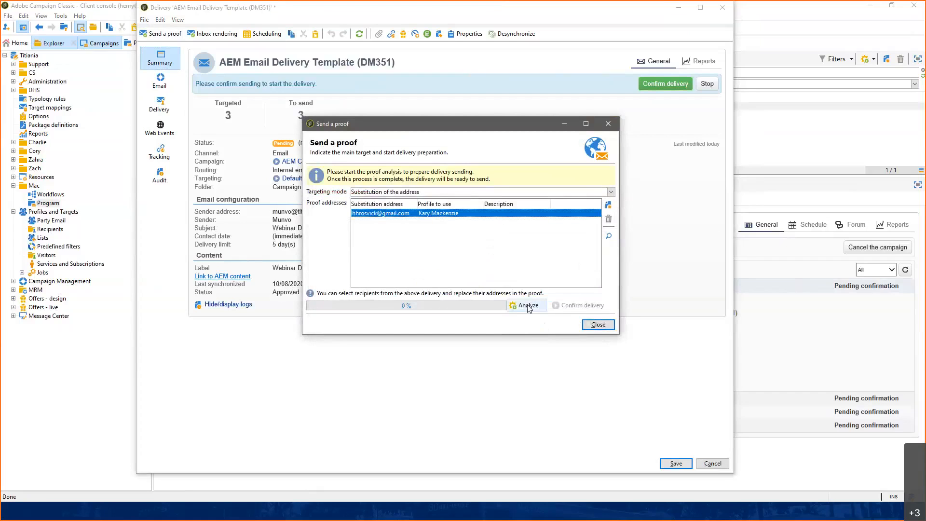
pyautogui.click(525, 305)
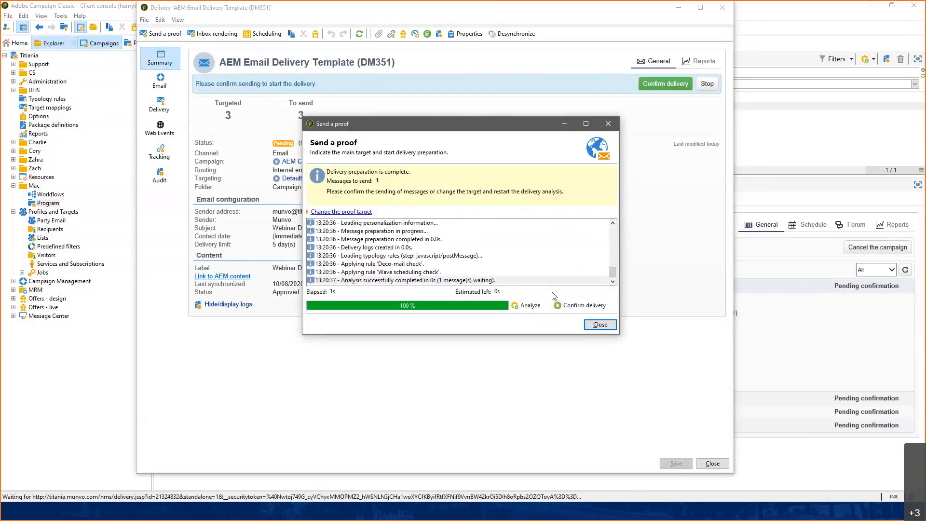
pyautogui.click(580, 305)
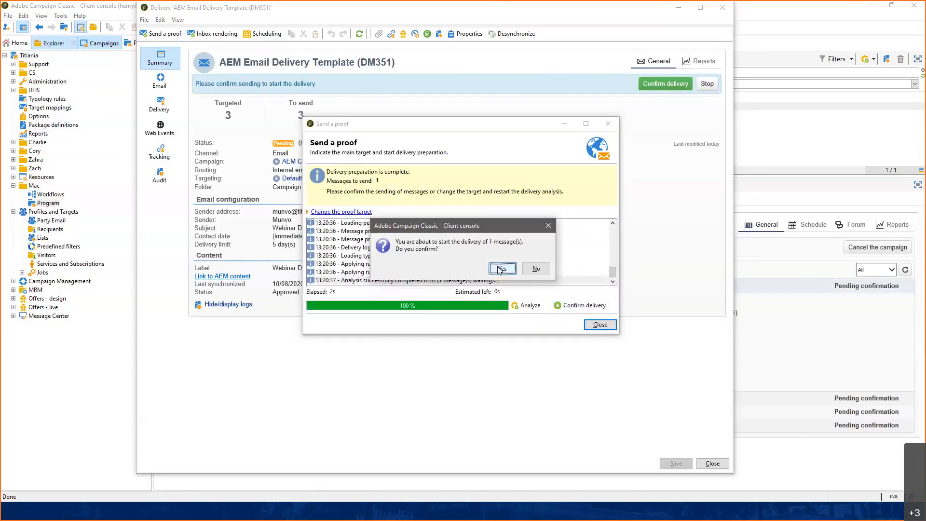
pyautogui.click(502, 269)
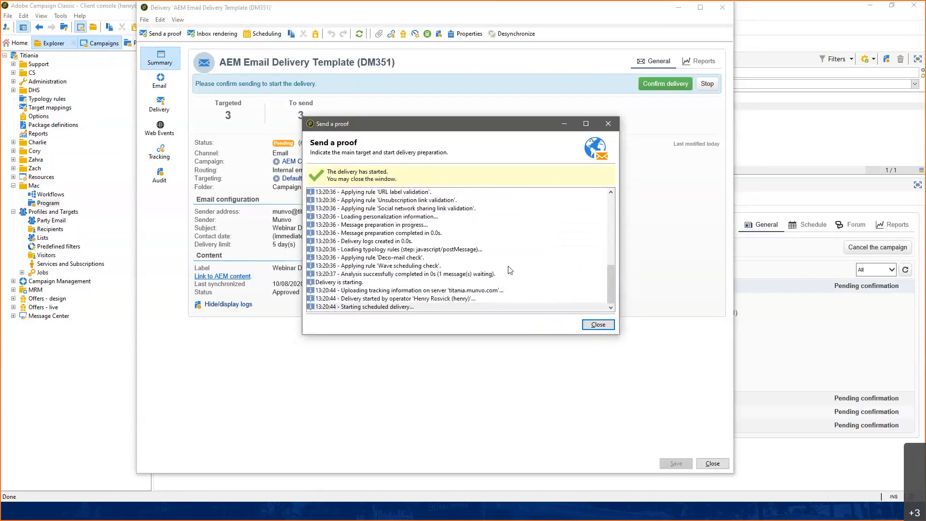
pyautogui.moveTo(515, 338)
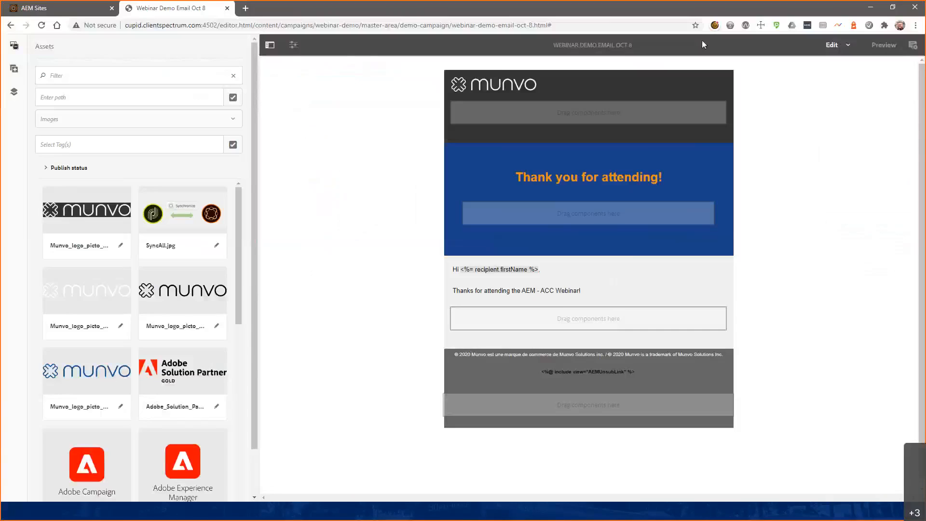
pyautogui.press('alt+tab')
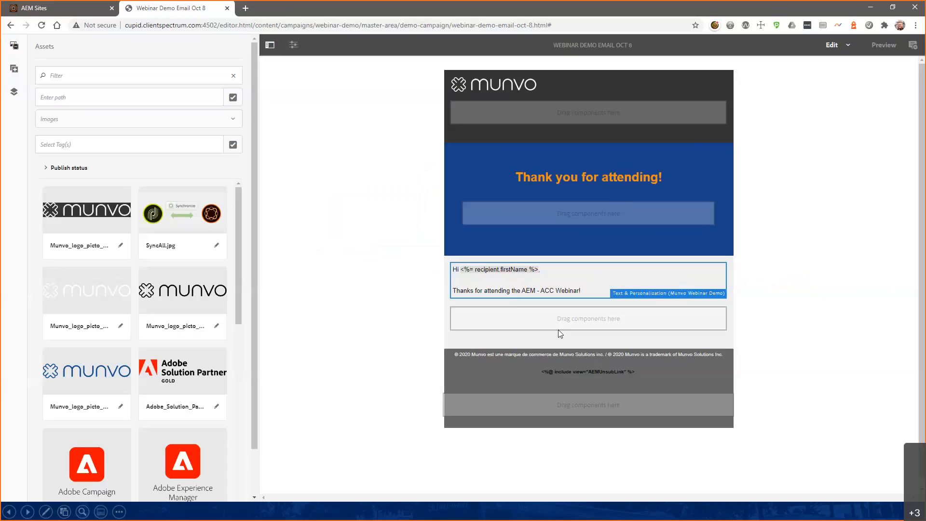
pyautogui.click(10, 510)
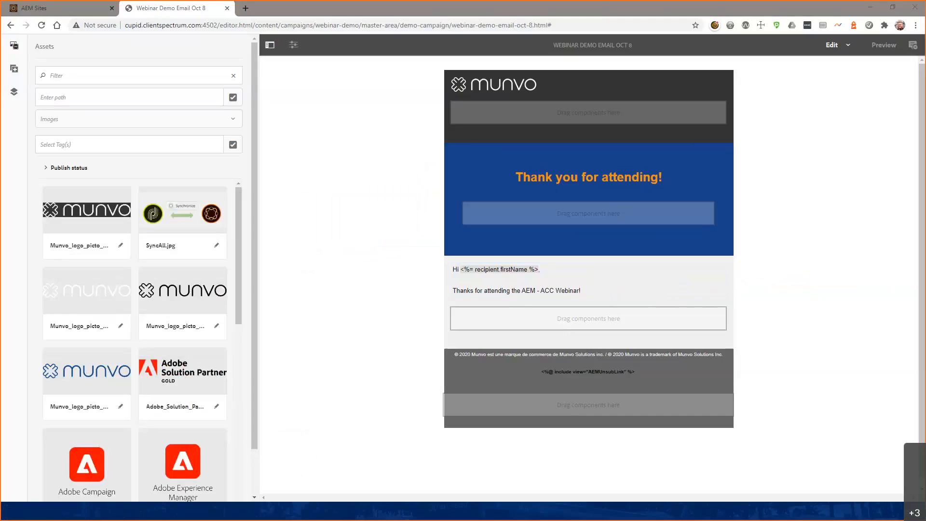
pyautogui.moveTo(642, 71)
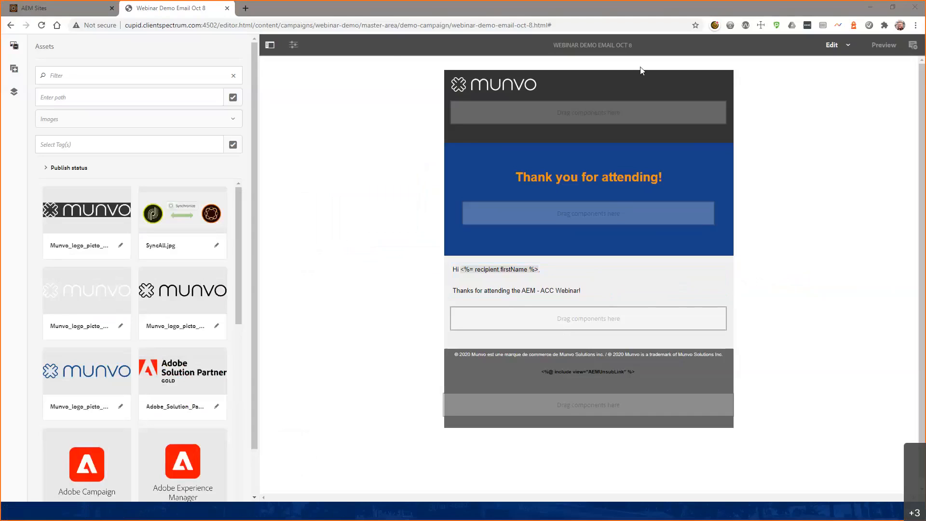
pyautogui.moveTo(339, 40)
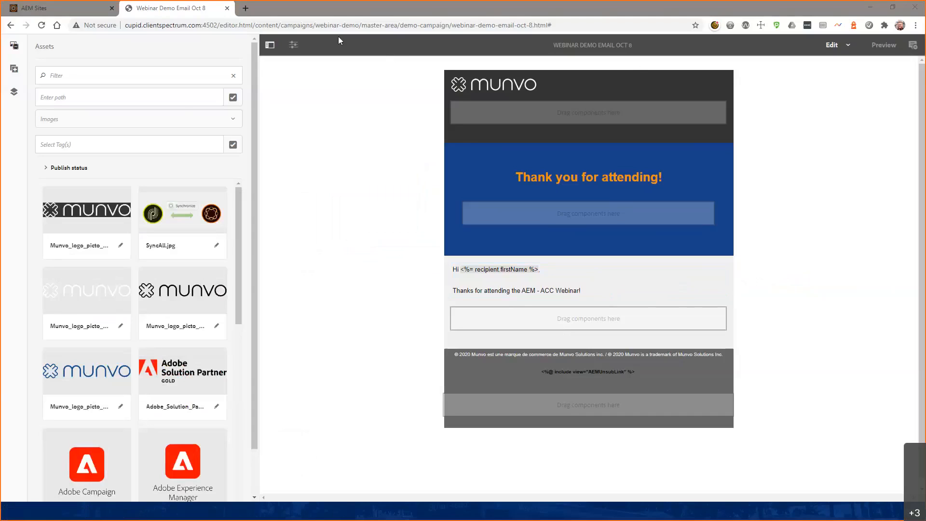
# Switch to the Gmail tab holding the [Proof 1] Webinar Demo Email Oct 8 message.
pyautogui.click(172, 8)
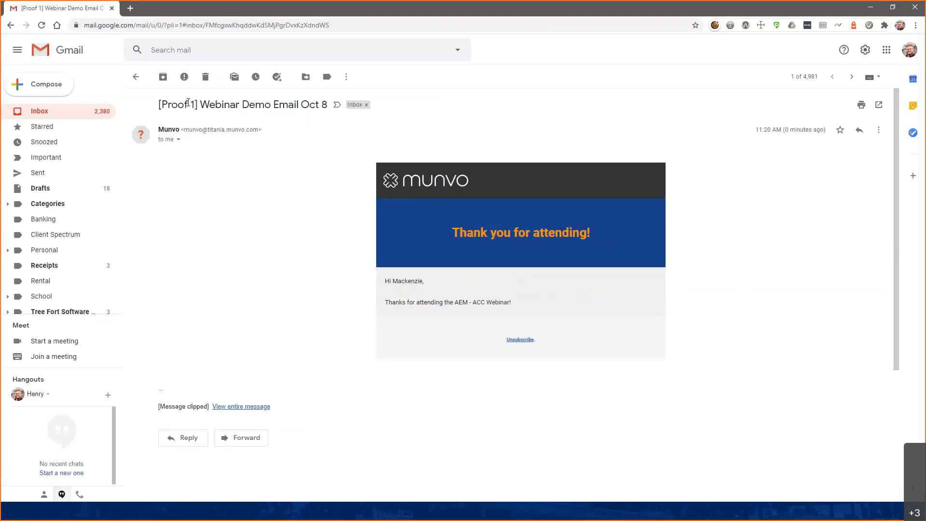
pyautogui.moveTo(826, 132)
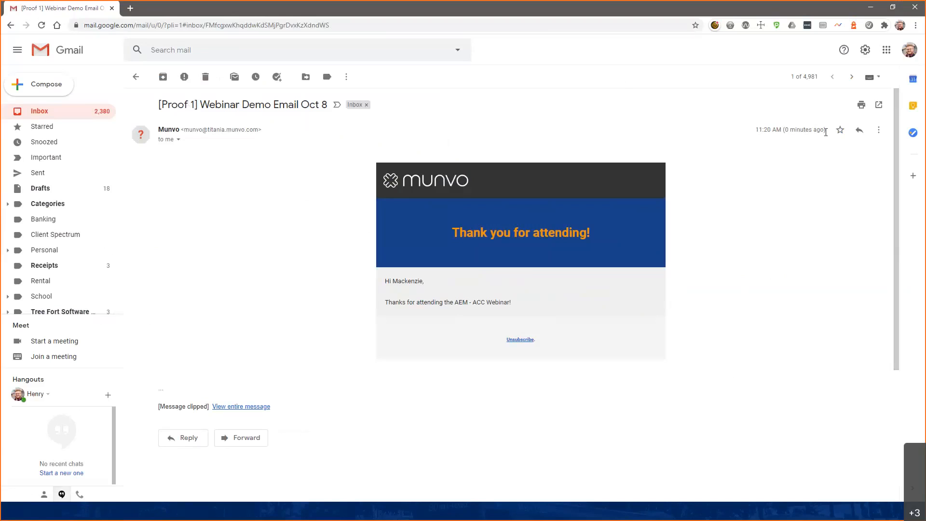
pyautogui.moveTo(657, 110)
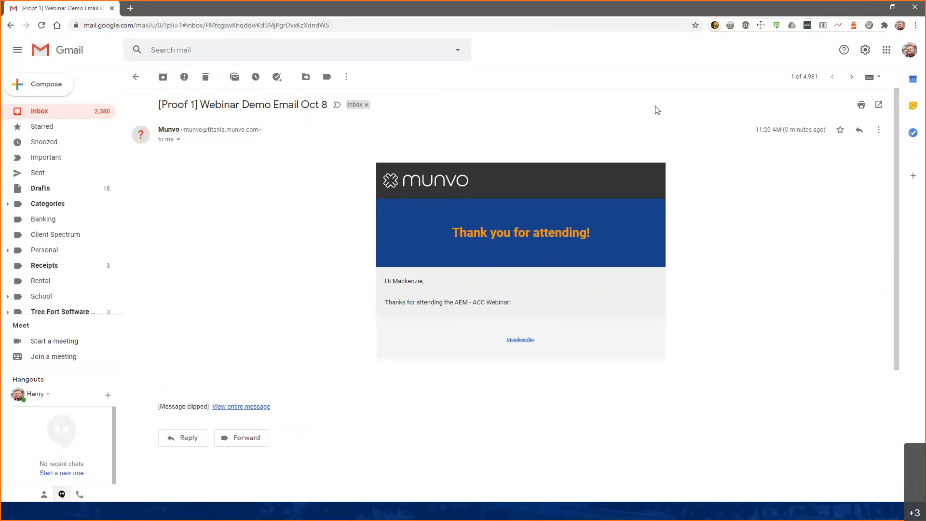
pyautogui.moveTo(661, 216)
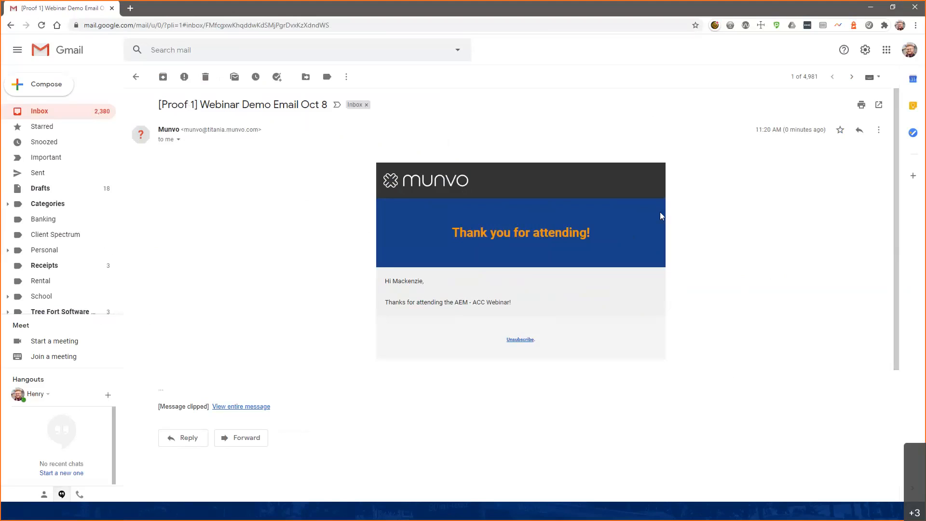
pyautogui.moveTo(404, 292)
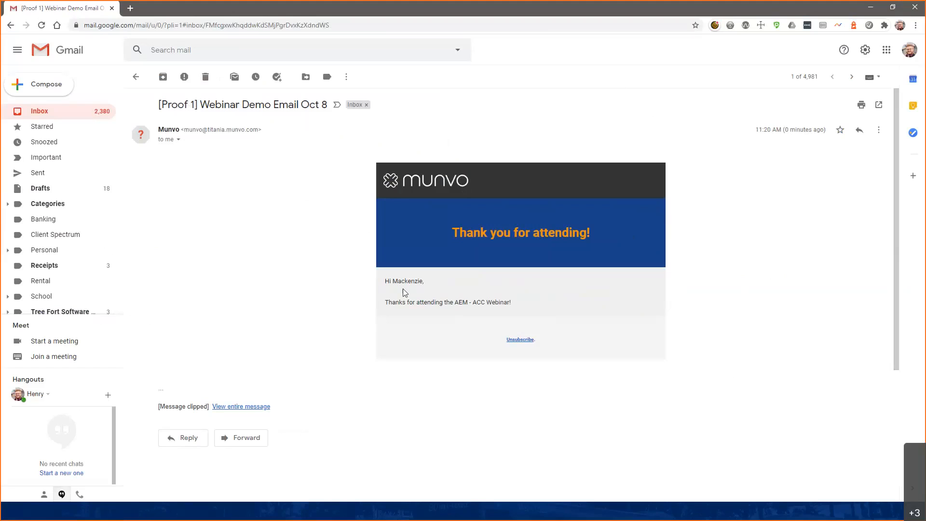
pyautogui.moveTo(582, 229)
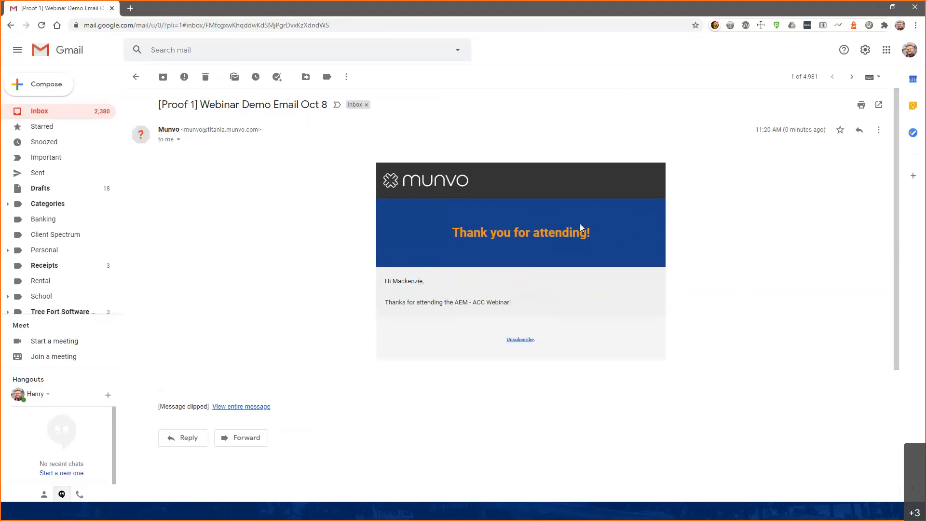
pyautogui.moveTo(571, 338)
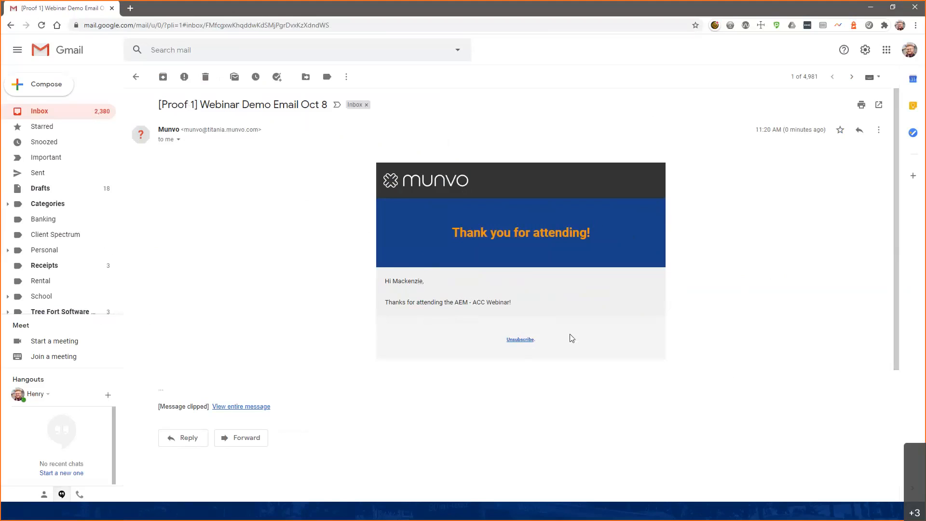
pyautogui.moveTo(461, 294)
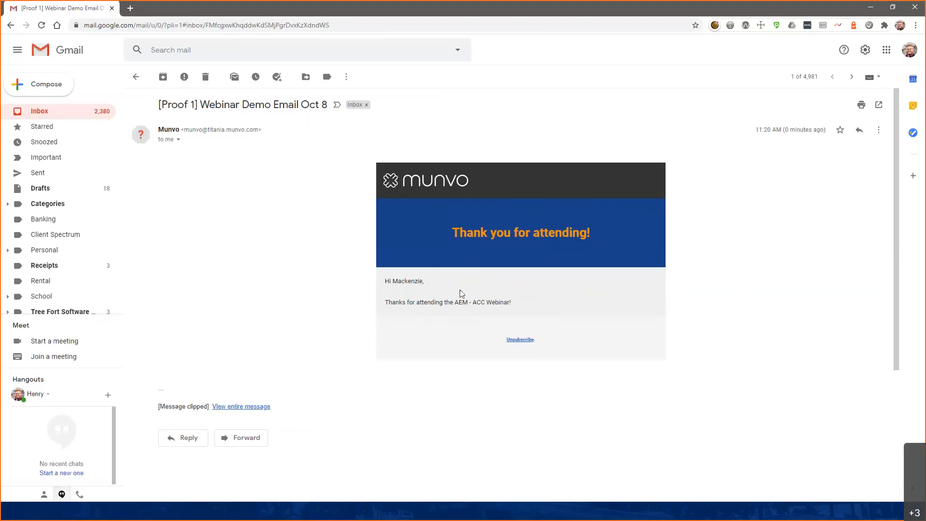
pyautogui.moveTo(524, 307)
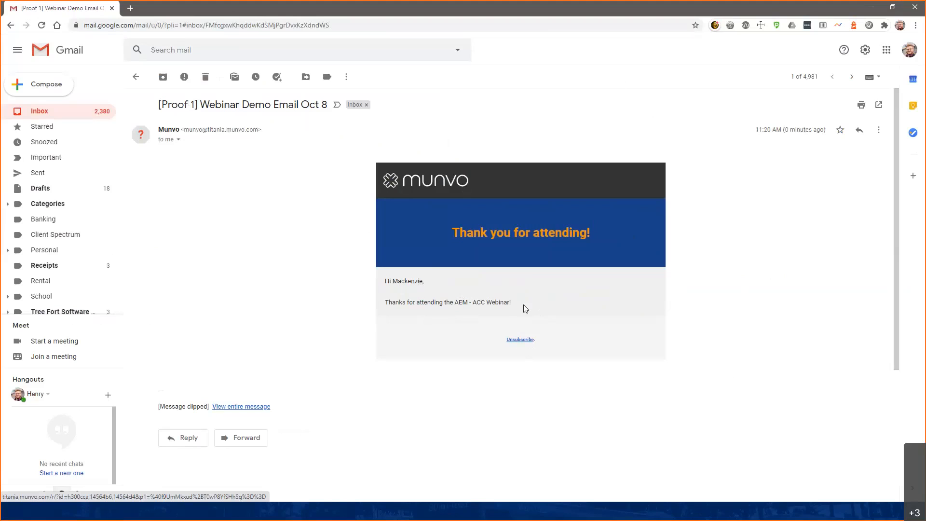
pyautogui.moveTo(527, 308)
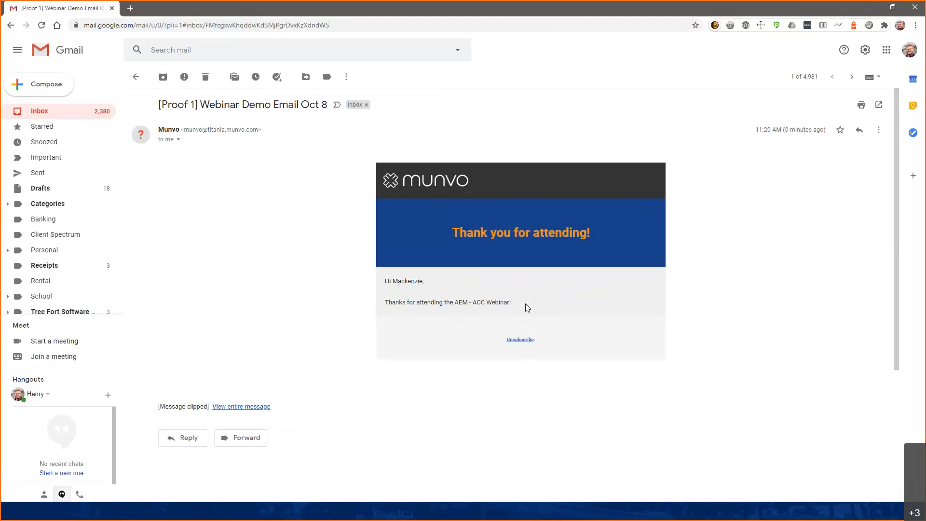
pyautogui.moveTo(552, 295)
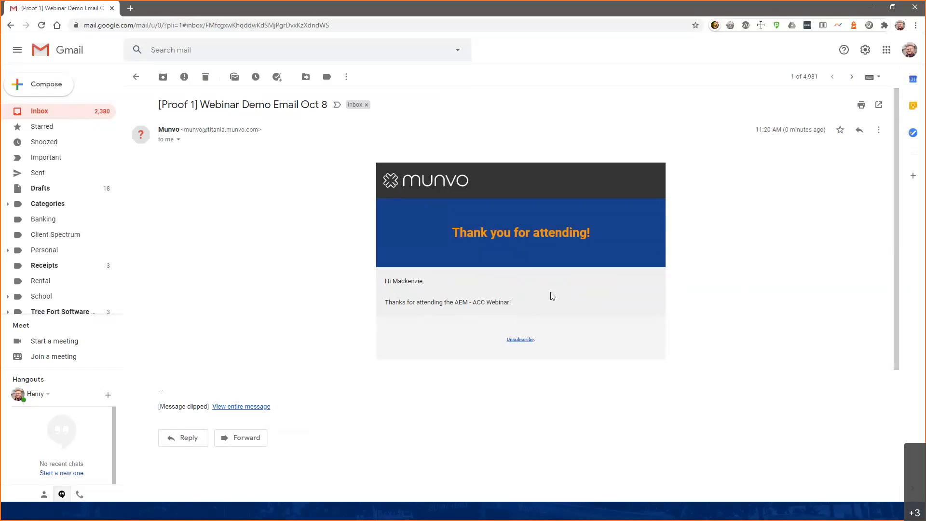
# Return to the AEM Sites console listing Webinar Demo Email Oct 8.
pyautogui.press('alt+tab')
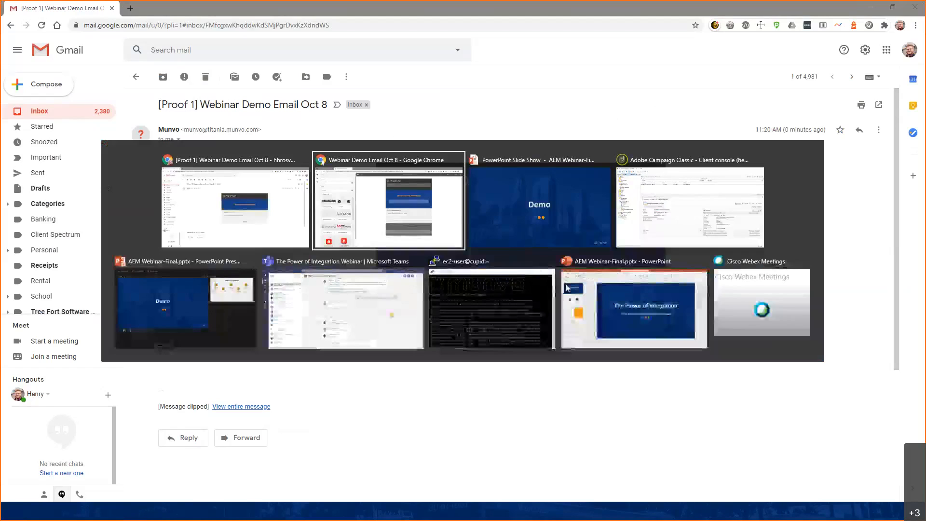
pyautogui.click(388, 203)
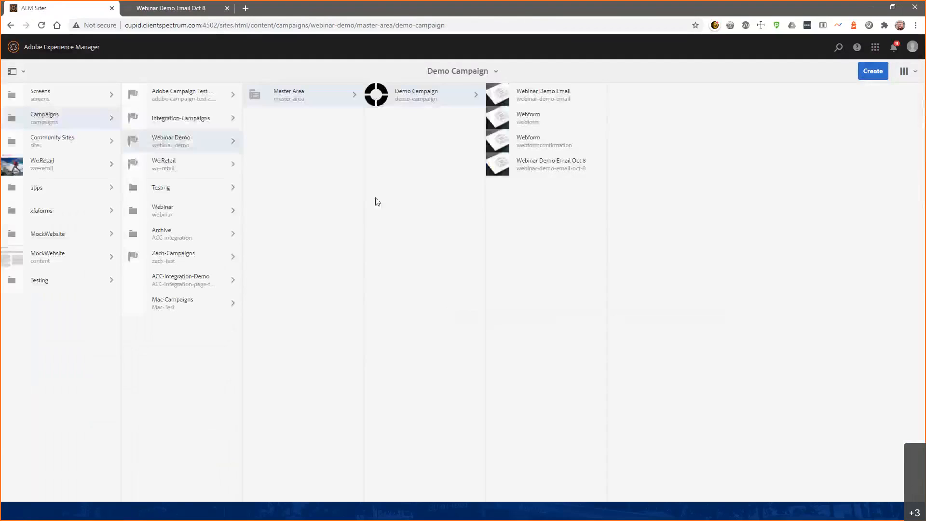
pyautogui.moveTo(554, 142)
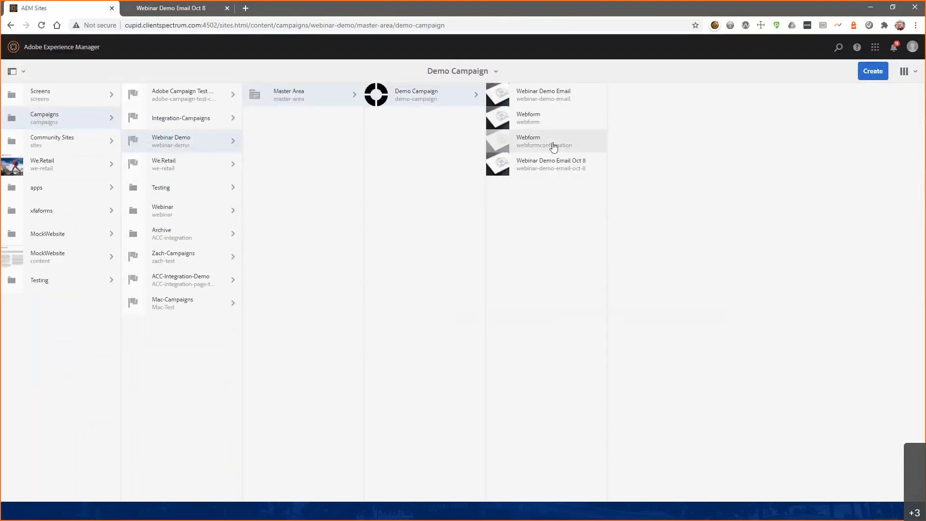
pyautogui.moveTo(503, 119)
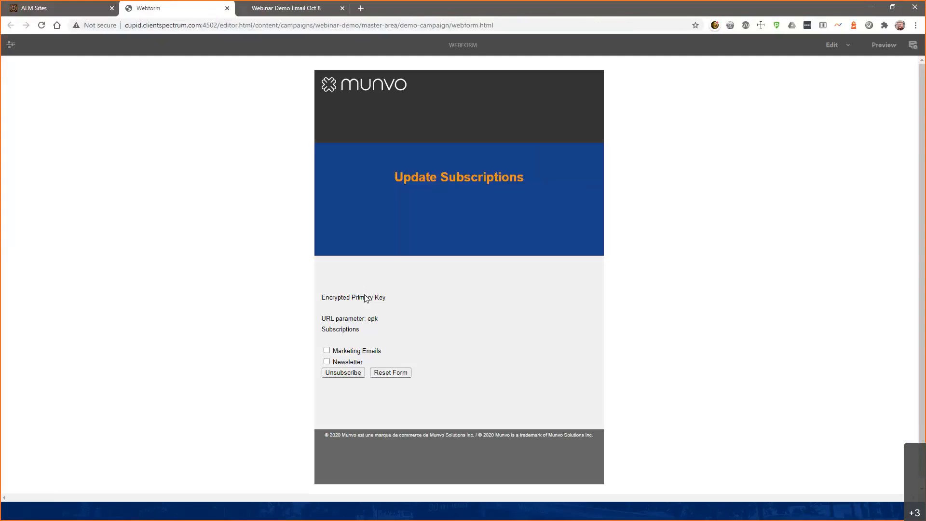
# Open the Update Subscriptions webform in edit mode and scroll up through its components.
pyautogui.click(10, 45)
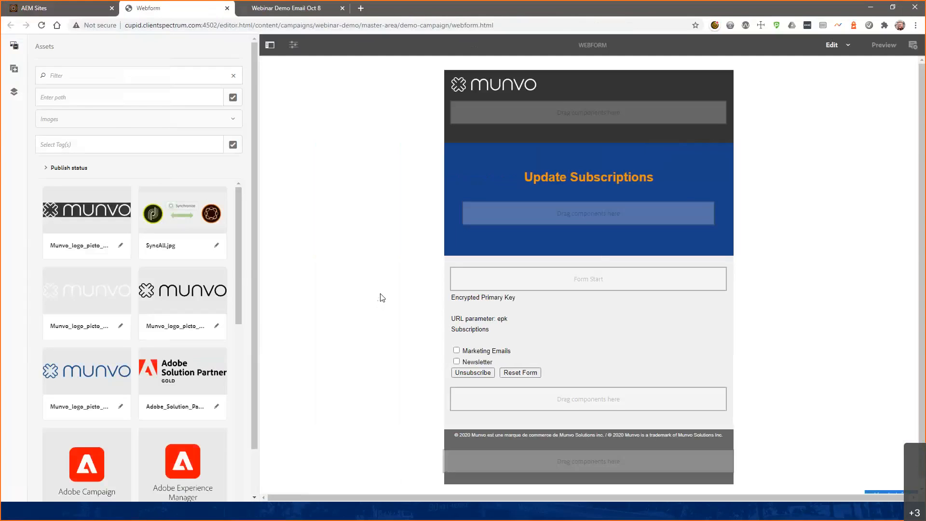
pyautogui.moveTo(376, 278)
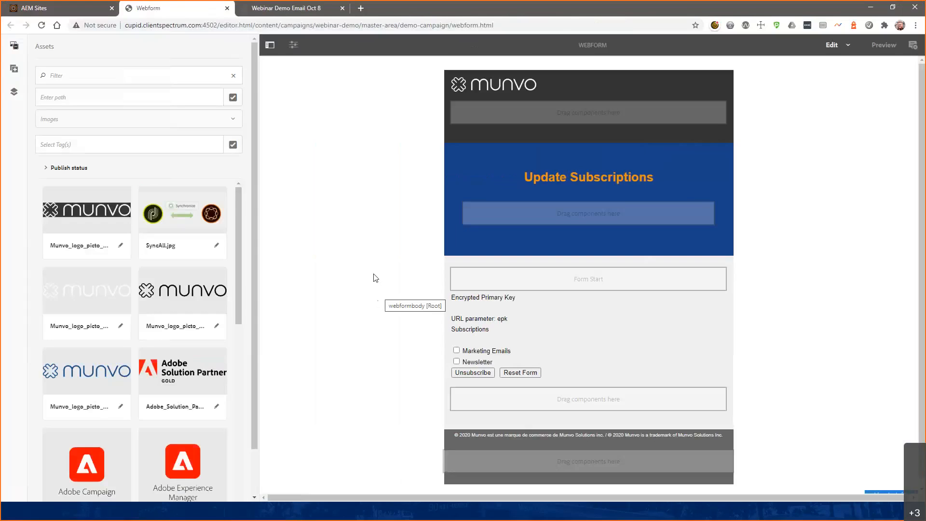
pyautogui.moveTo(869, 241)
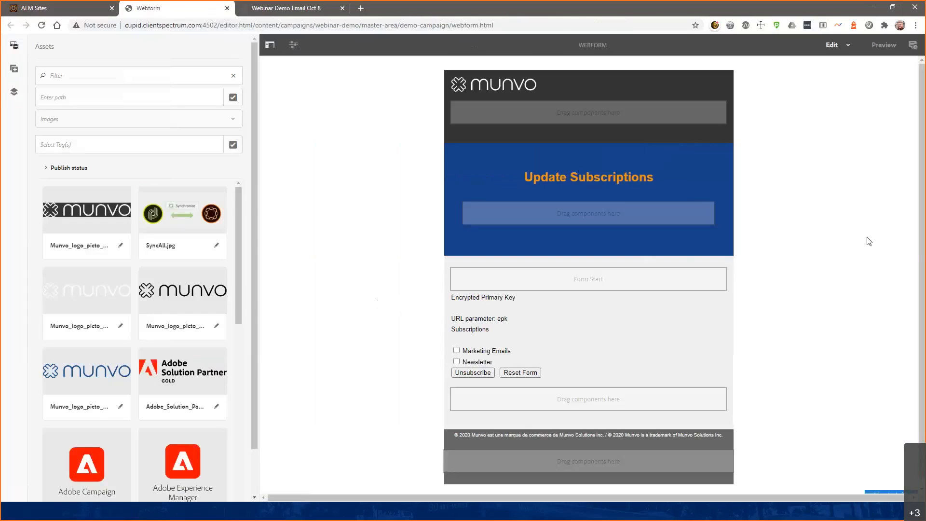
pyautogui.moveTo(869, 241)
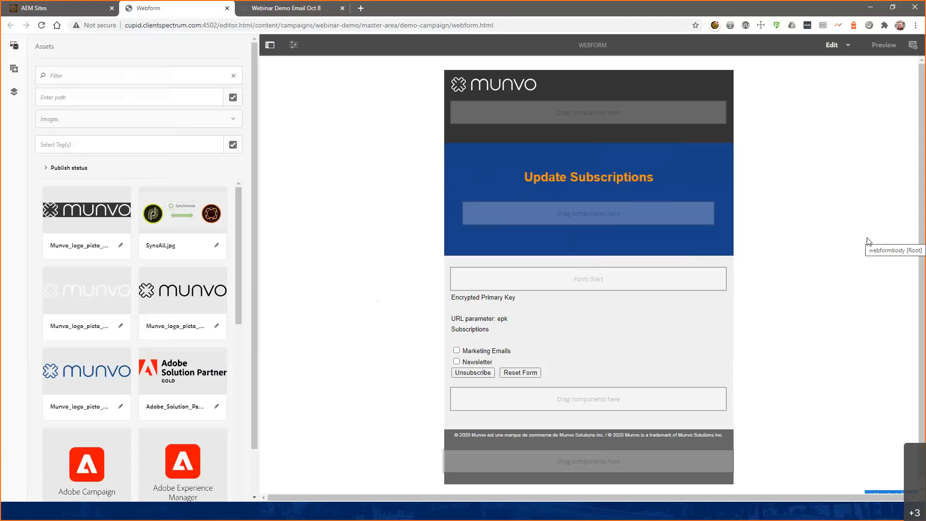
pyautogui.moveTo(816, 167)
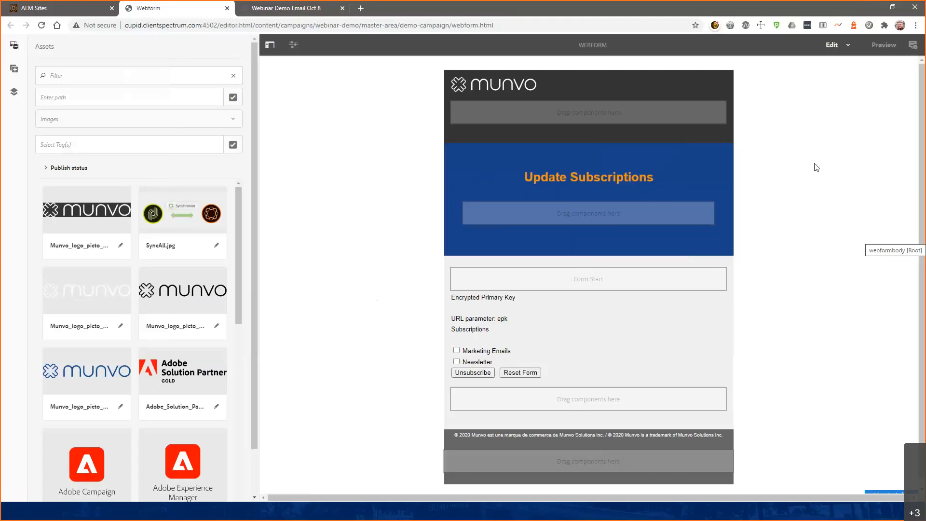
pyautogui.scroll(3)
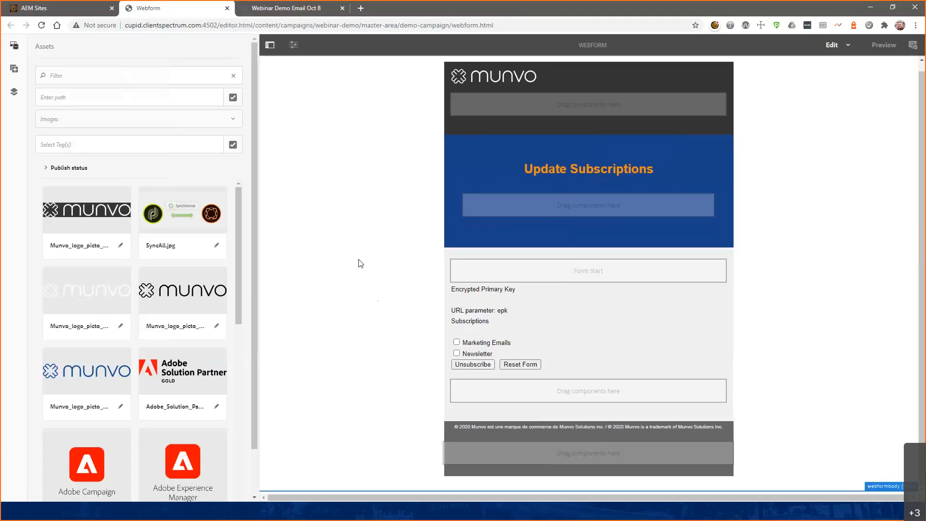
pyautogui.moveTo(363, 263)
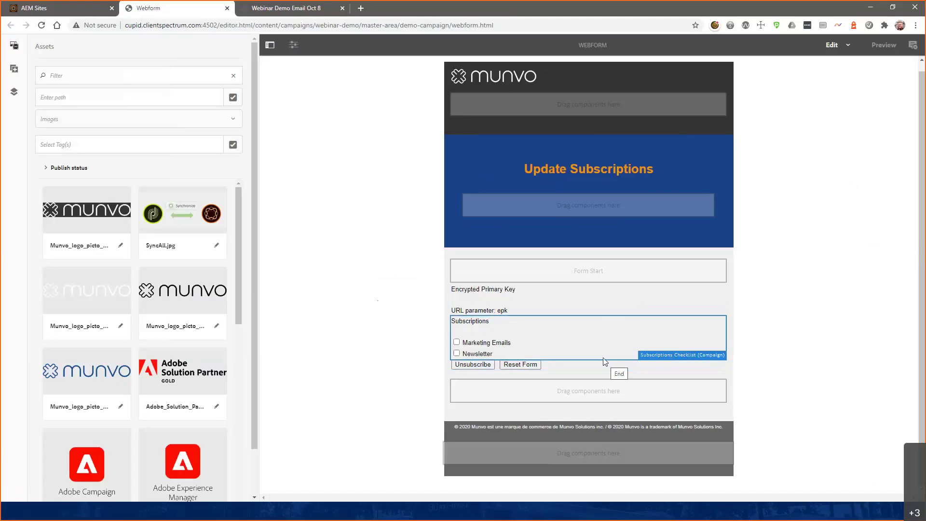
pyautogui.moveTo(387, 360)
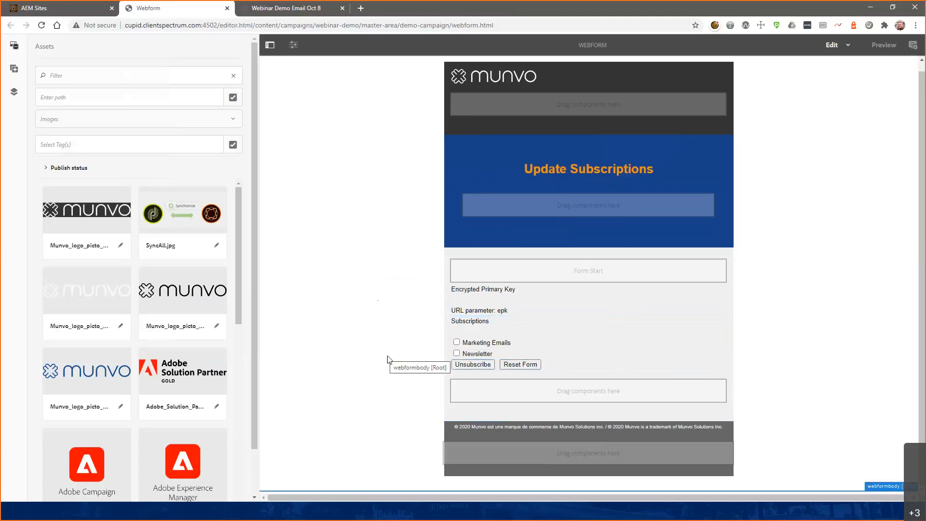
pyautogui.moveTo(397, 357)
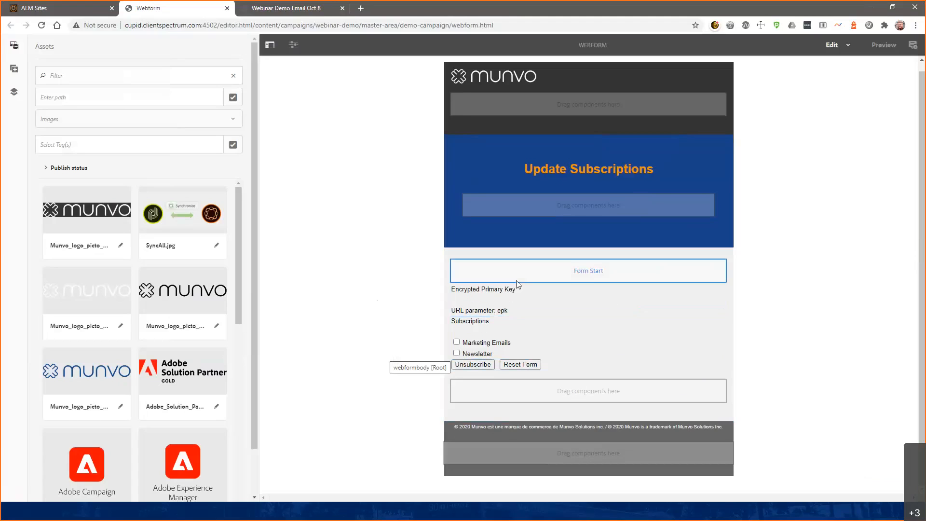
pyautogui.moveTo(483, 282)
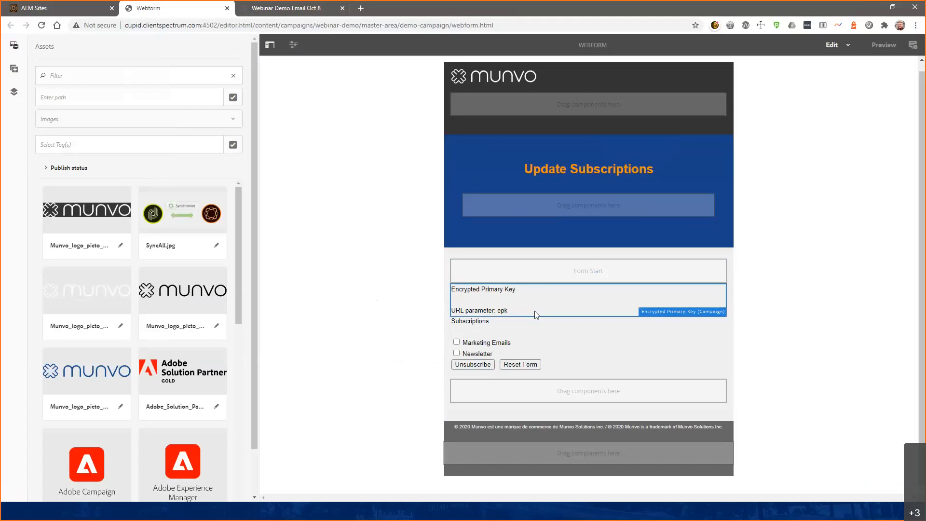
pyautogui.moveTo(535, 307)
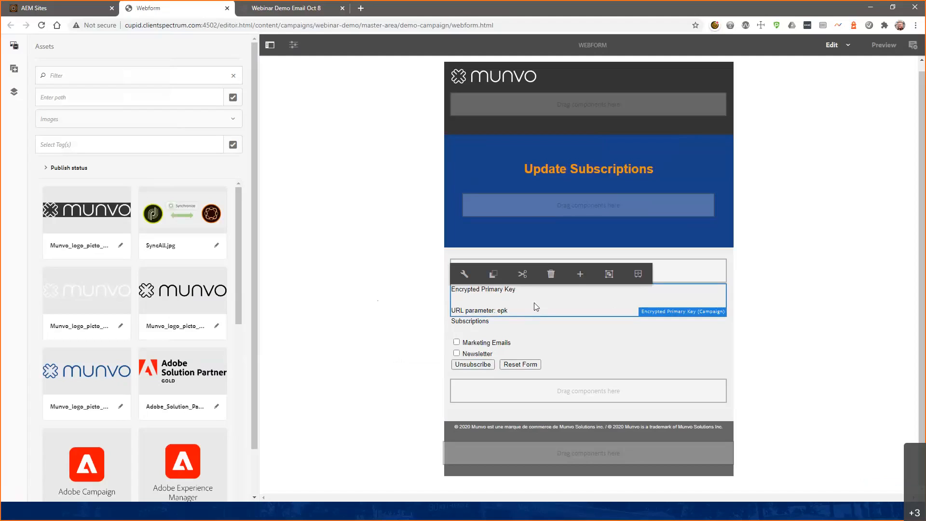
pyautogui.moveTo(534, 304)
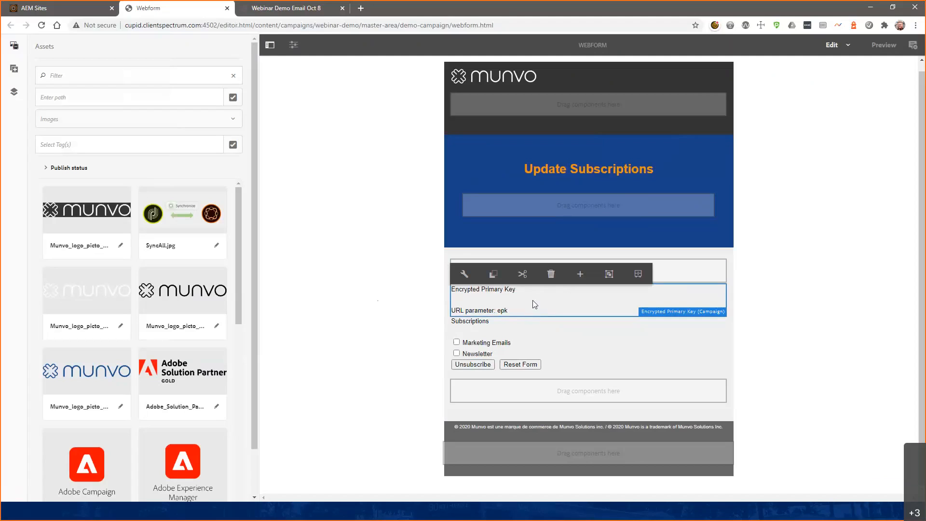
pyautogui.moveTo(507, 314)
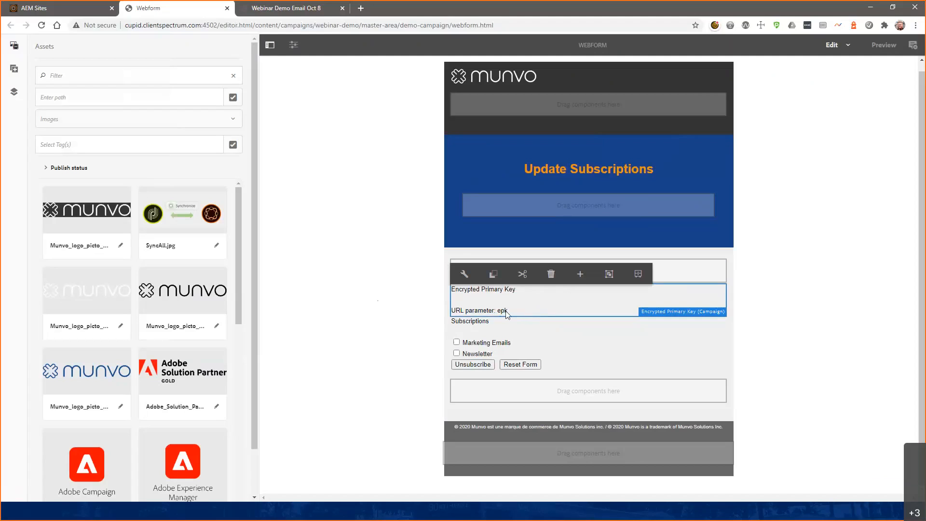
pyautogui.moveTo(409, 306)
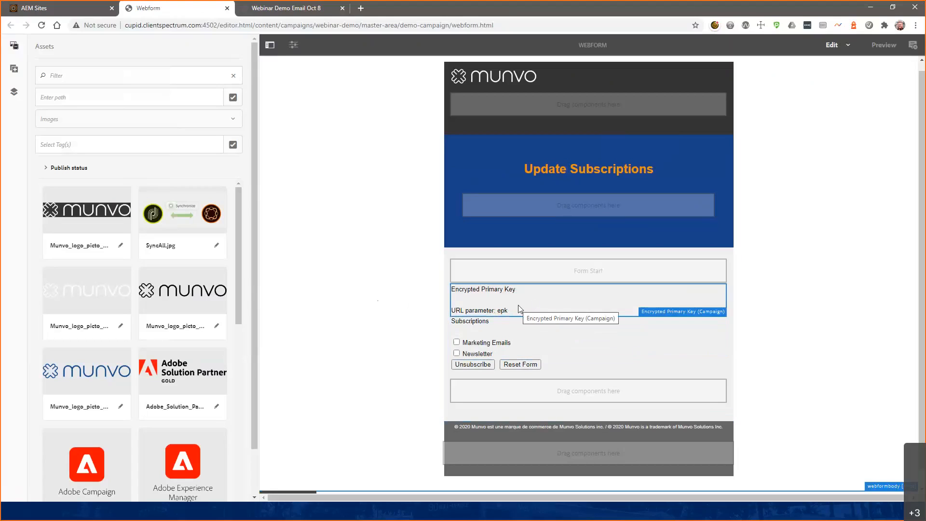
pyautogui.moveTo(513, 311)
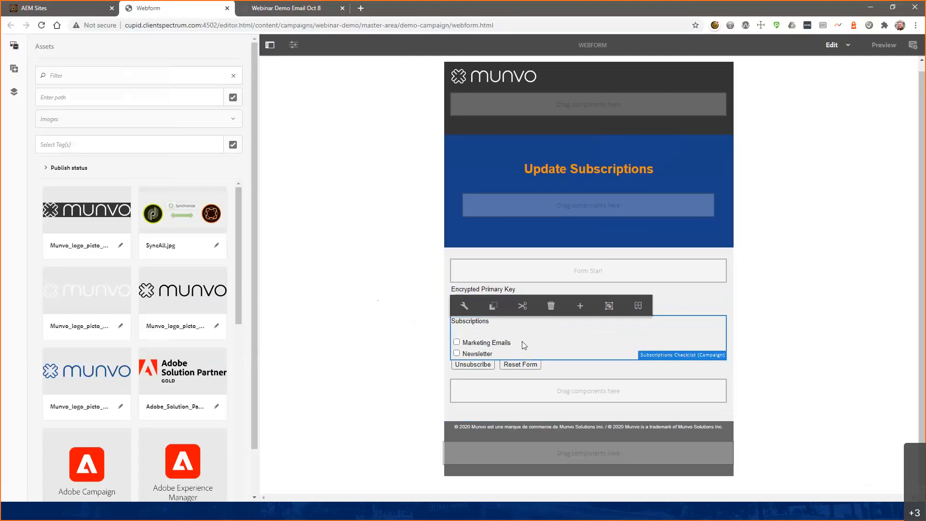
pyautogui.moveTo(464, 306)
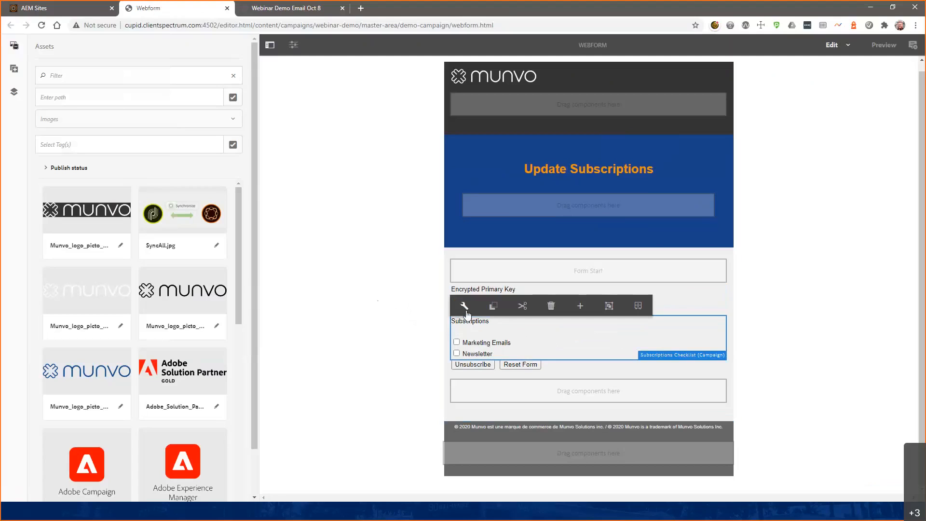
pyautogui.click(465, 306)
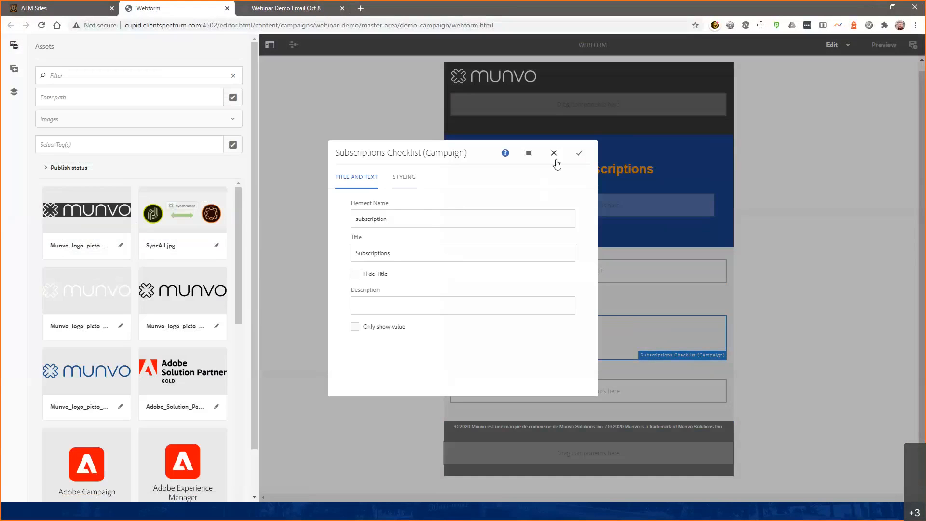
pyautogui.moveTo(505, 328)
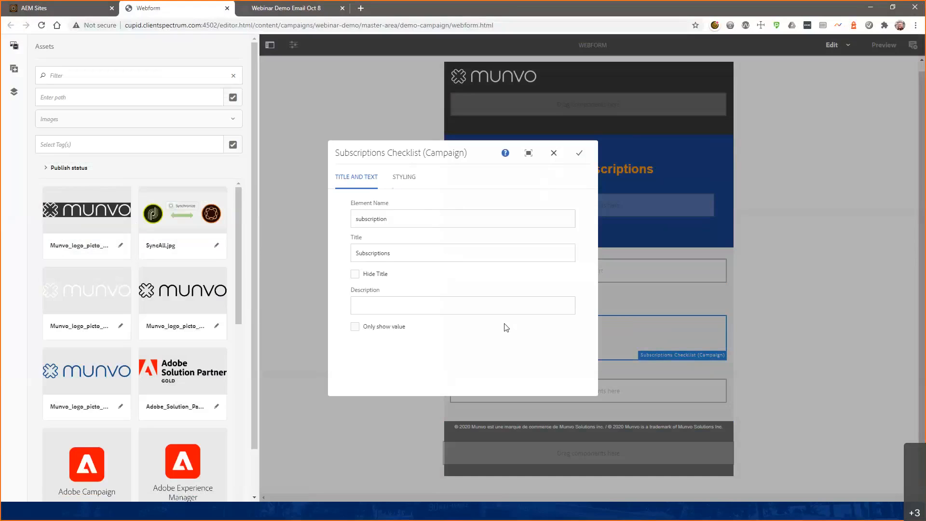
pyautogui.click(405, 176)
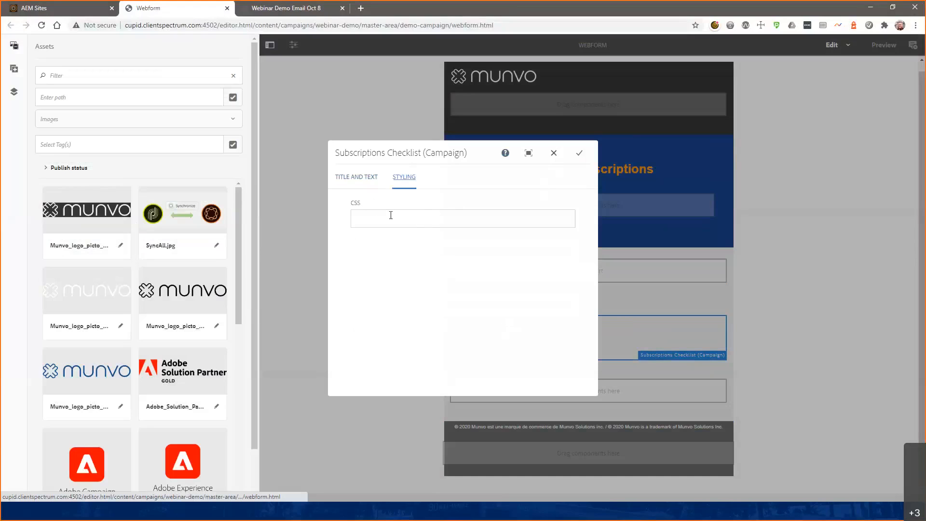
pyautogui.click(356, 176)
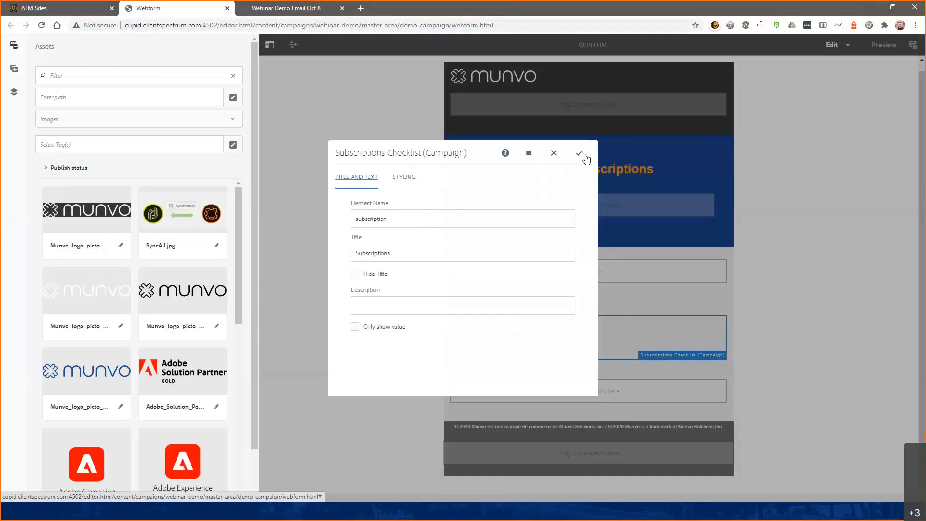
pyautogui.click(580, 153)
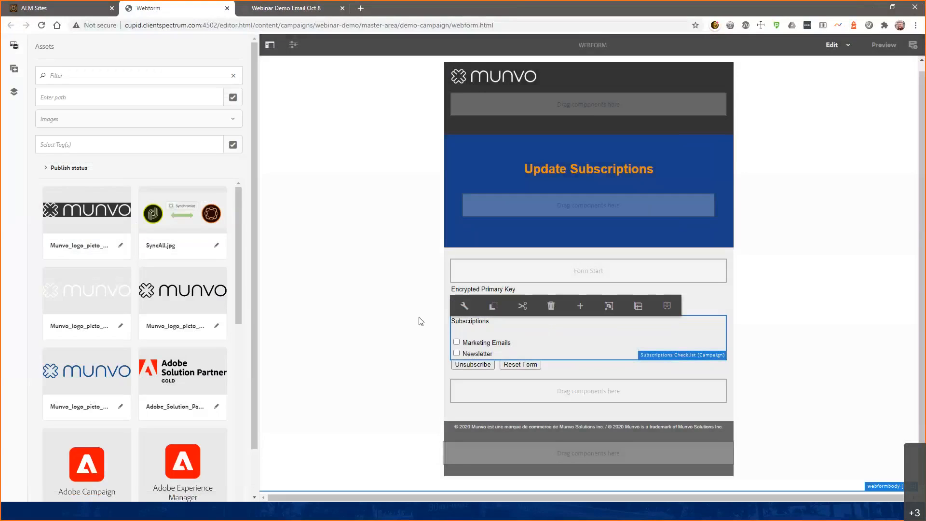
pyautogui.moveTo(429, 339)
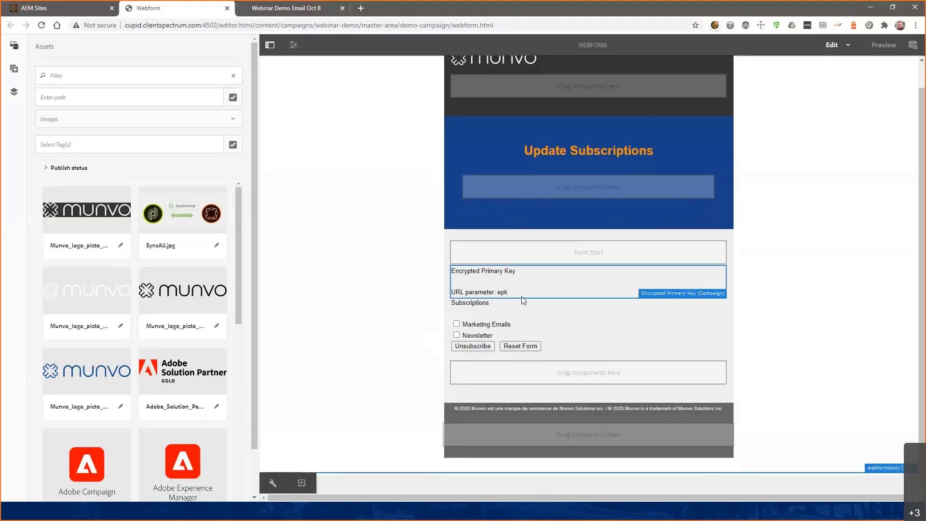
pyautogui.click(493, 347)
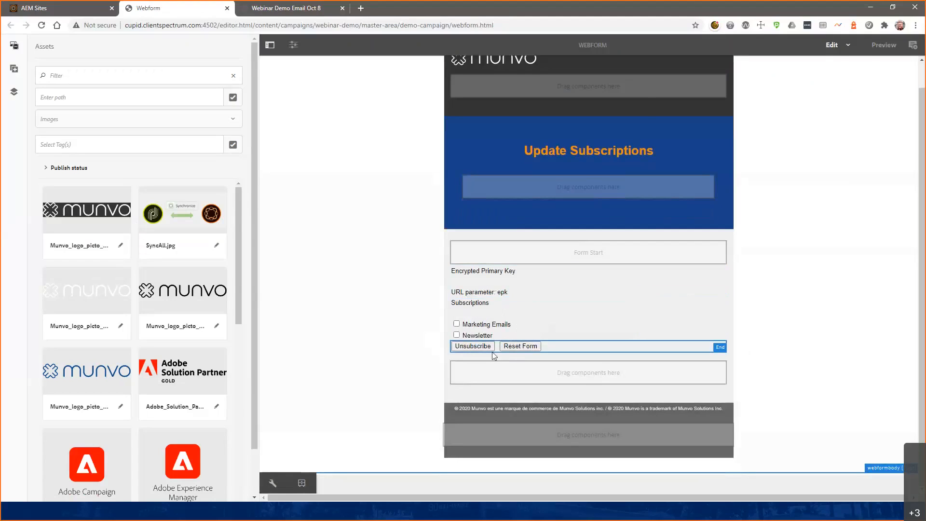
pyautogui.scroll(3)
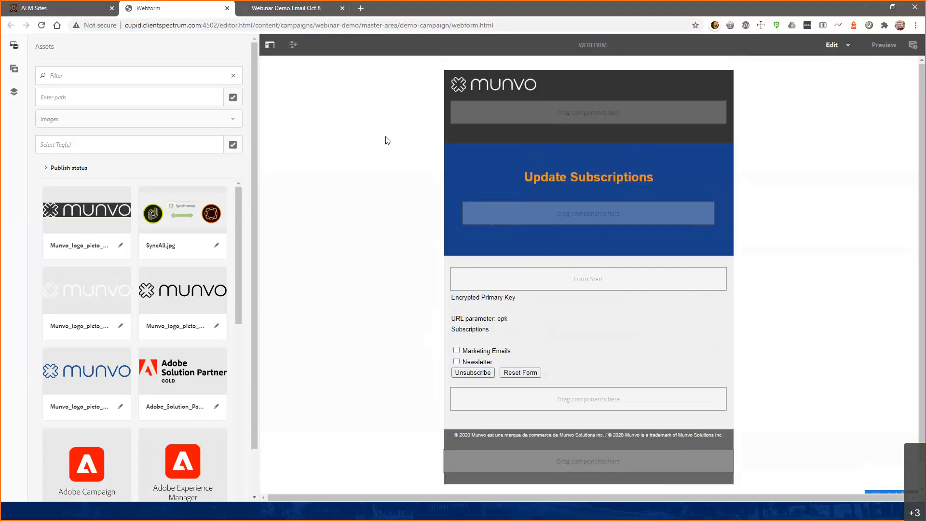
pyautogui.moveTo(395, 265)
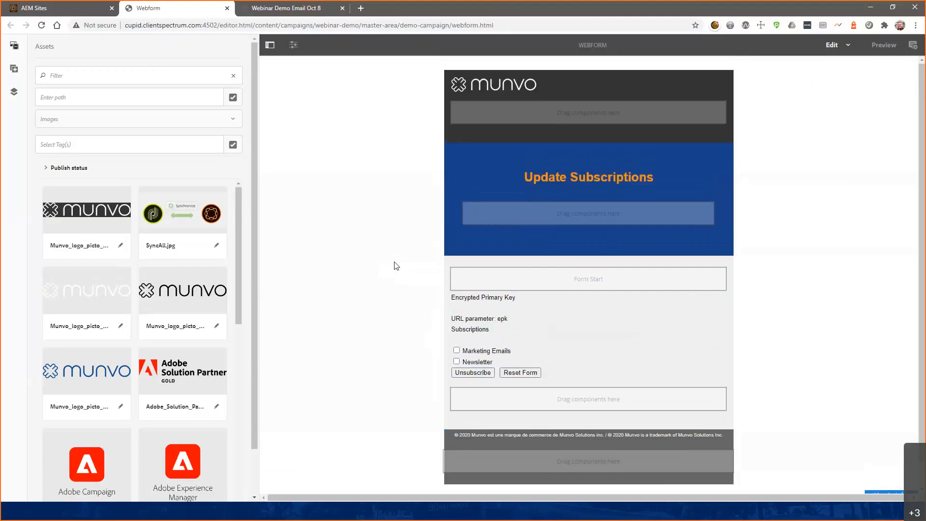
# Follow the Gmail proof's Unsubscribe link to the Update Subscriptions webform with the epk parameter.
pyautogui.click(58, 8)
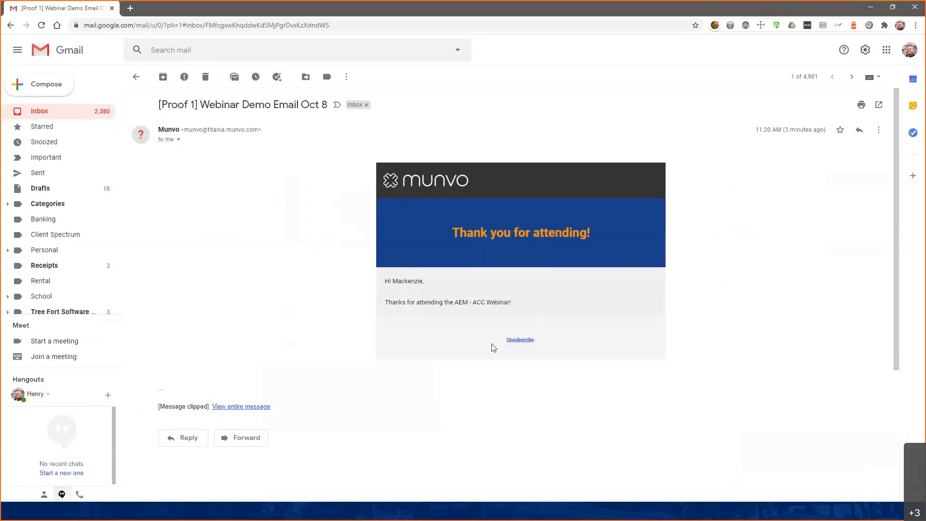
pyautogui.moveTo(519, 340)
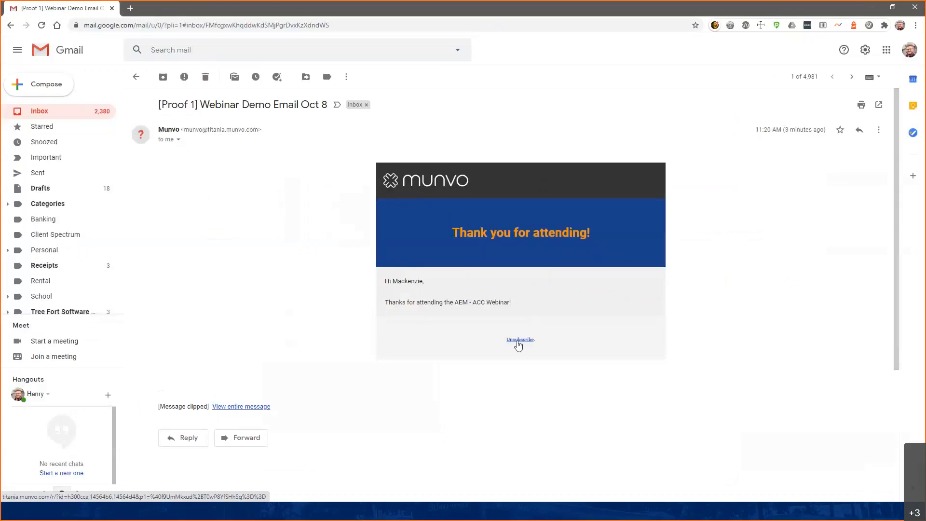
pyautogui.click(521, 339)
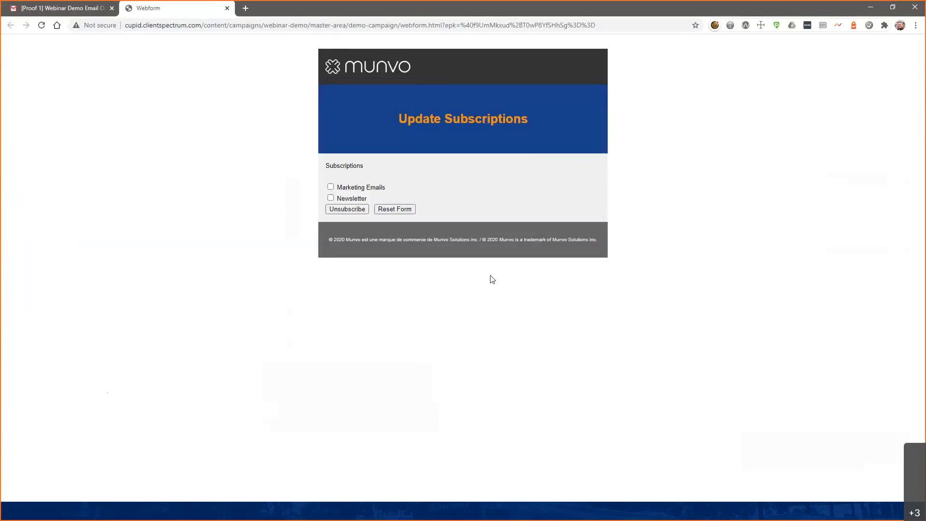
pyautogui.moveTo(499, 274)
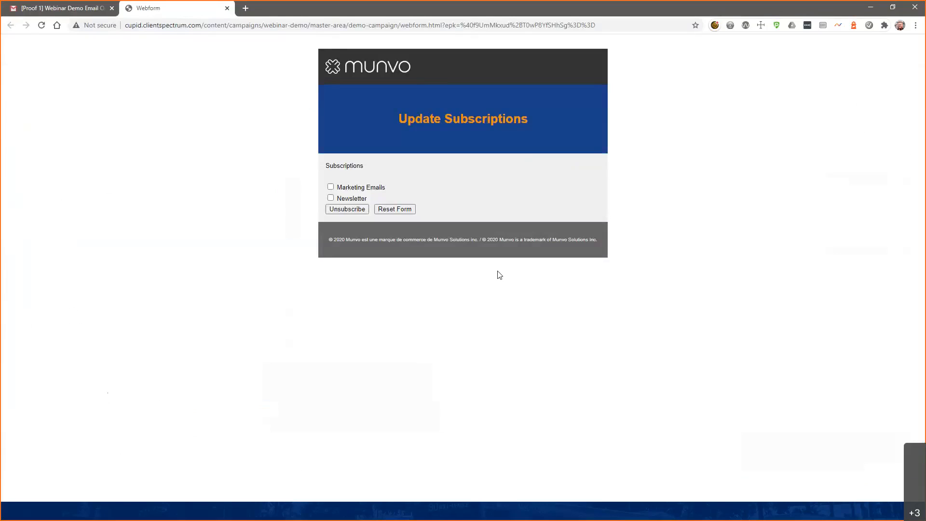
pyautogui.moveTo(467, 189)
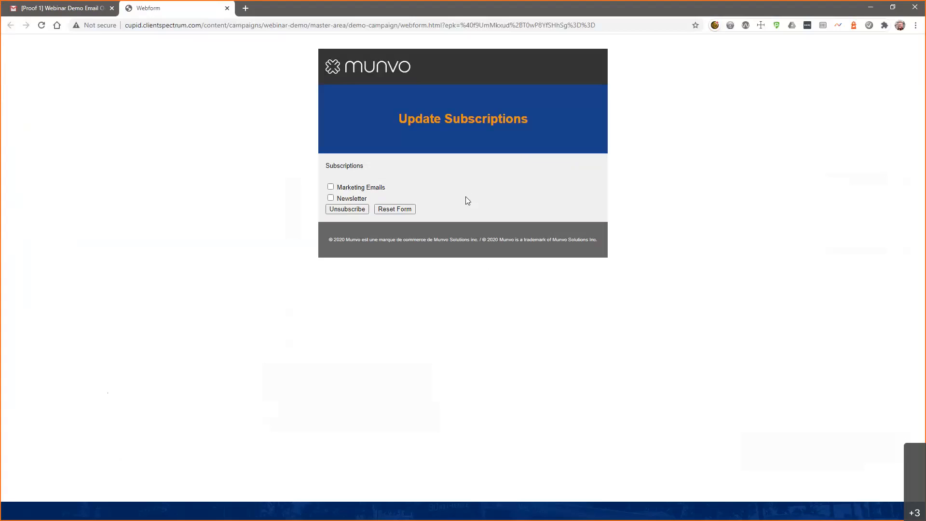
pyautogui.press('alt+tab')
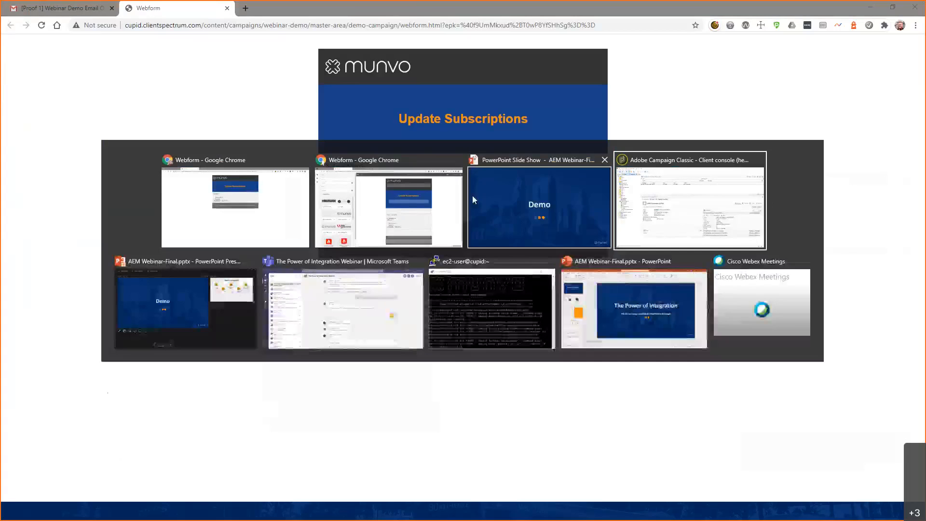
# Close the delivery and view the test recipient's Subscriptions tab listing Newsletter.
pyautogui.click(690, 200)
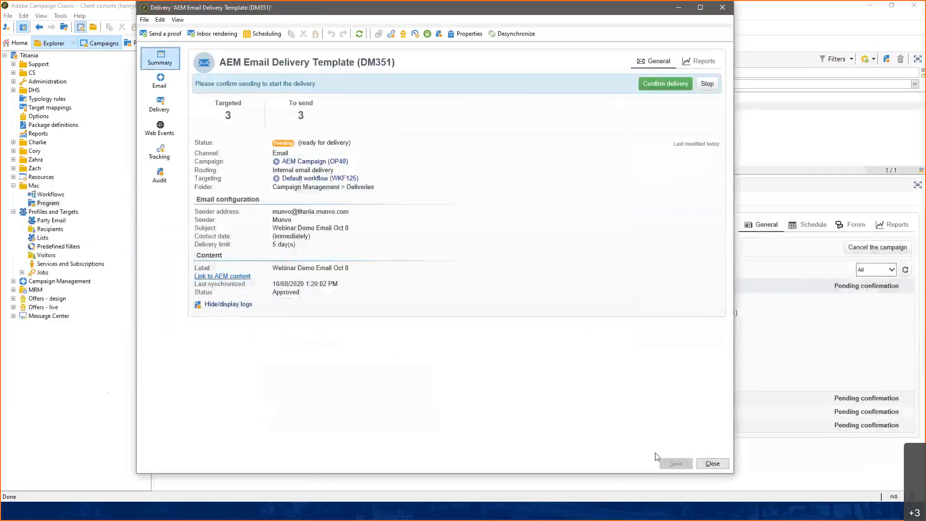
pyautogui.click(712, 463)
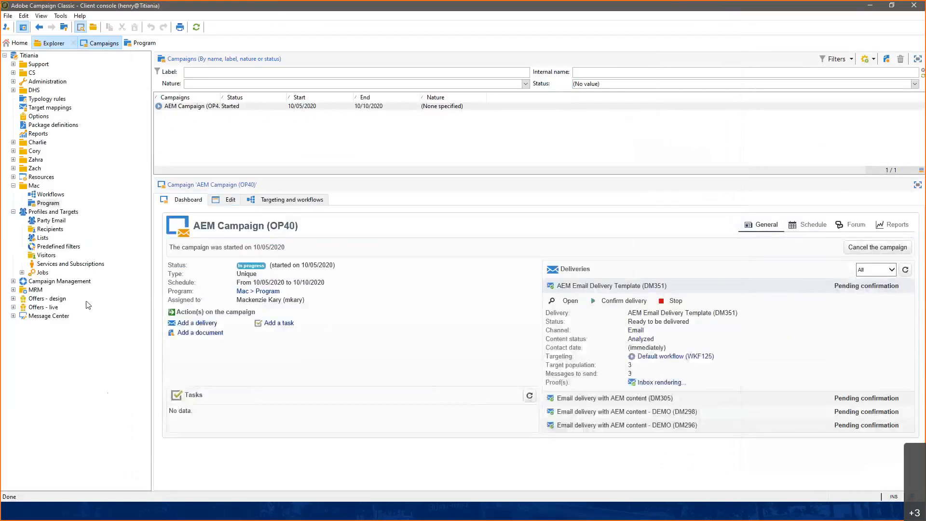
pyautogui.click(70, 264)
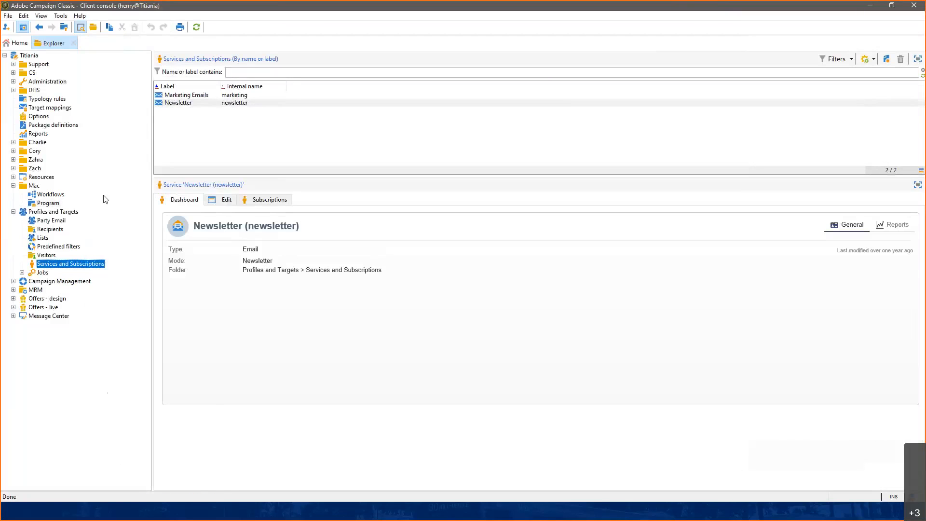
pyautogui.click(49, 228)
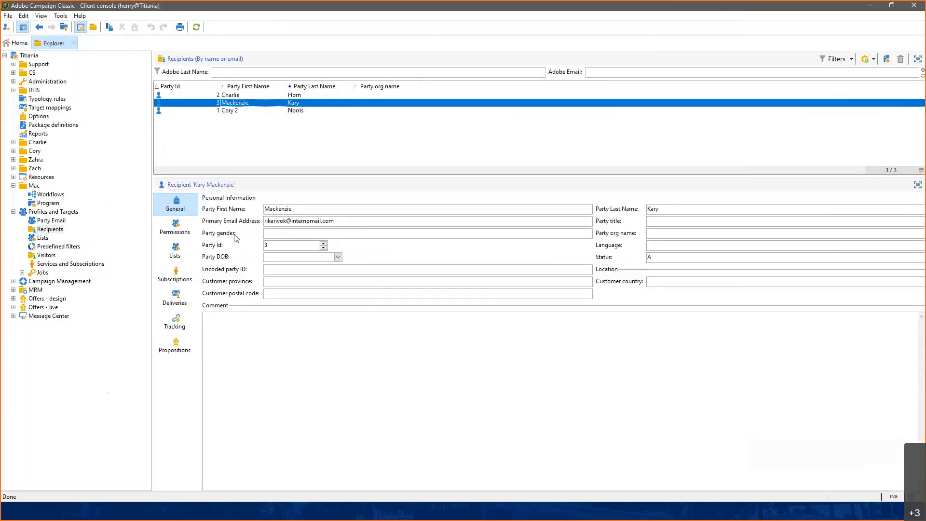
pyautogui.click(174, 275)
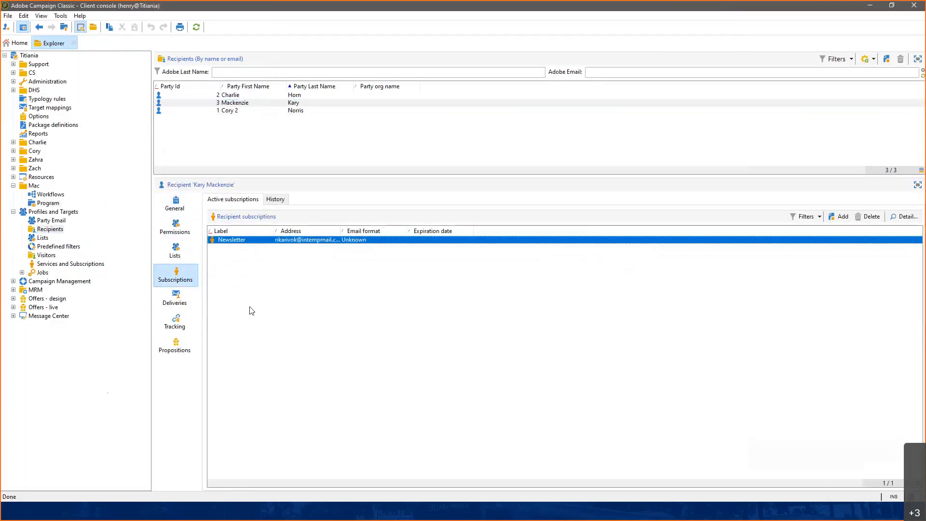
pyautogui.moveTo(254, 265)
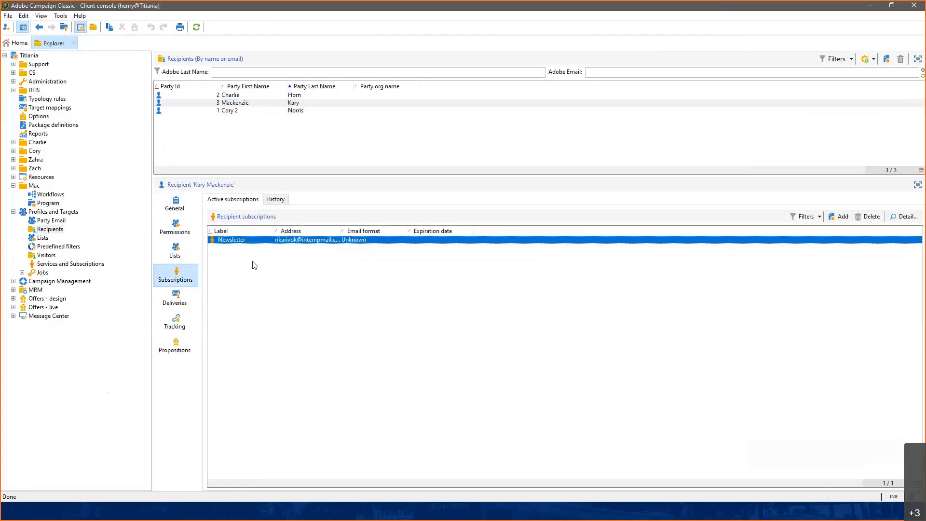
pyautogui.moveTo(262, 419)
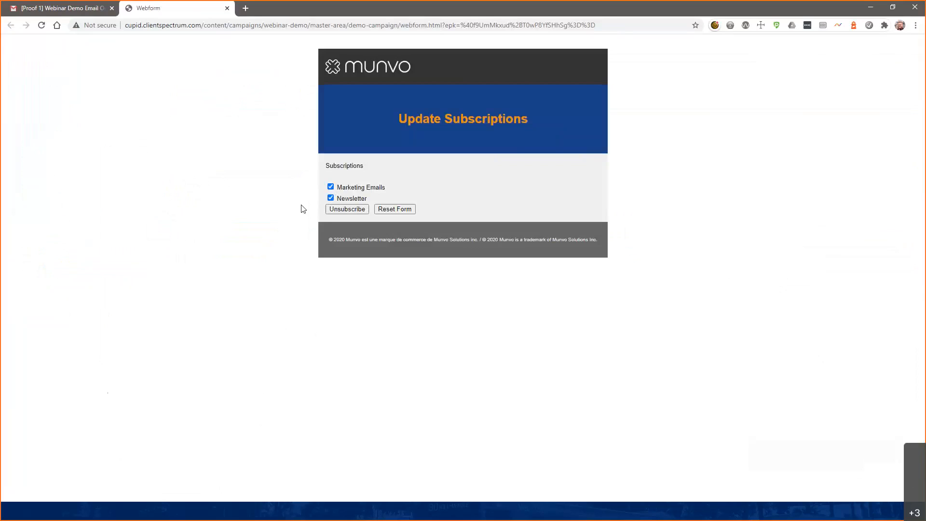
pyautogui.moveTo(366, 160)
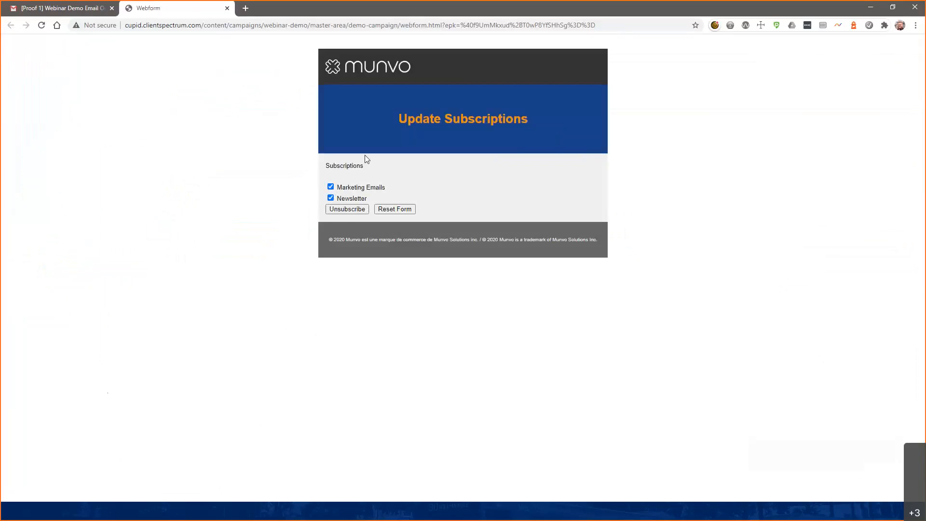
pyautogui.moveTo(345, 213)
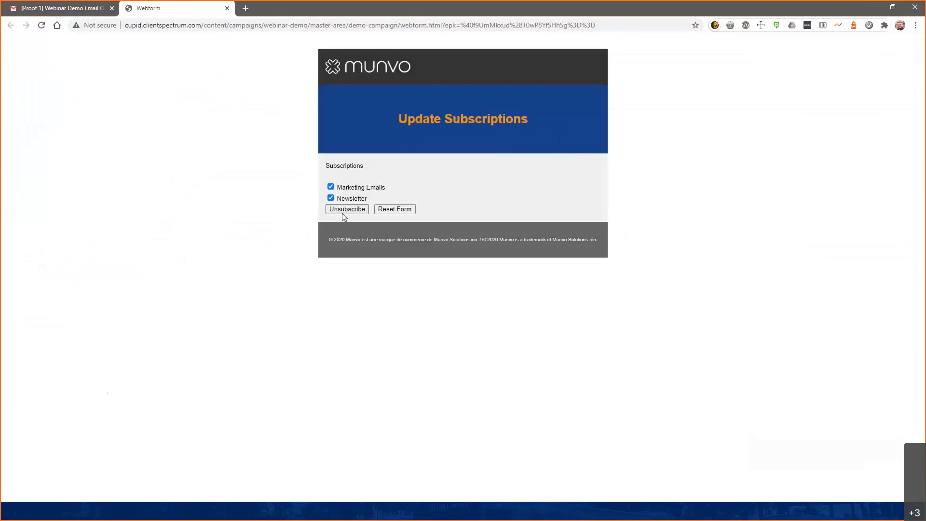
# Submit the unsubscribe for Marketing Emails and Newsletter, reaching the 'Thanks!' page.
pyautogui.click(347, 209)
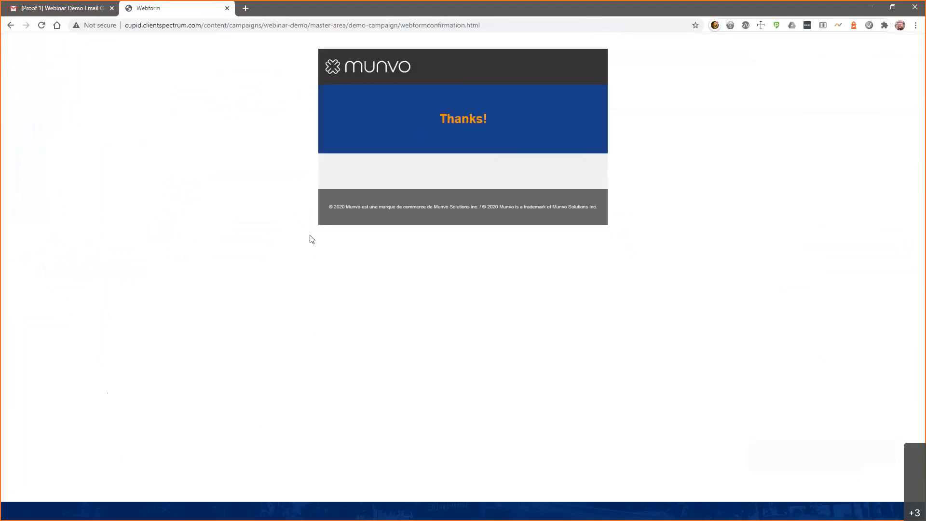
pyautogui.moveTo(423, 98)
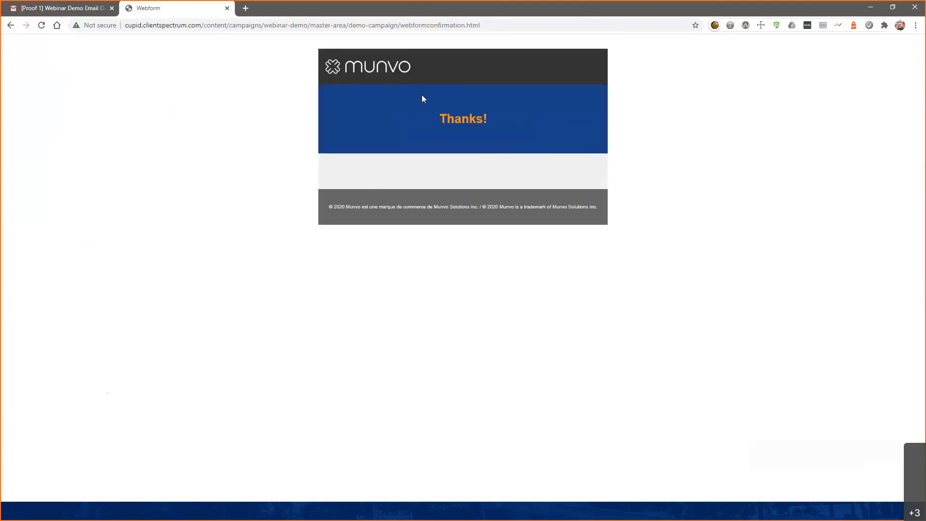
pyautogui.moveTo(456, 138)
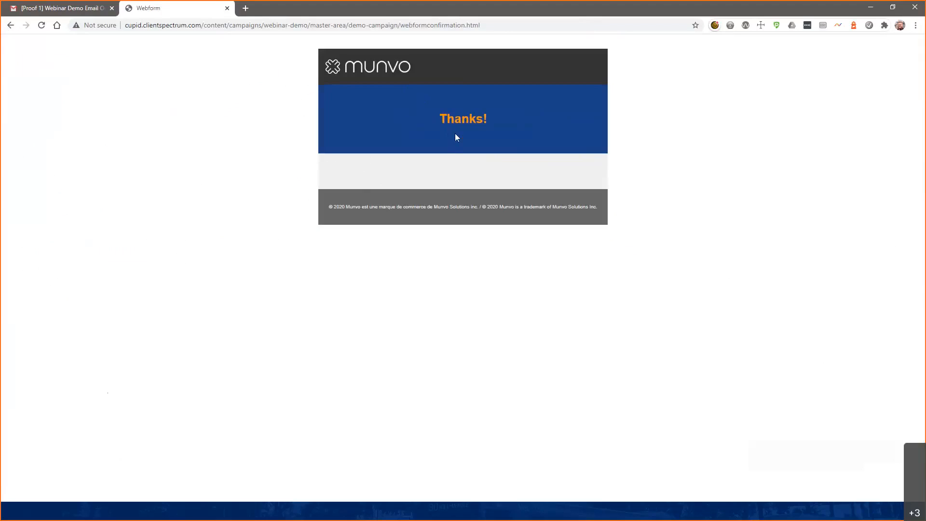
pyautogui.moveTo(163, 158)
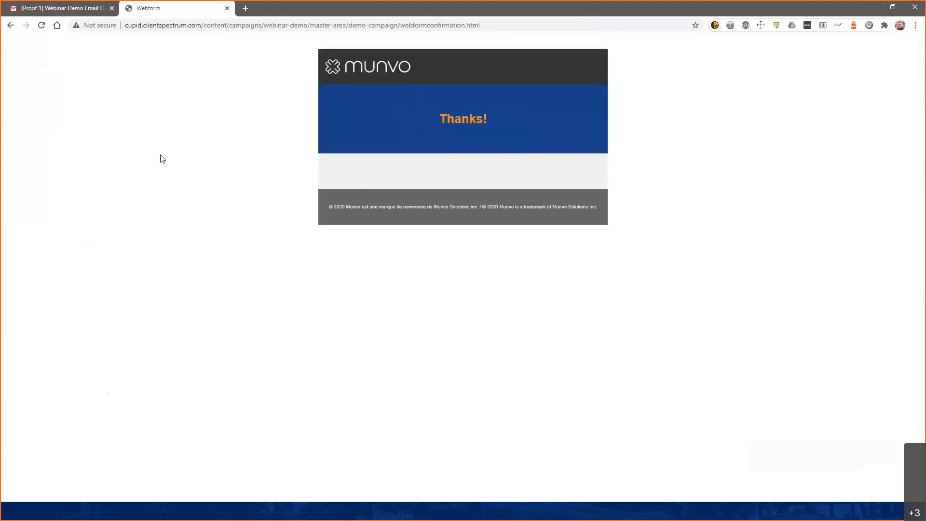
pyautogui.moveTo(473, 182)
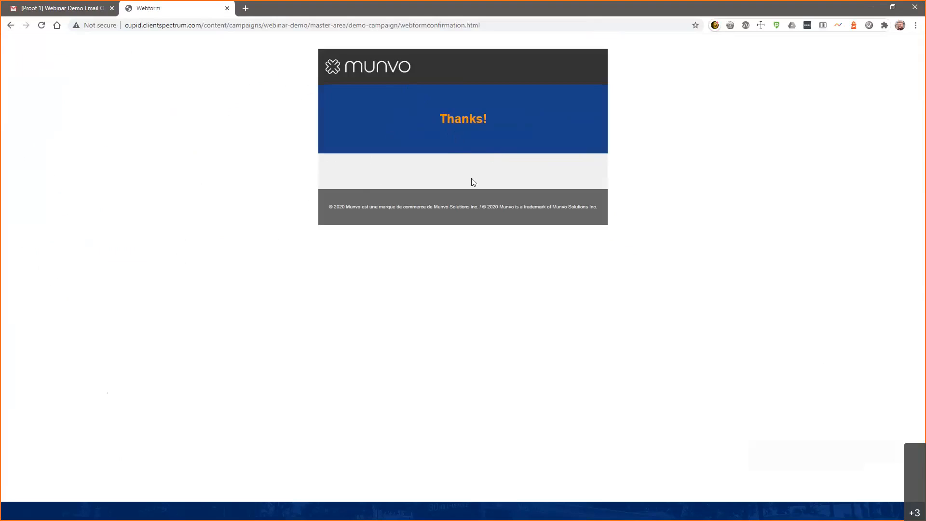
pyautogui.moveTo(305, 256)
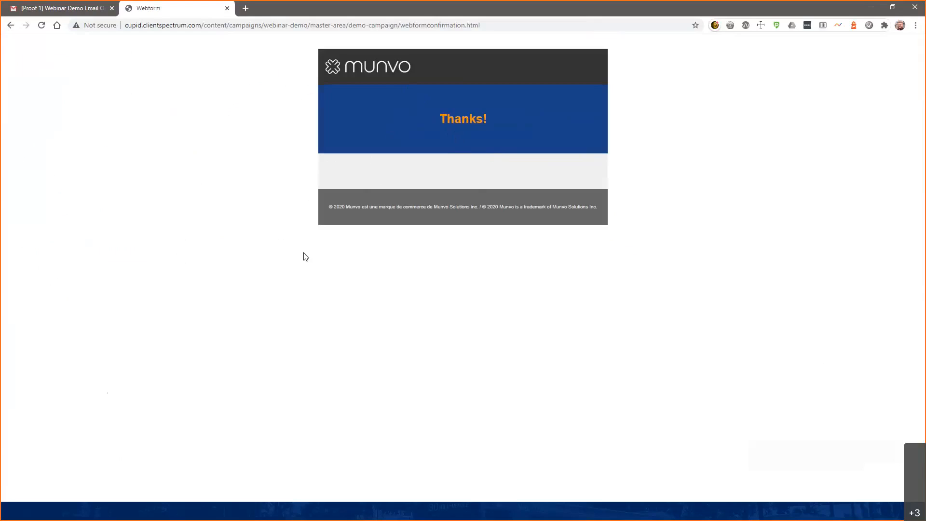
pyautogui.press('alt+tab')
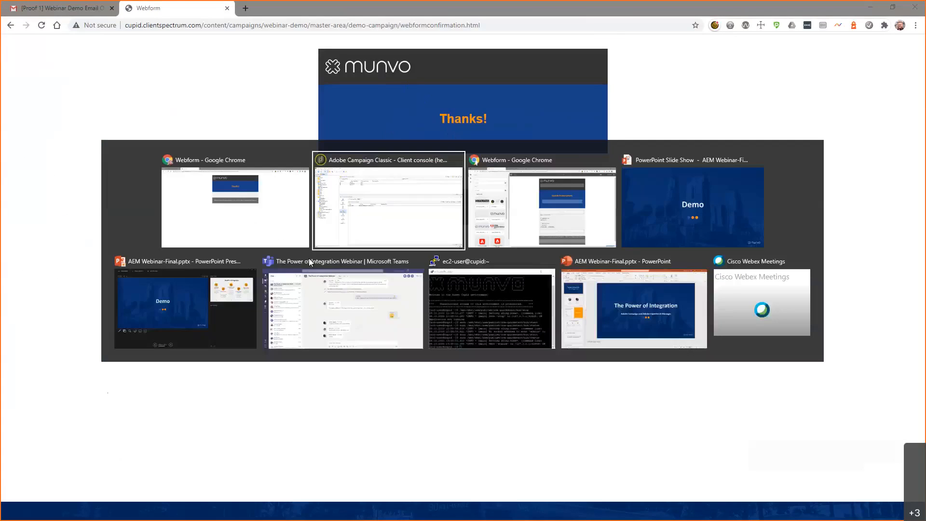
pyautogui.click(388, 200)
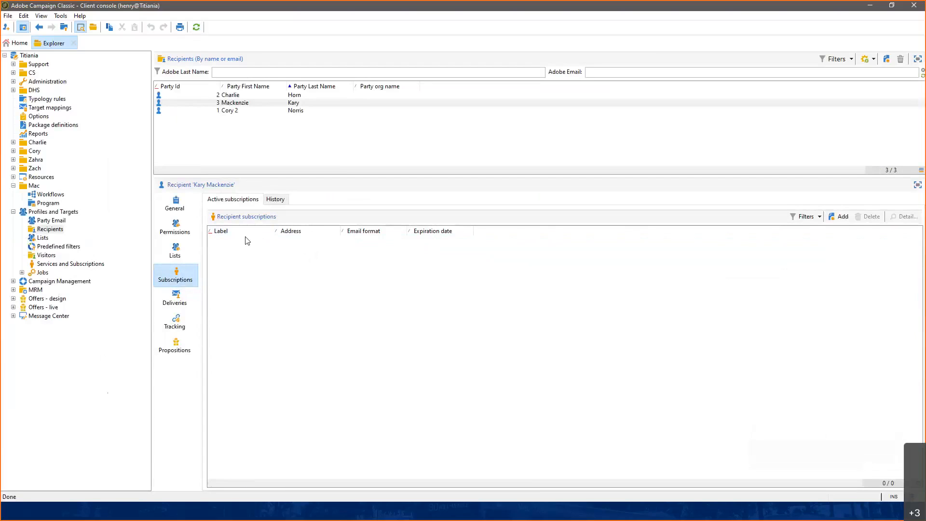
pyautogui.moveTo(258, 248)
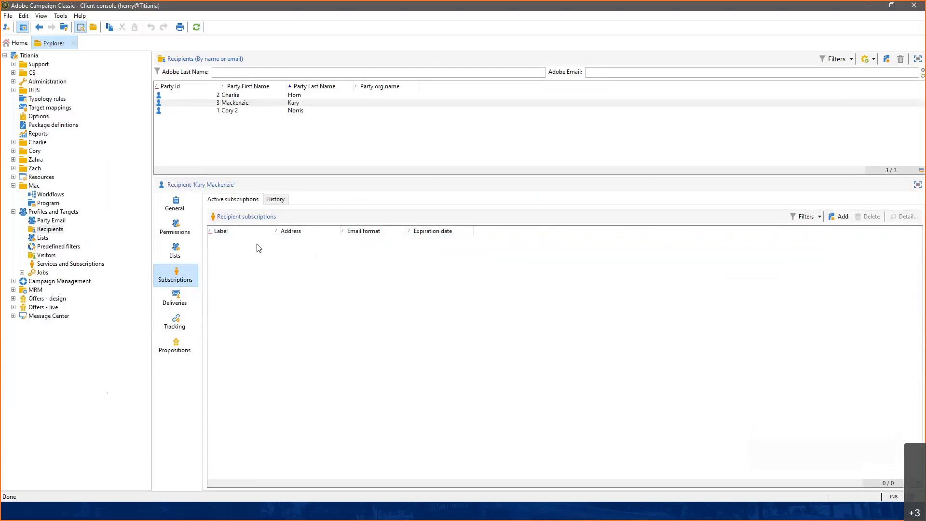
pyautogui.moveTo(552, 24)
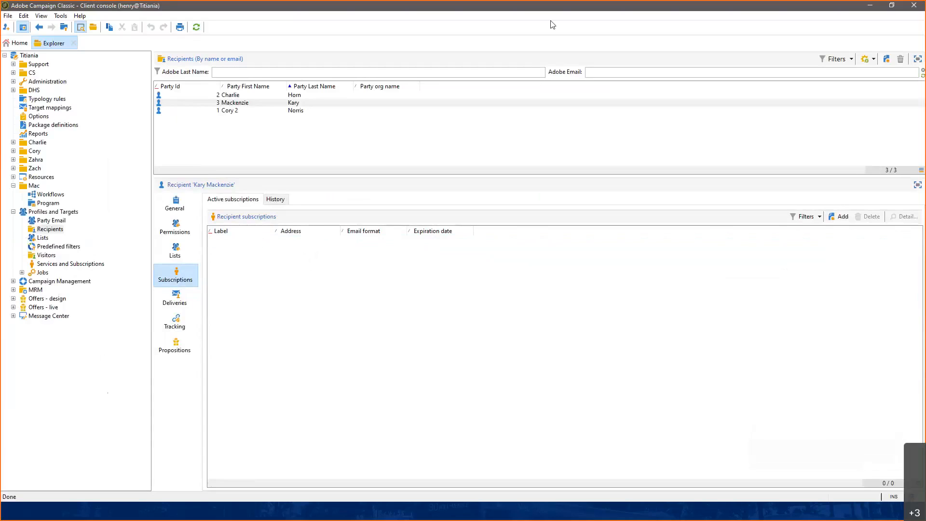
pyautogui.moveTo(869, 6)
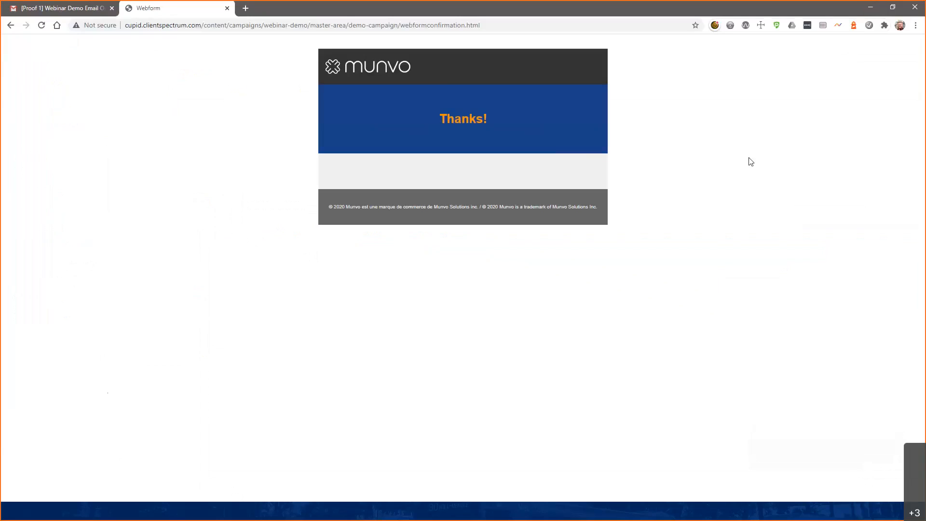
pyautogui.moveTo(839, 331)
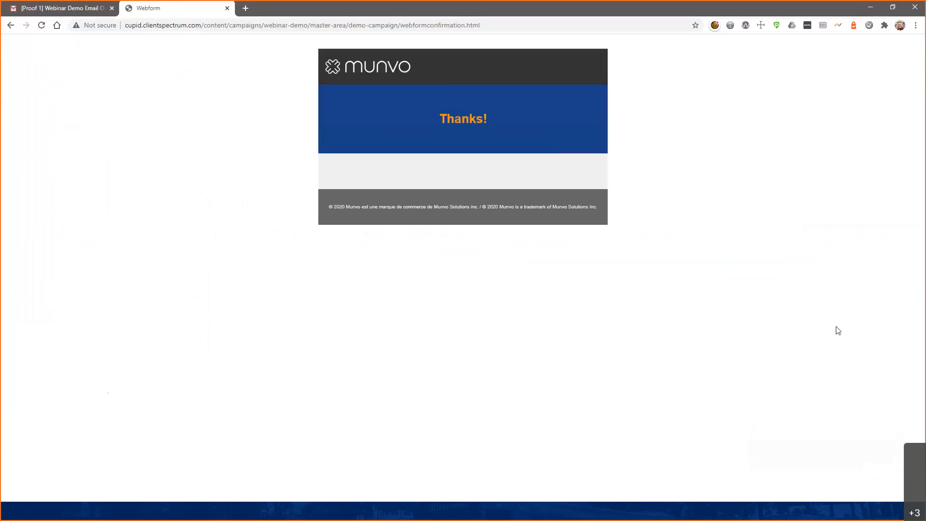
pyautogui.moveTo(819, 339)
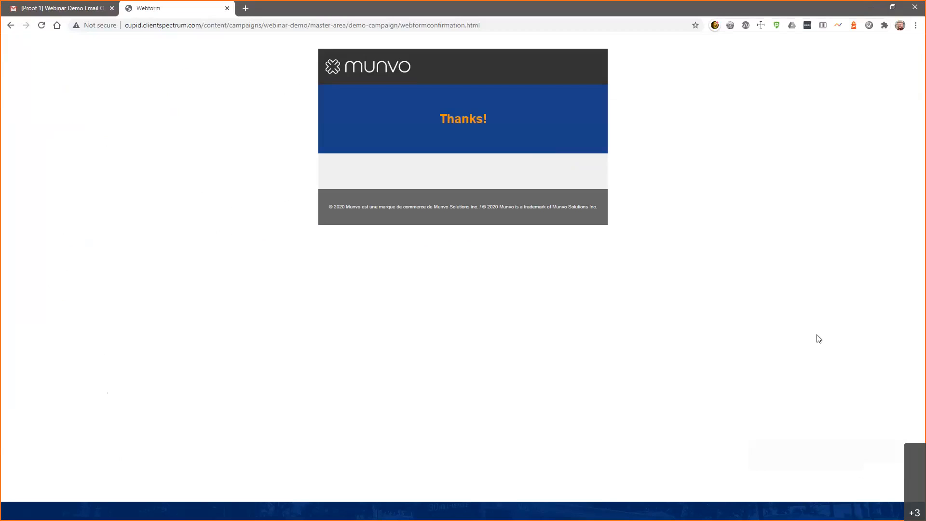